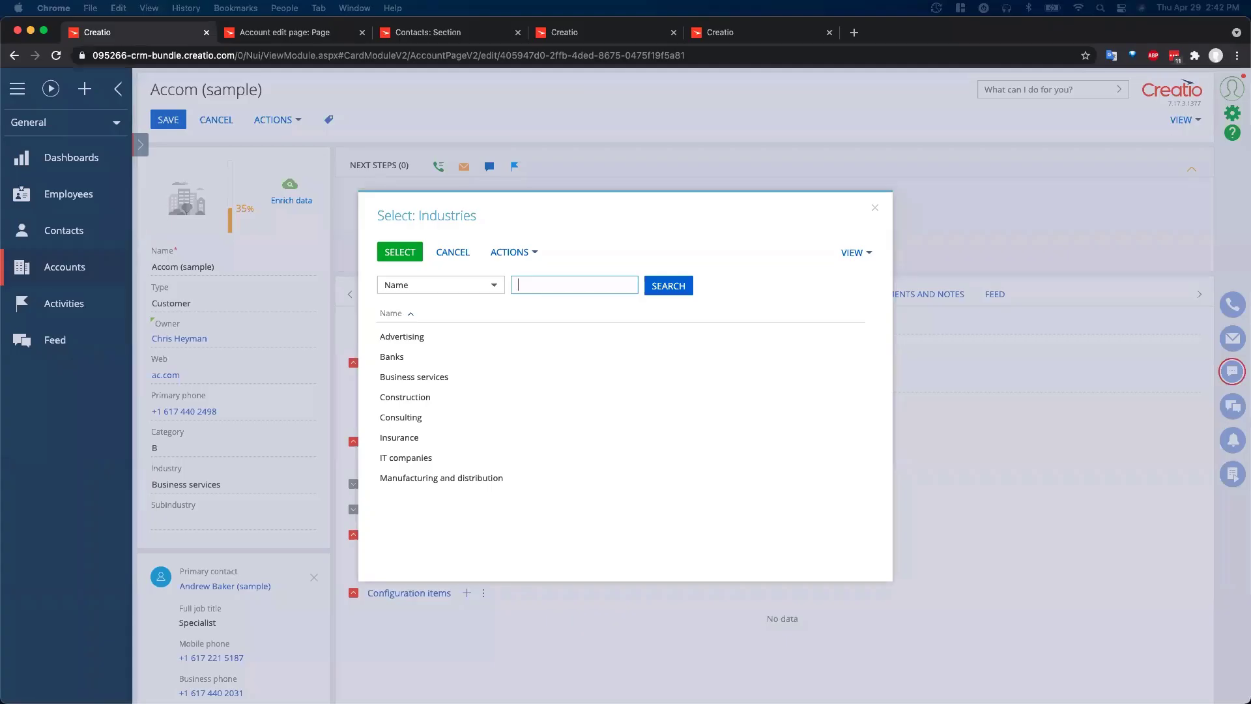
mouse_move(501, 356)
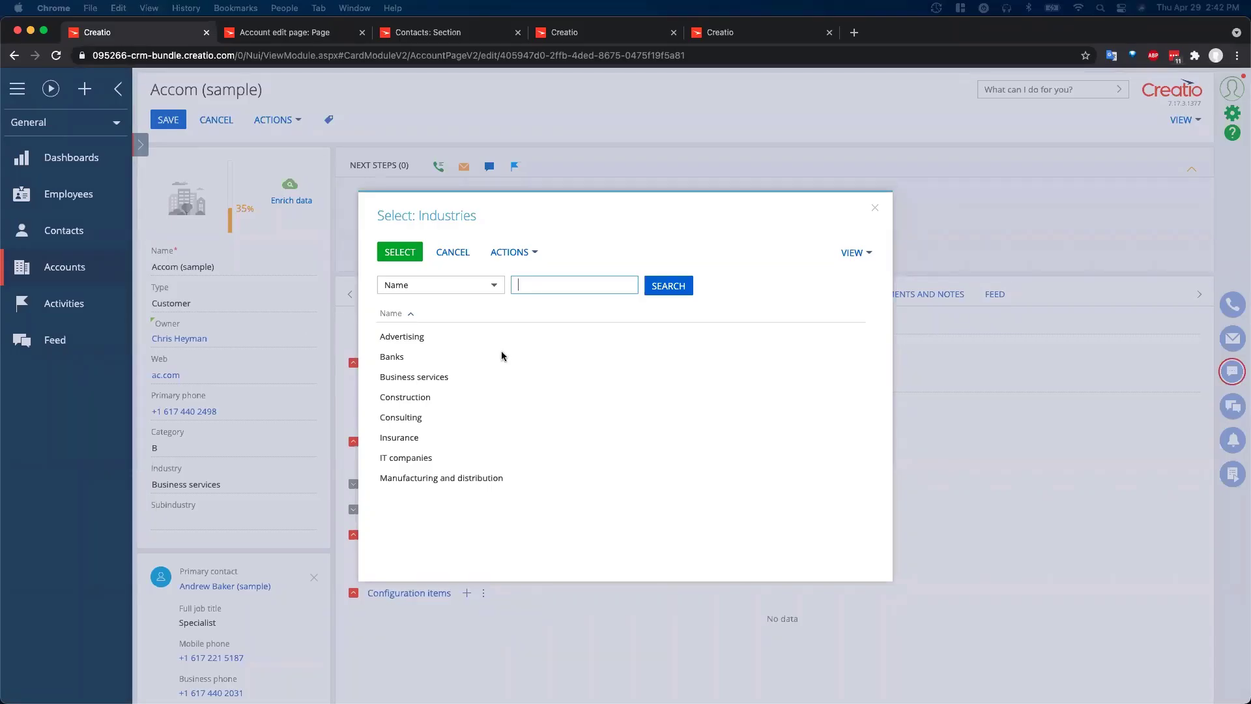
mouse_move(789, 214)
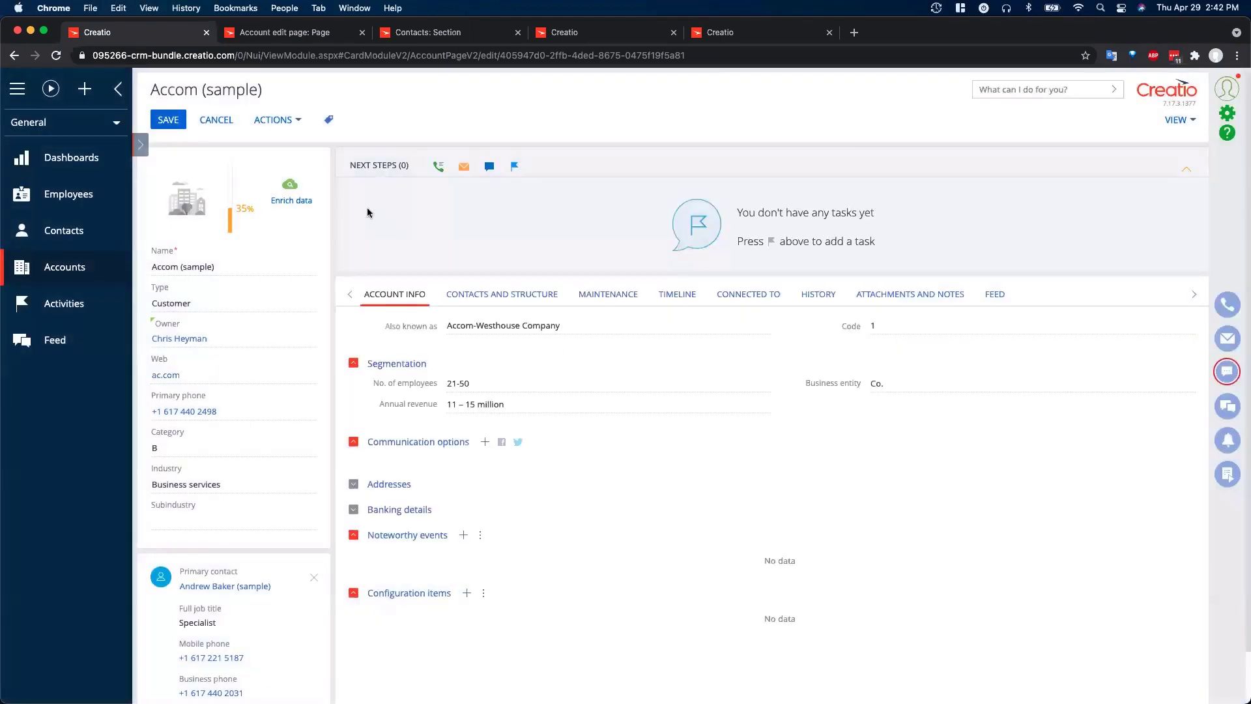
mouse_move(307, 484)
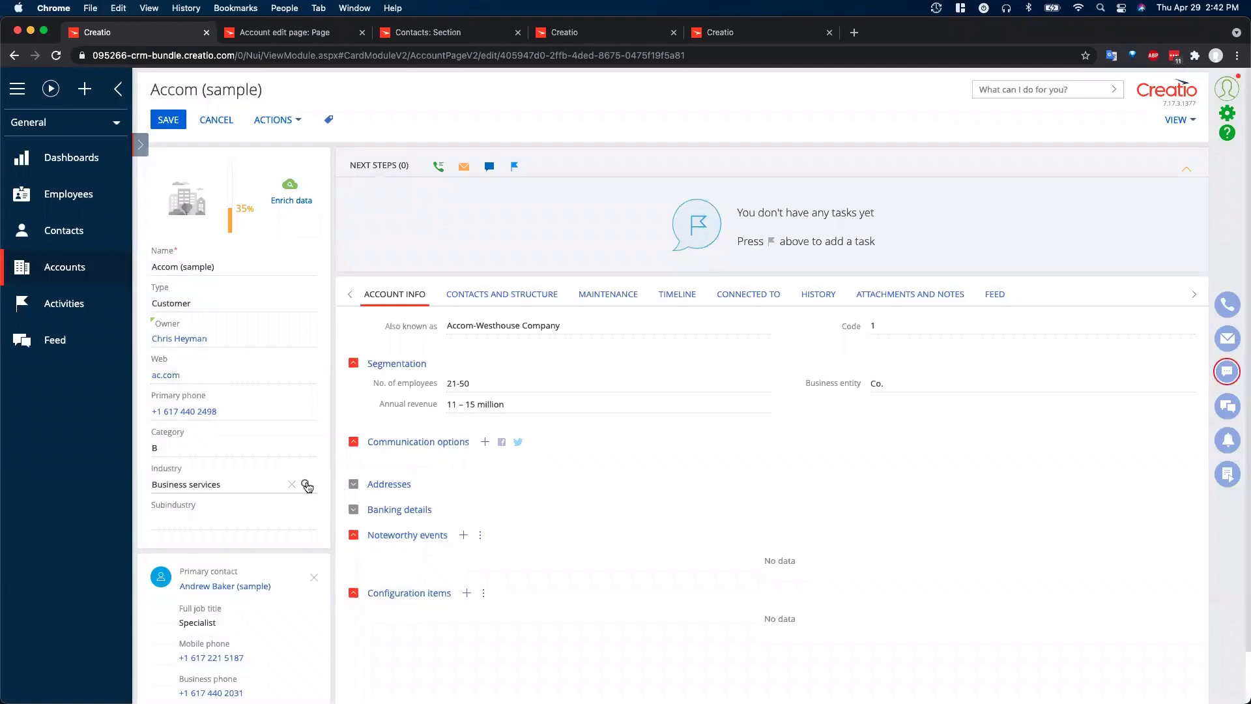
- Change the Accom (sample) account's Industry from Business services to IT companies
click(307, 484)
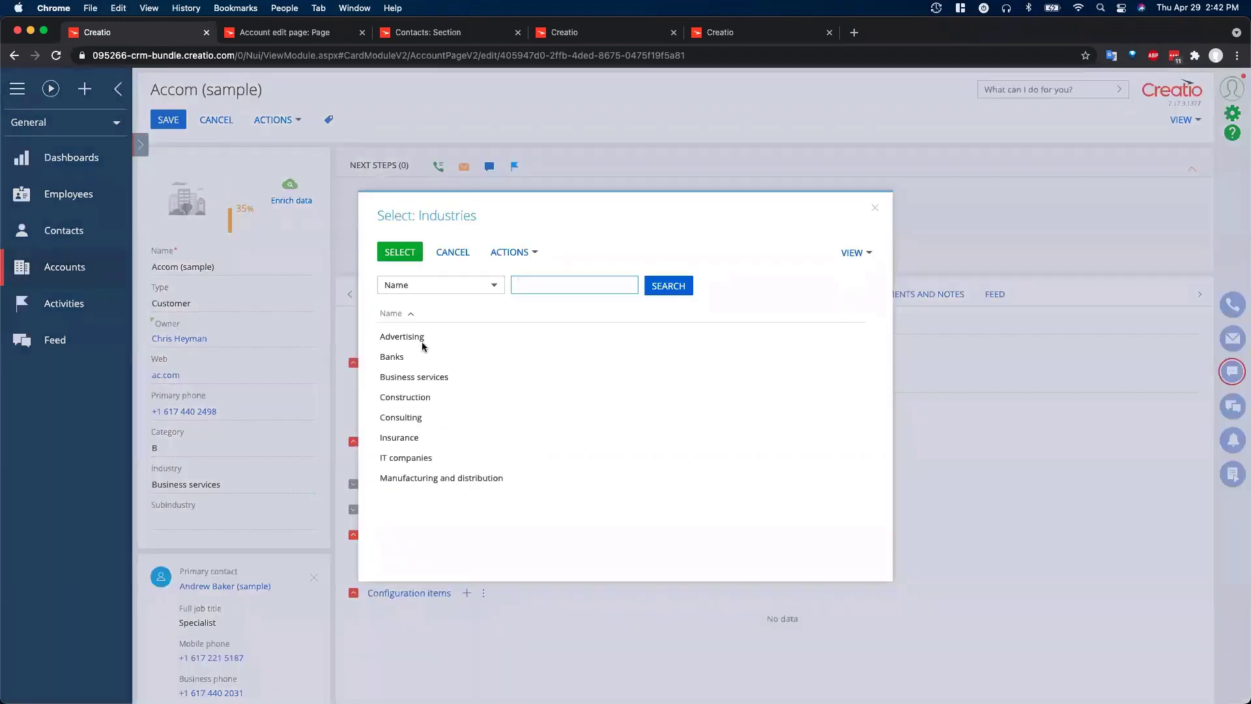
mouse_move(430, 312)
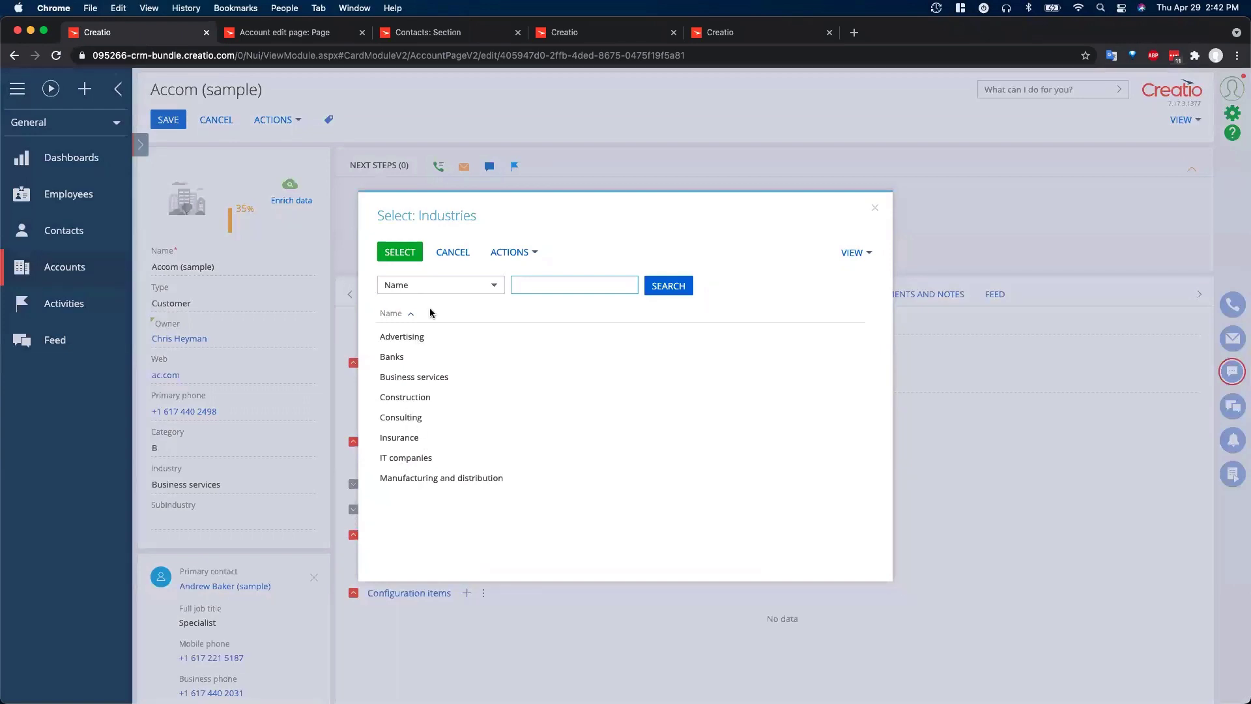
click(452, 251)
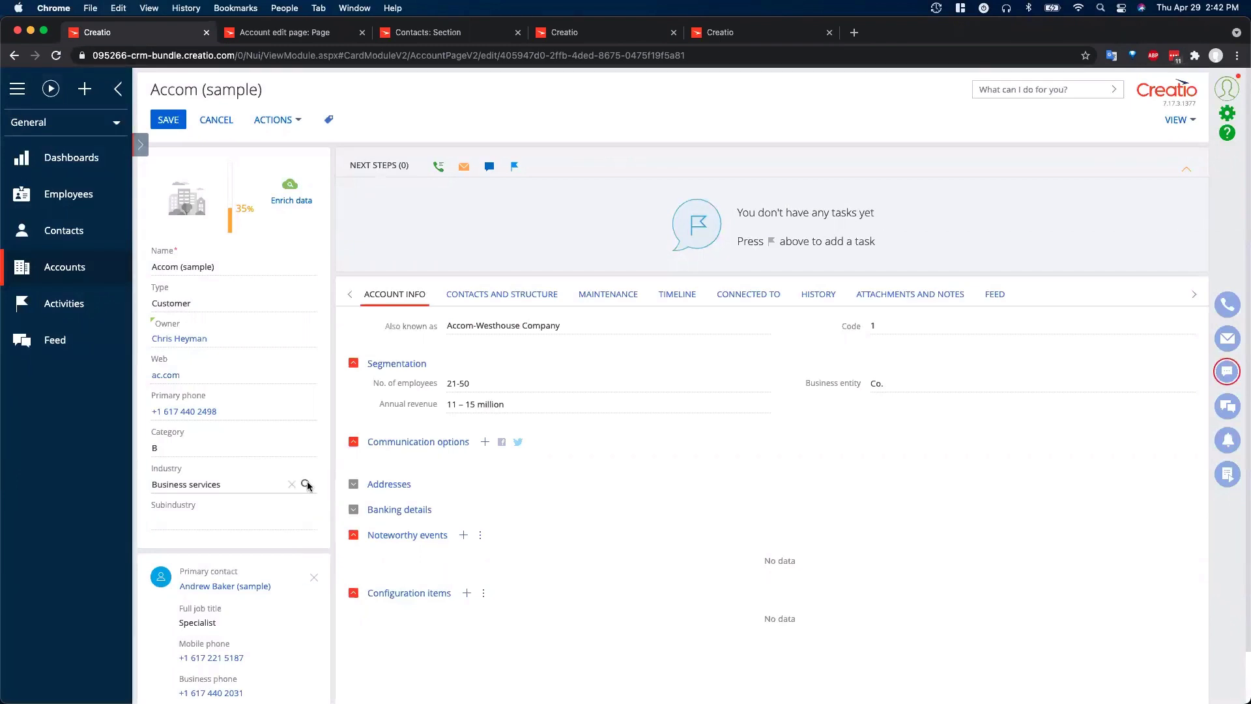
click(307, 484)
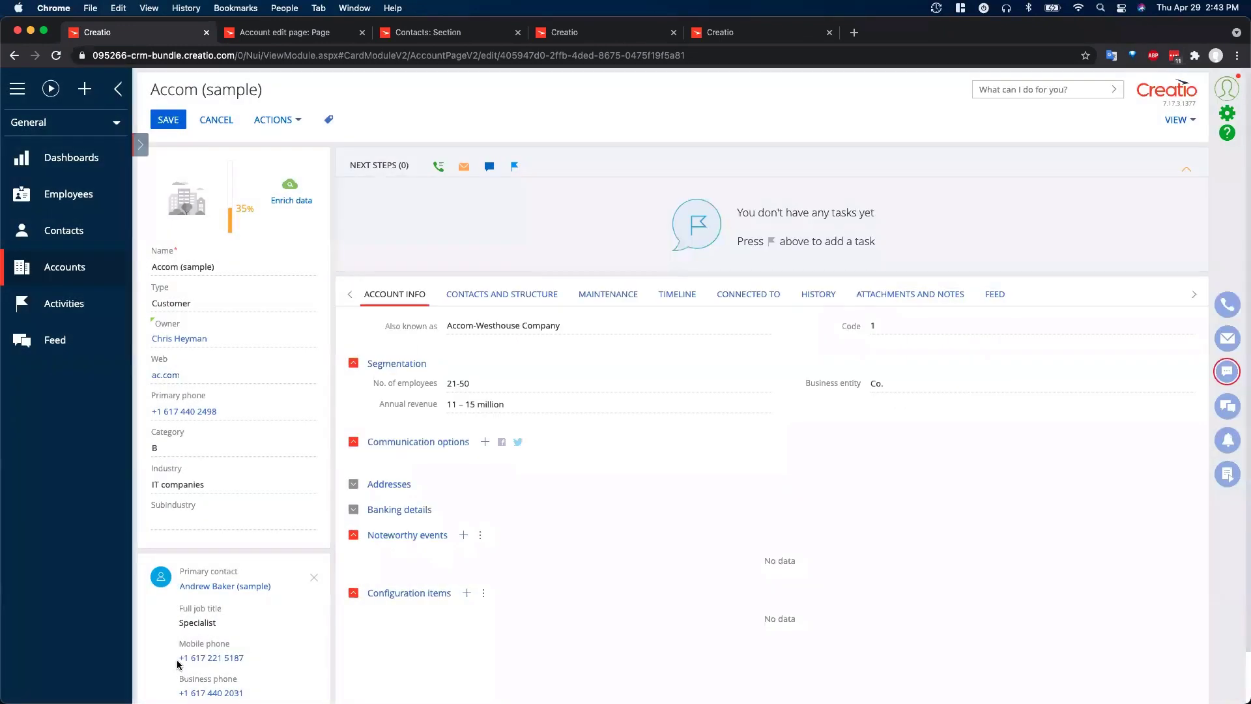
click(232, 510)
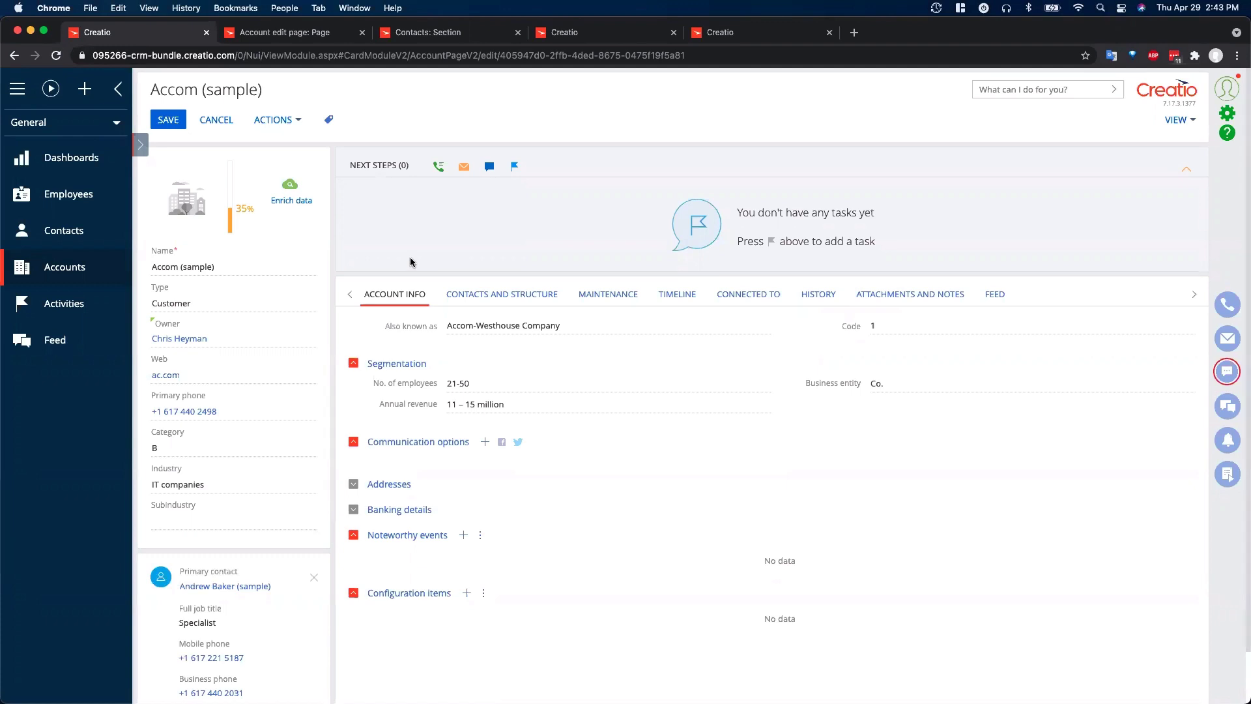
mouse_move(260, 35)
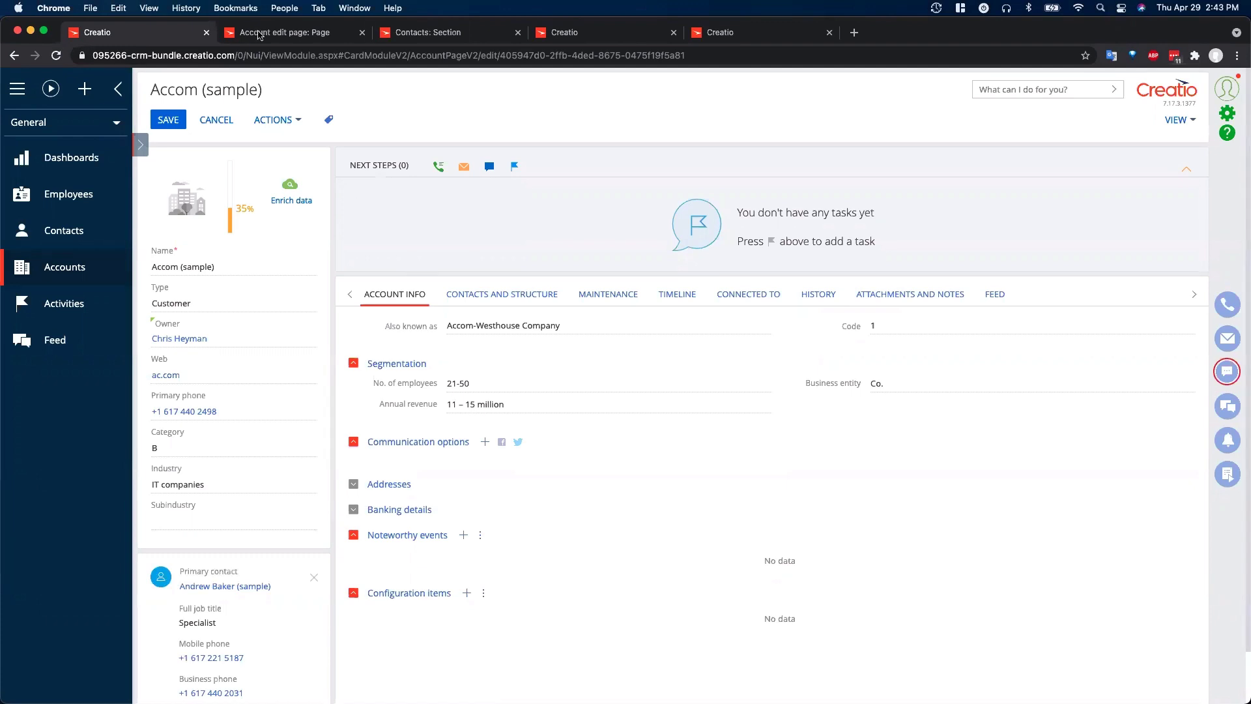
- Open the Account page designer and dismiss the Subindustry choices without picking one
click(293, 32)
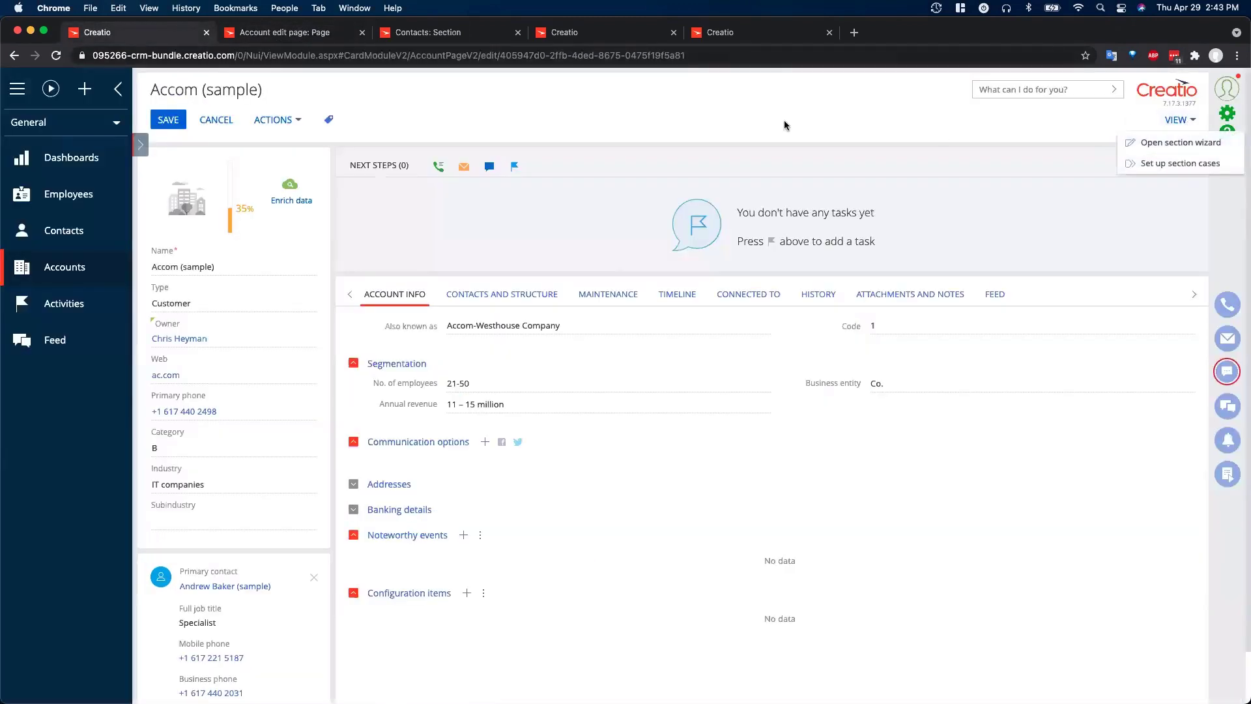
click(1181, 143)
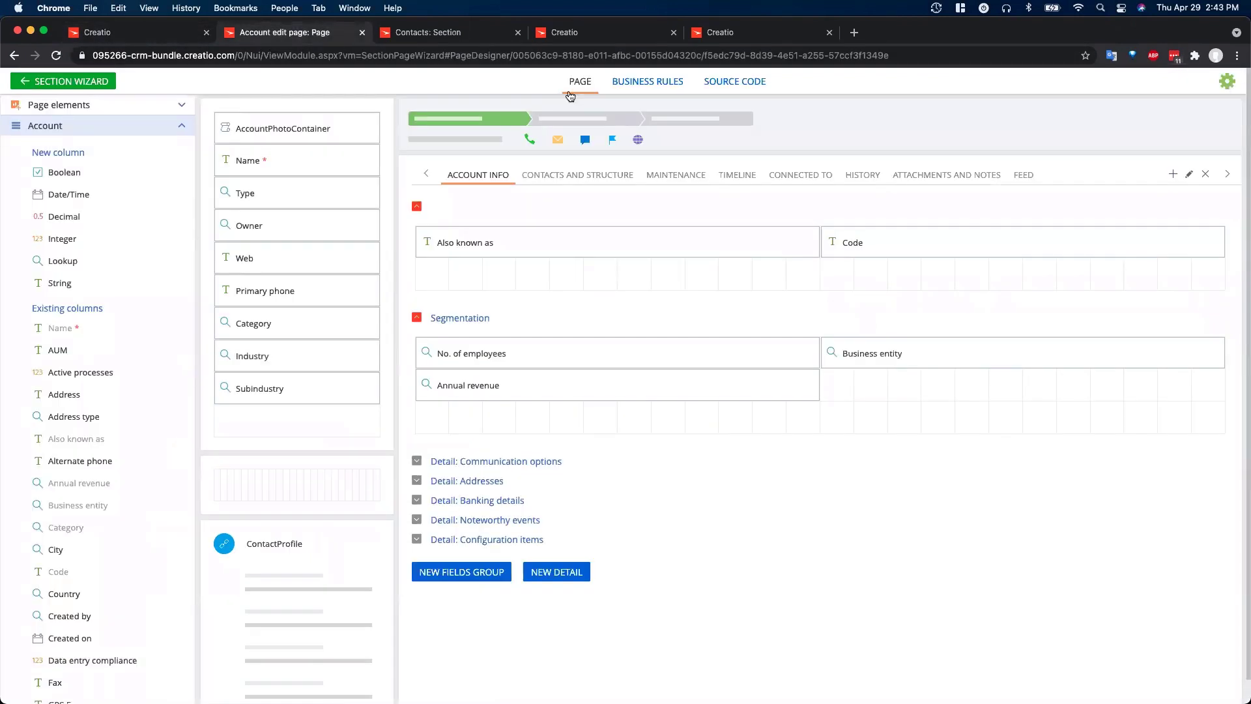
click(647, 81)
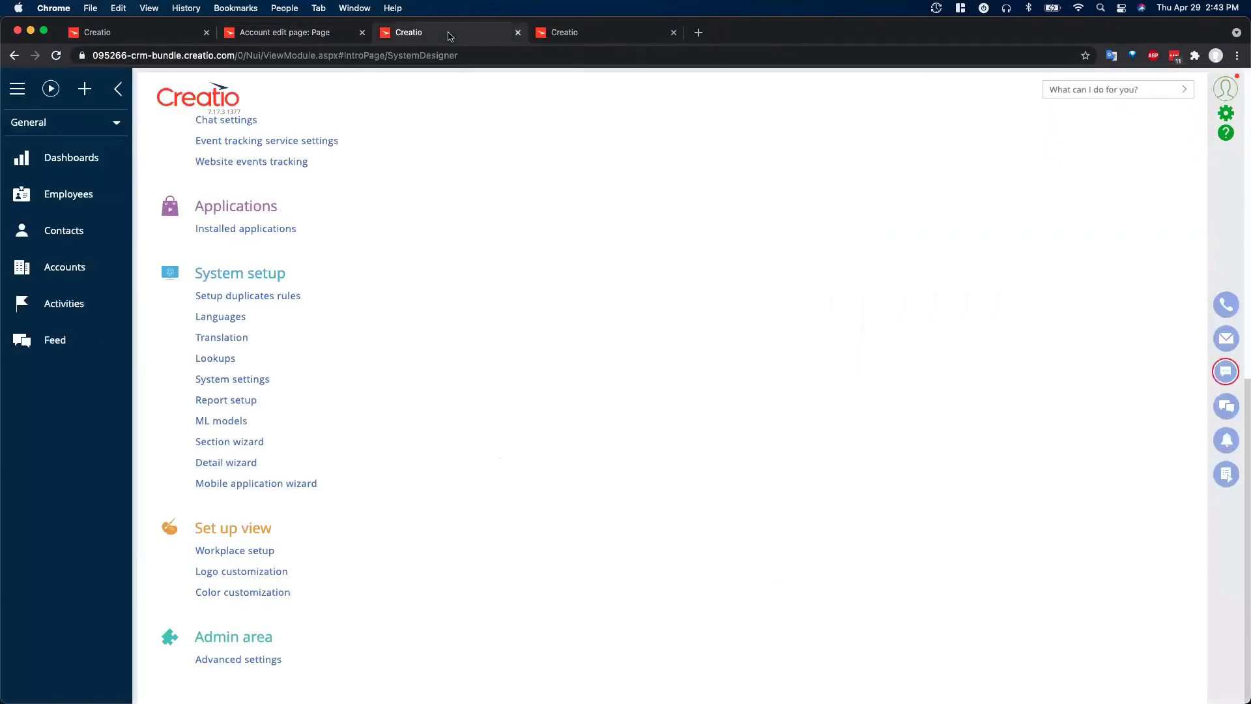
mouse_move(148, 33)
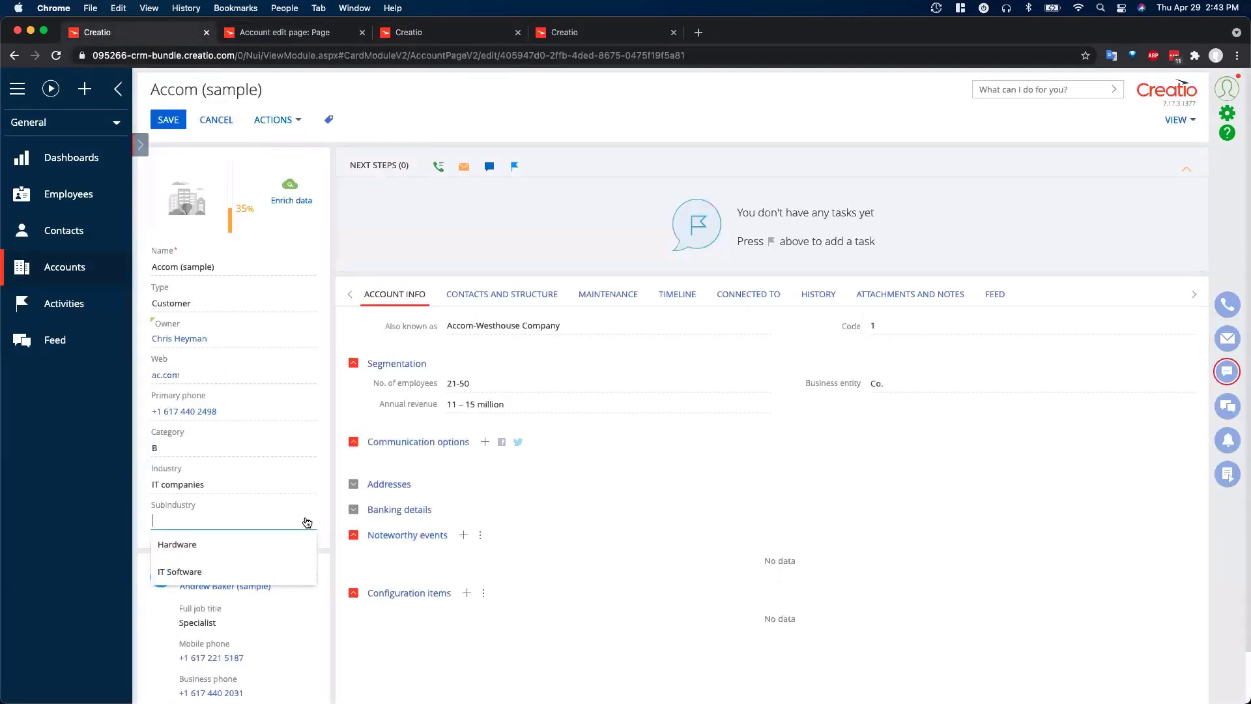
click(412, 227)
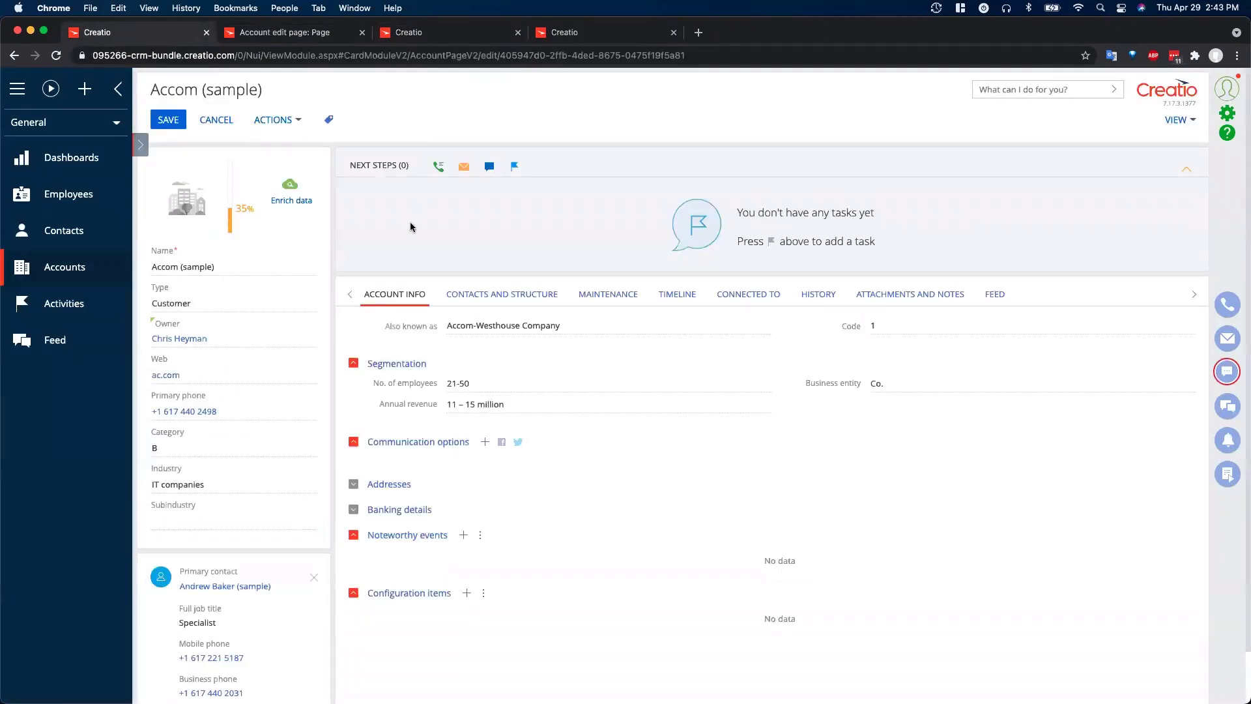
click(409, 32)
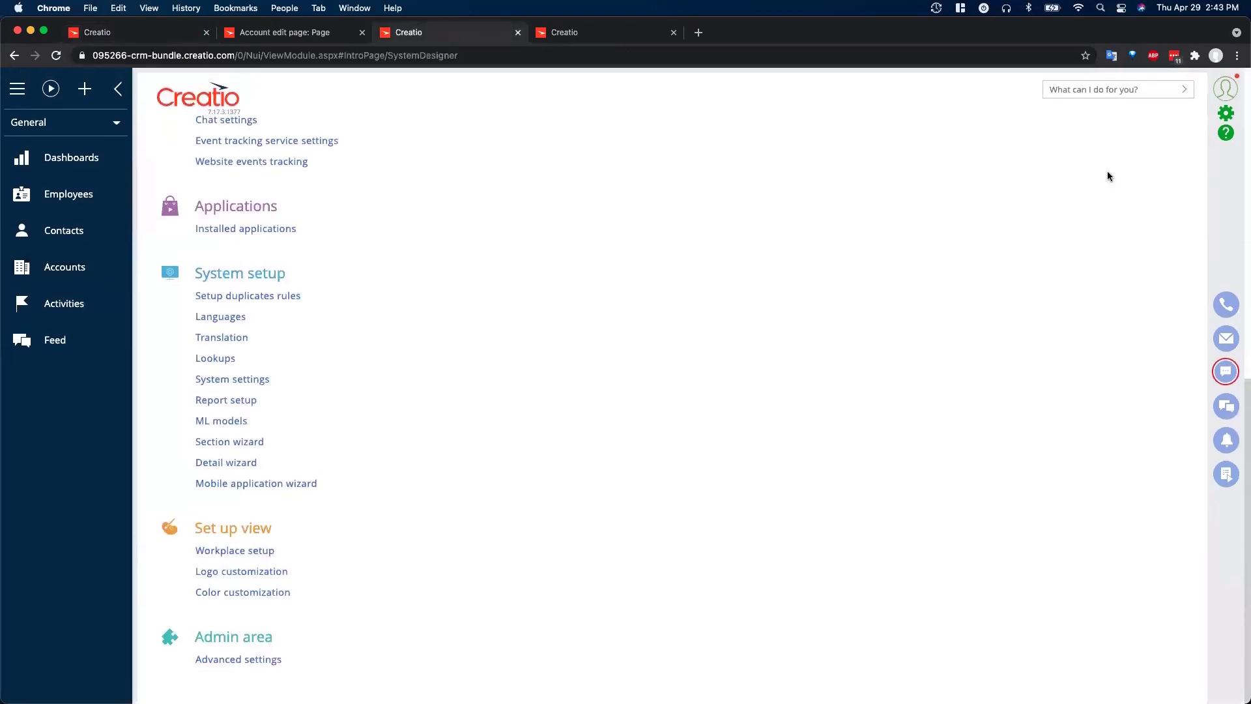
mouse_move(1226, 113)
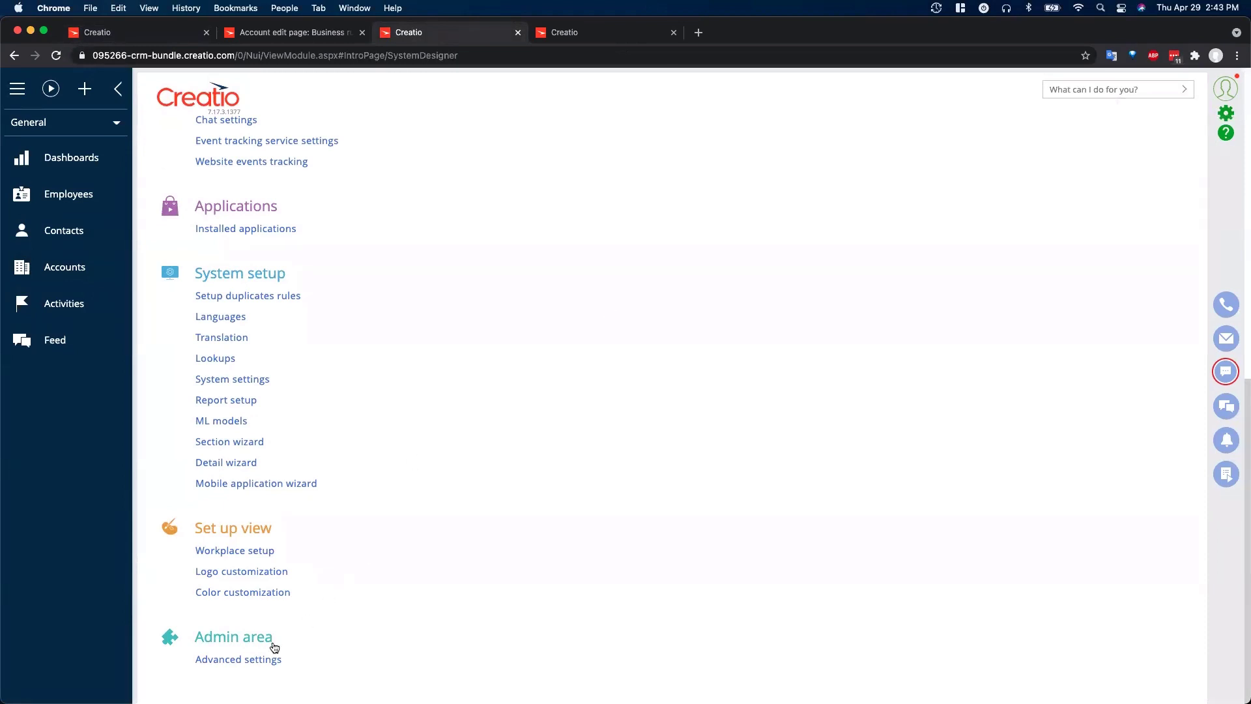
mouse_move(650, 6)
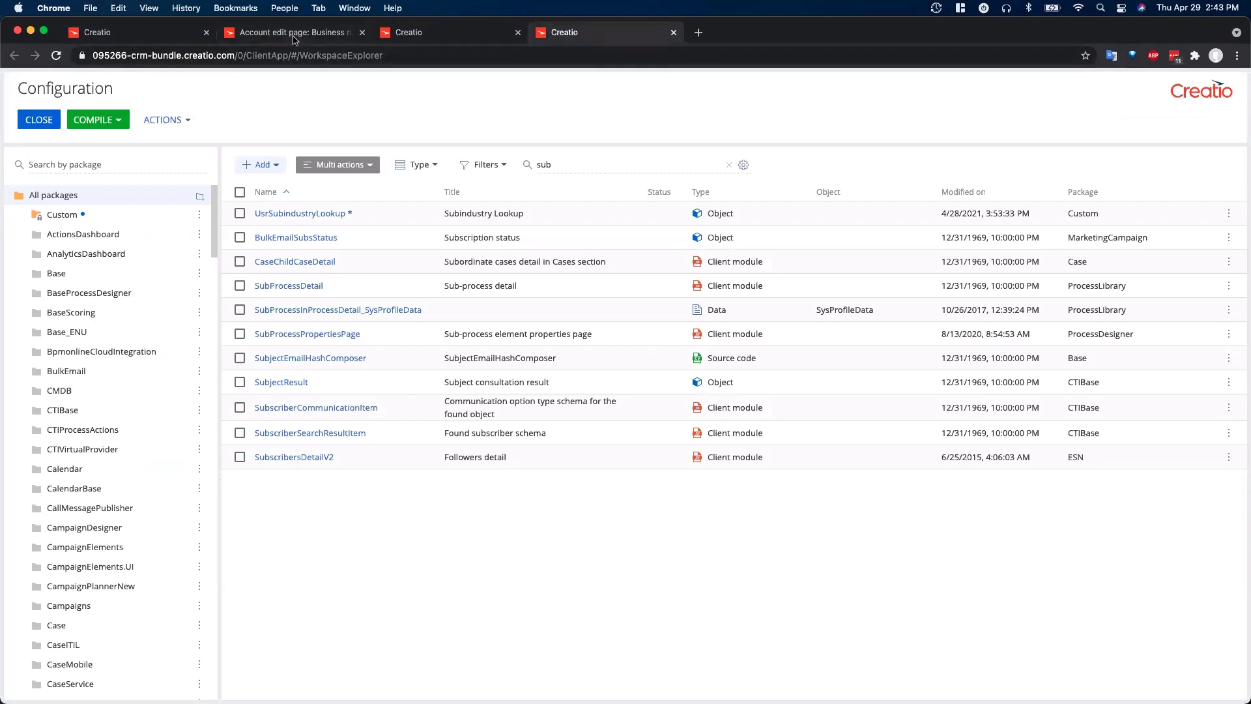
- Show the business rules and select 'Subindustry: Add filter by Industry'
click(294, 32)
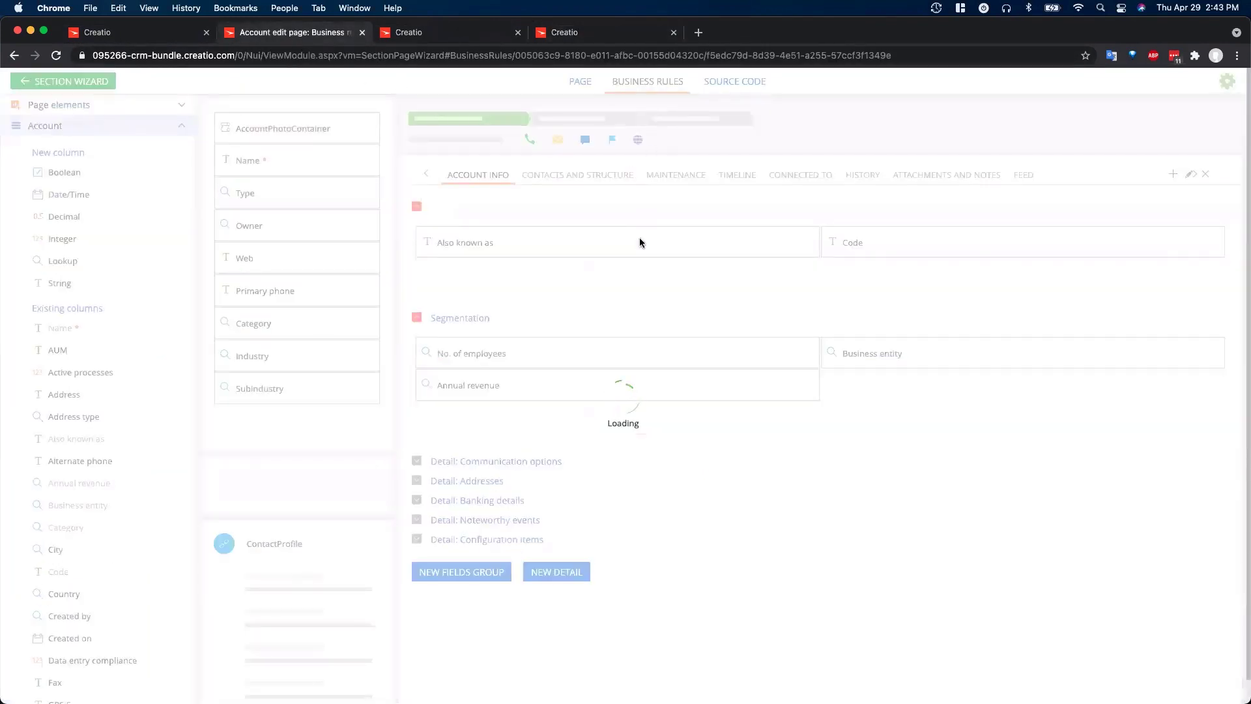
click(647, 81)
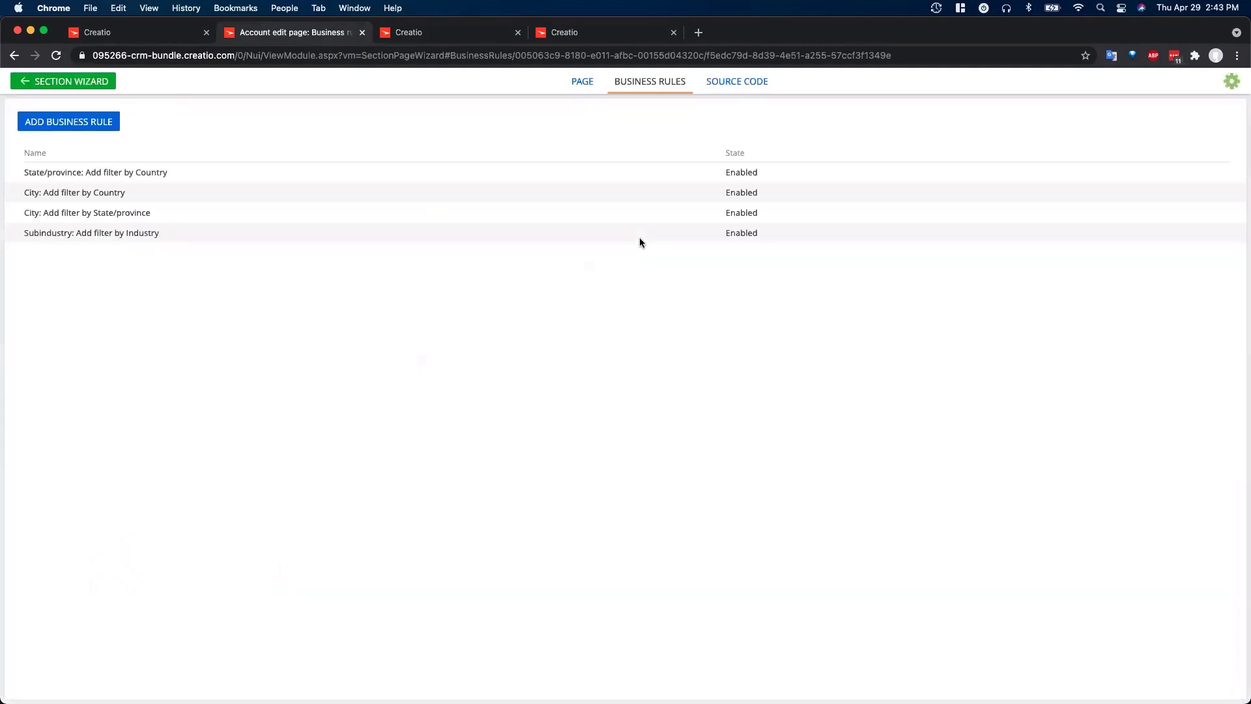
click(91, 232)
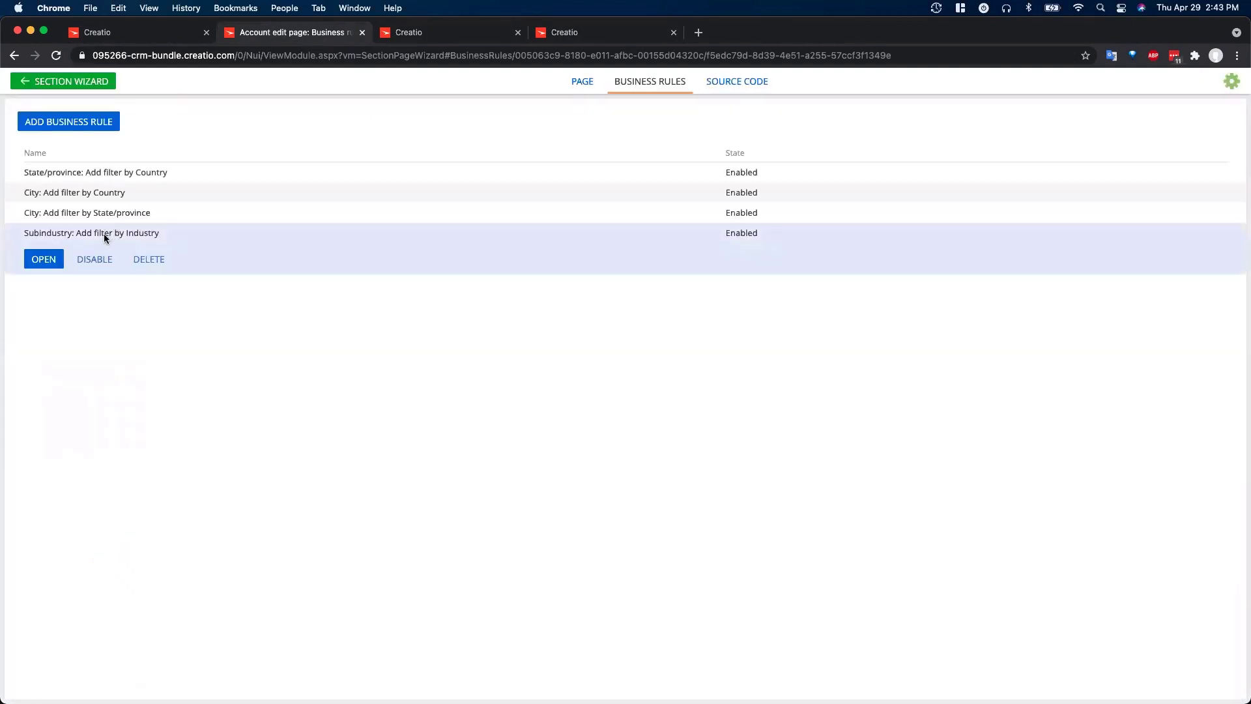
mouse_move(154, 117)
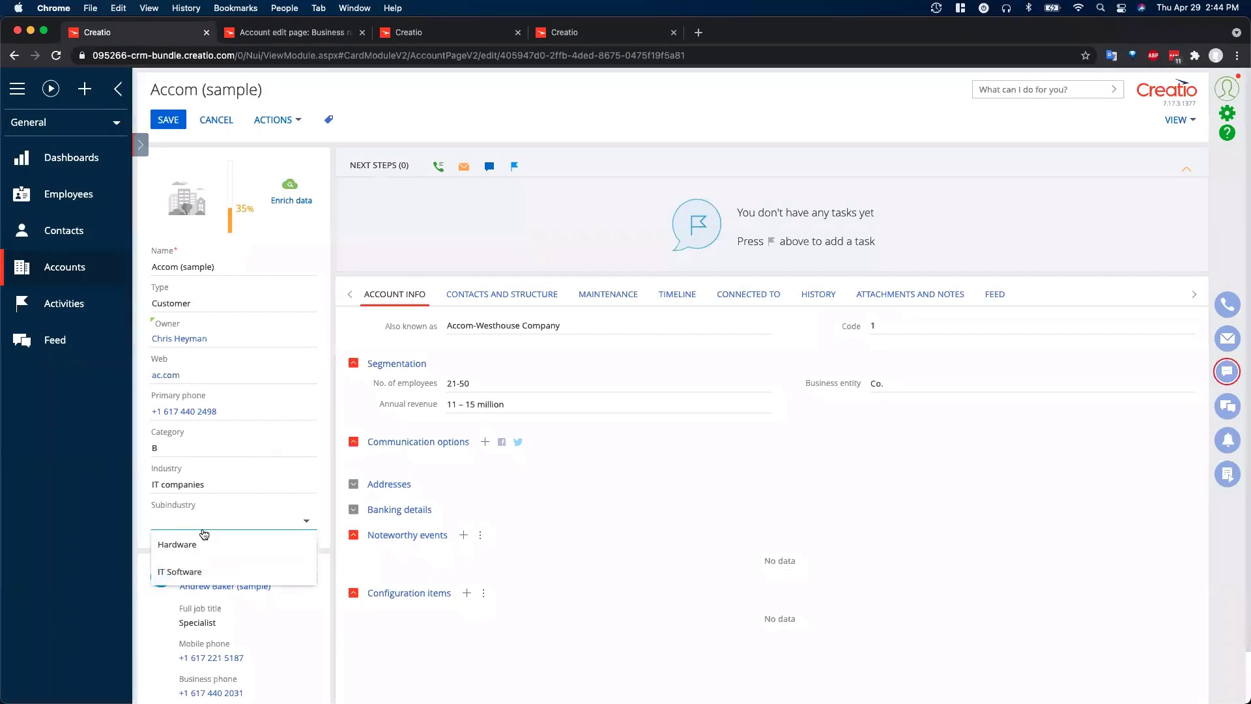
mouse_move(198, 544)
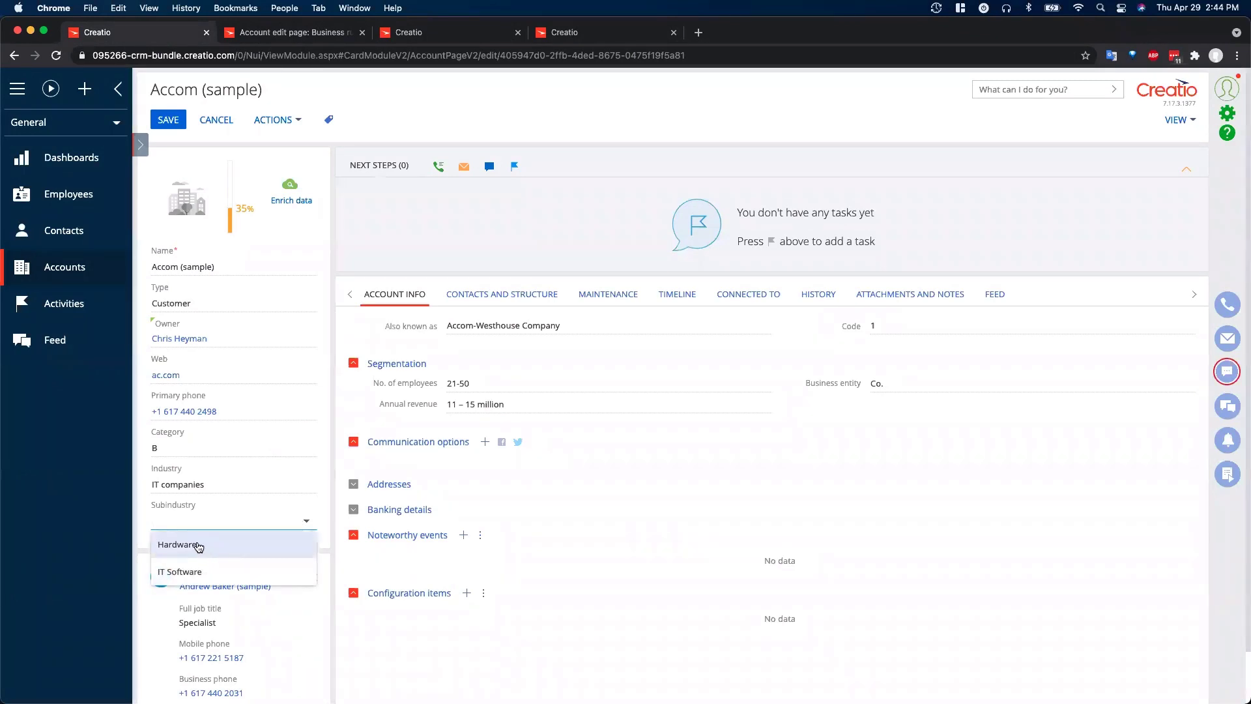
mouse_move(191, 571)
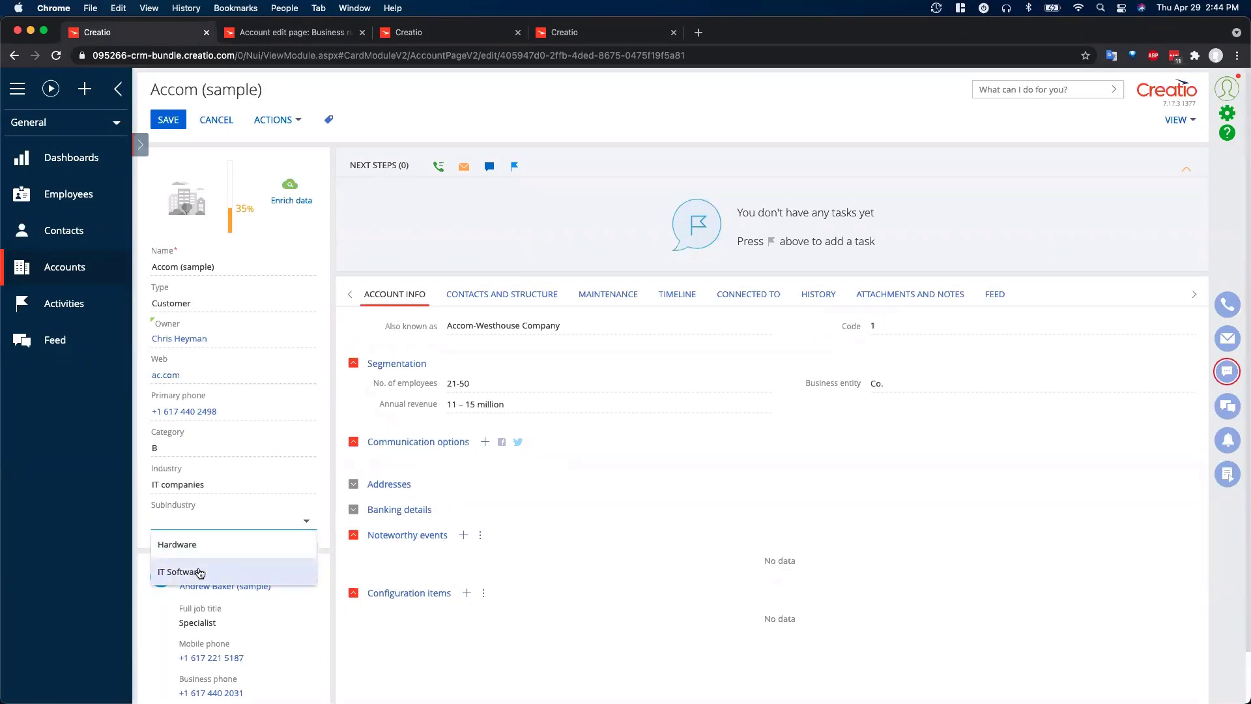
mouse_move(253, 568)
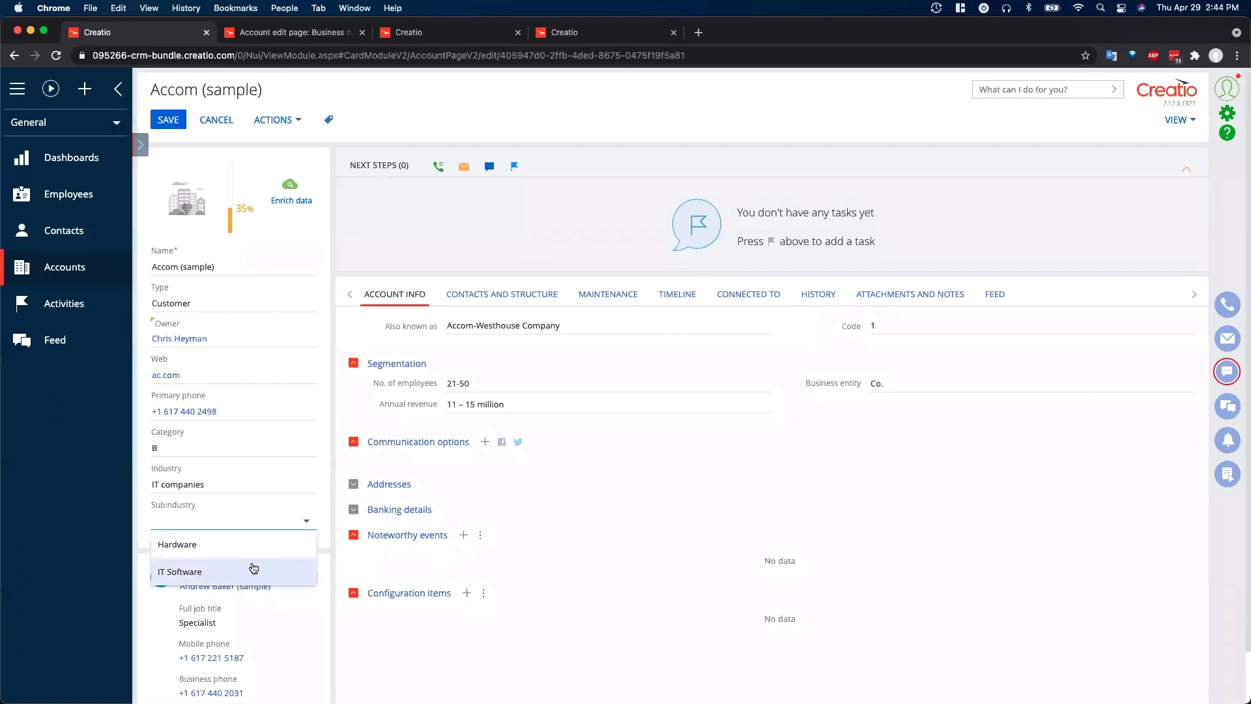
mouse_move(331, 541)
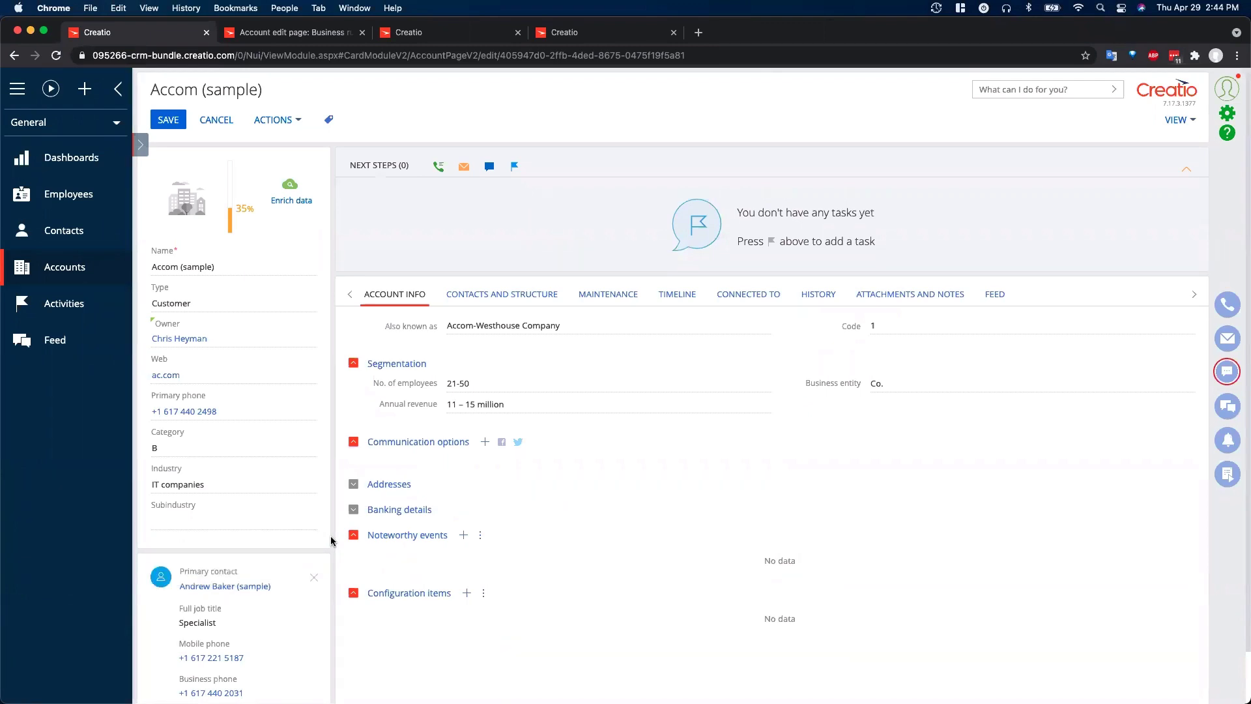
- Verify Subindustry lists only Hardware and IT Software, then return to the page designer
click(233, 519)
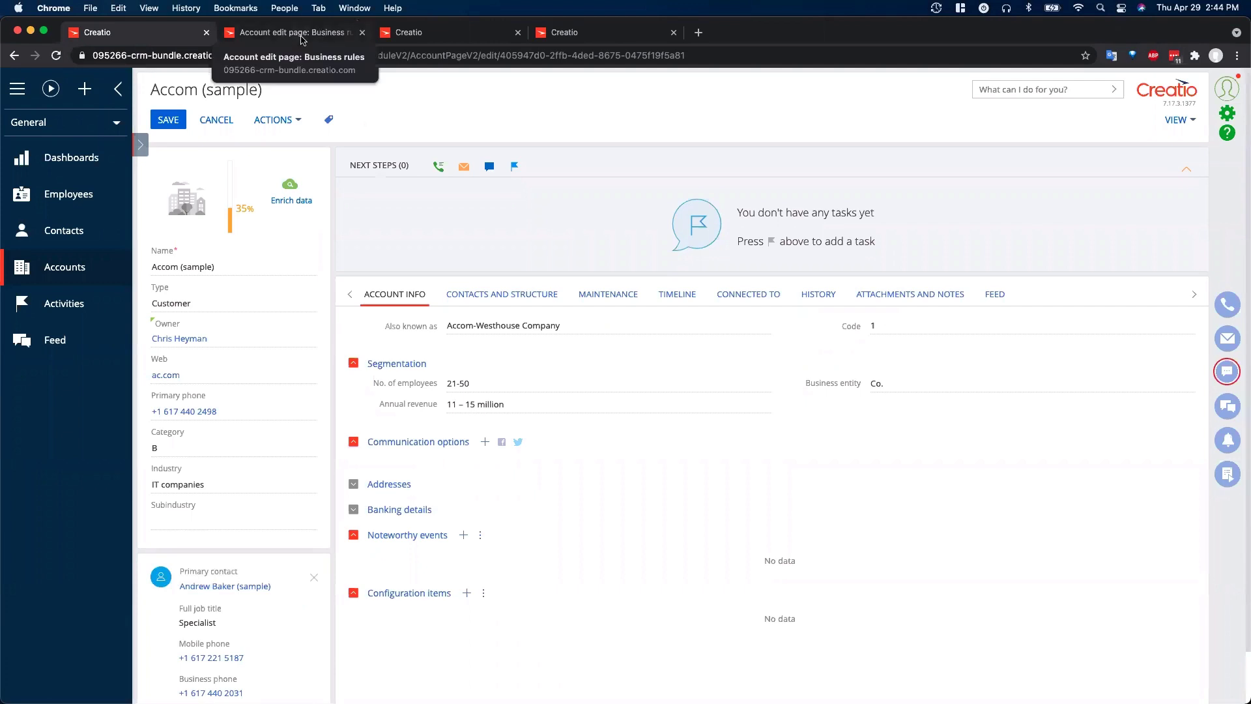
click(293, 32)
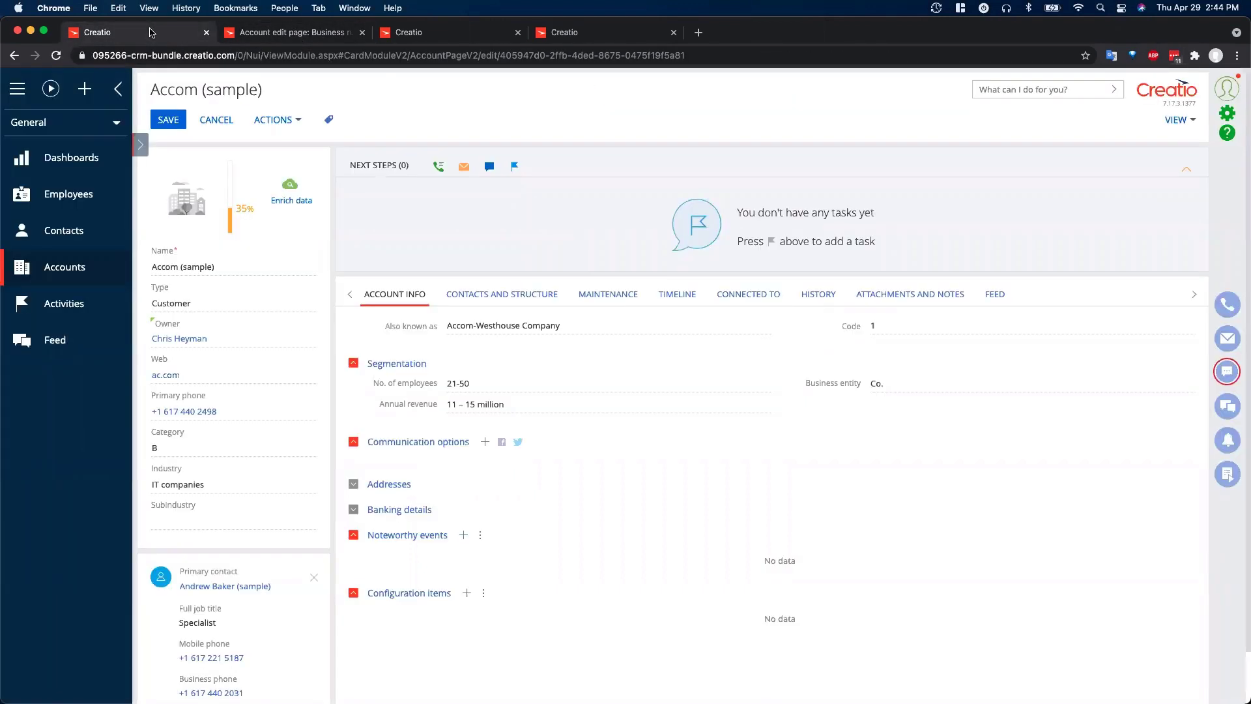
- Start a new column titled 'Software Type' with code UsrSoftwareType
click(291, 32)
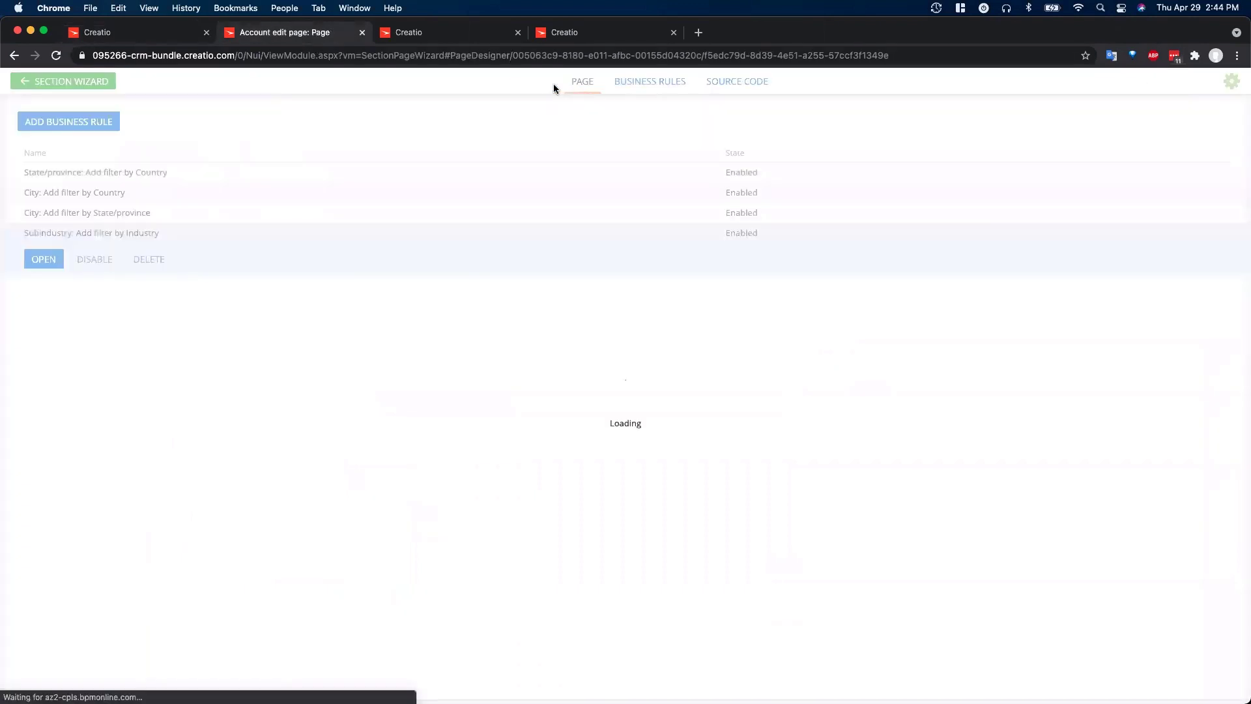
click(579, 81)
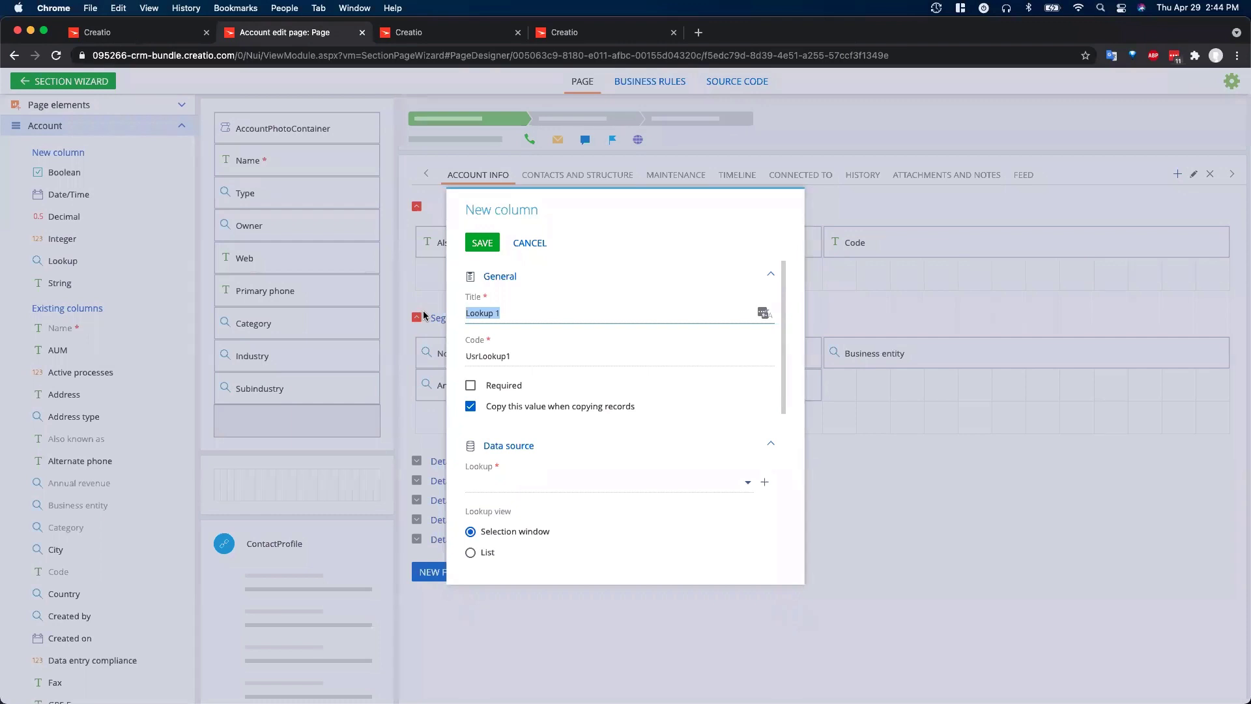
text(Softw)
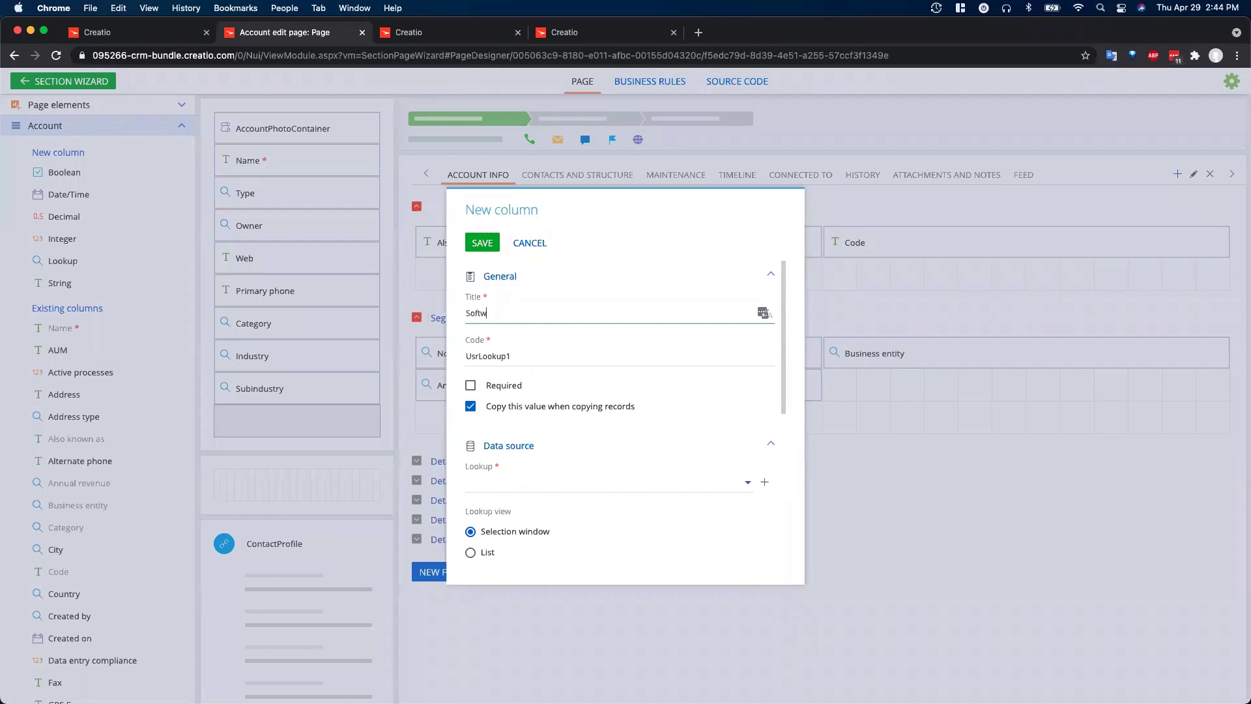
text(are Type)
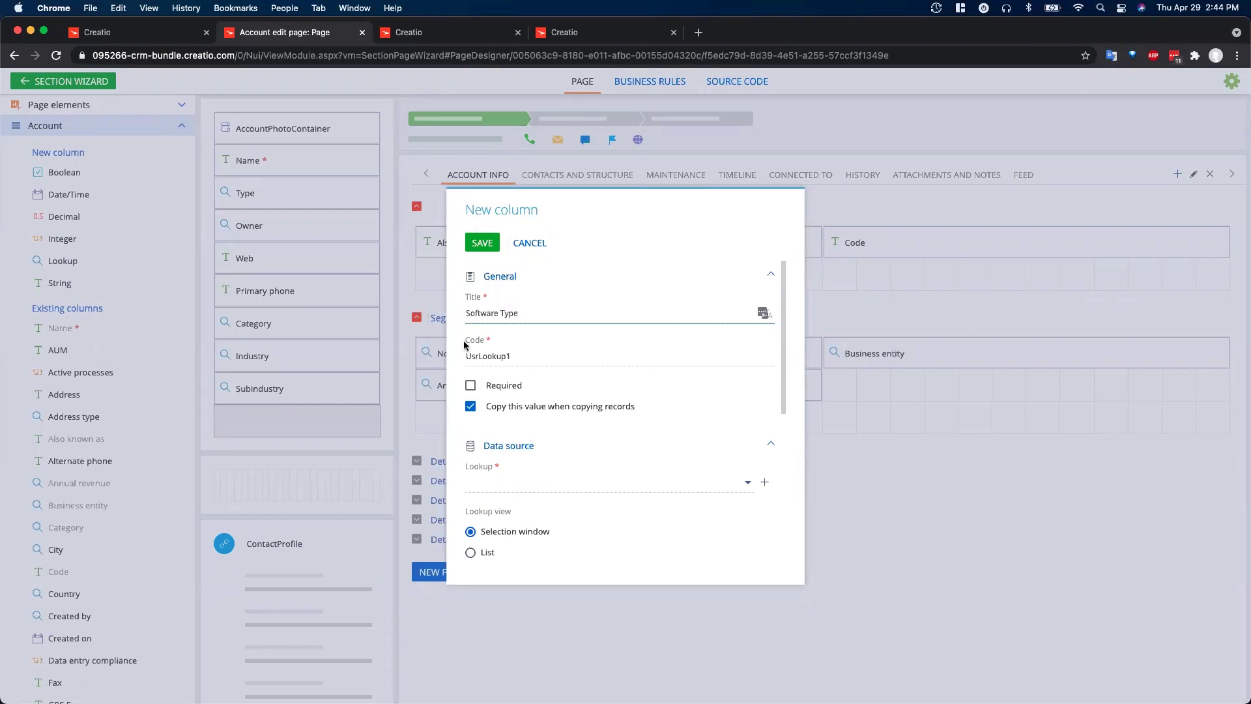
text(UsrSo)
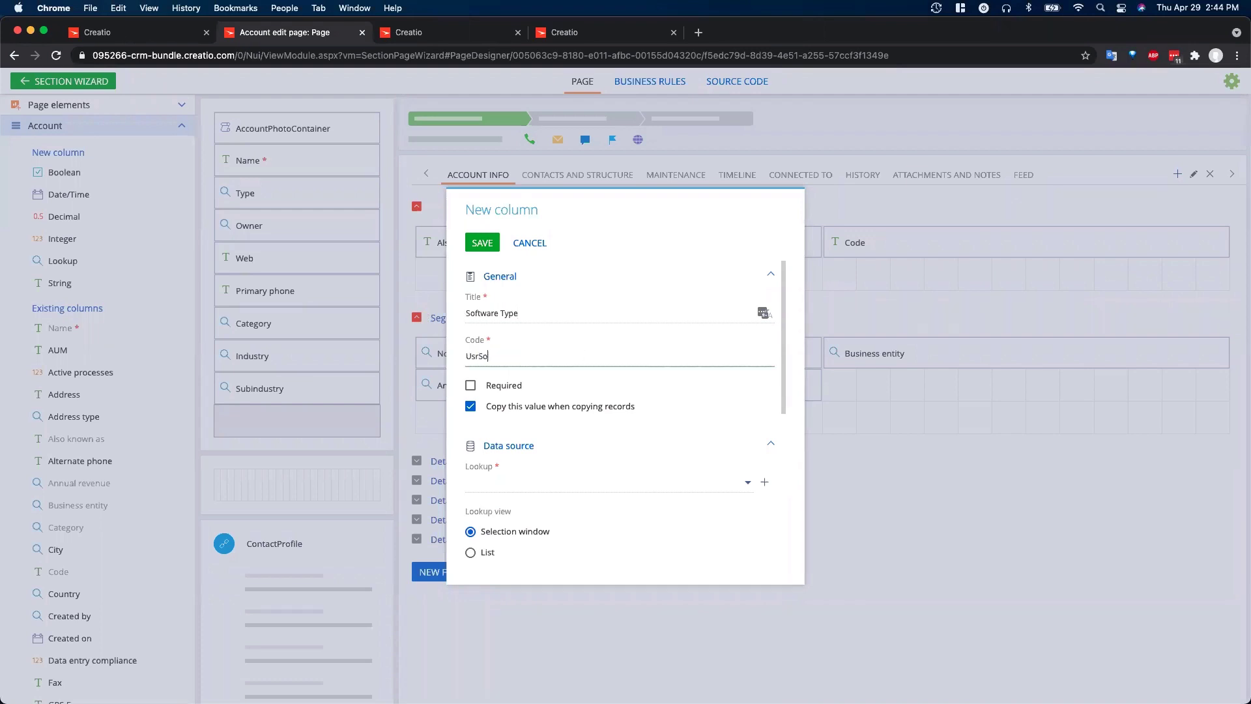
text(ftware)
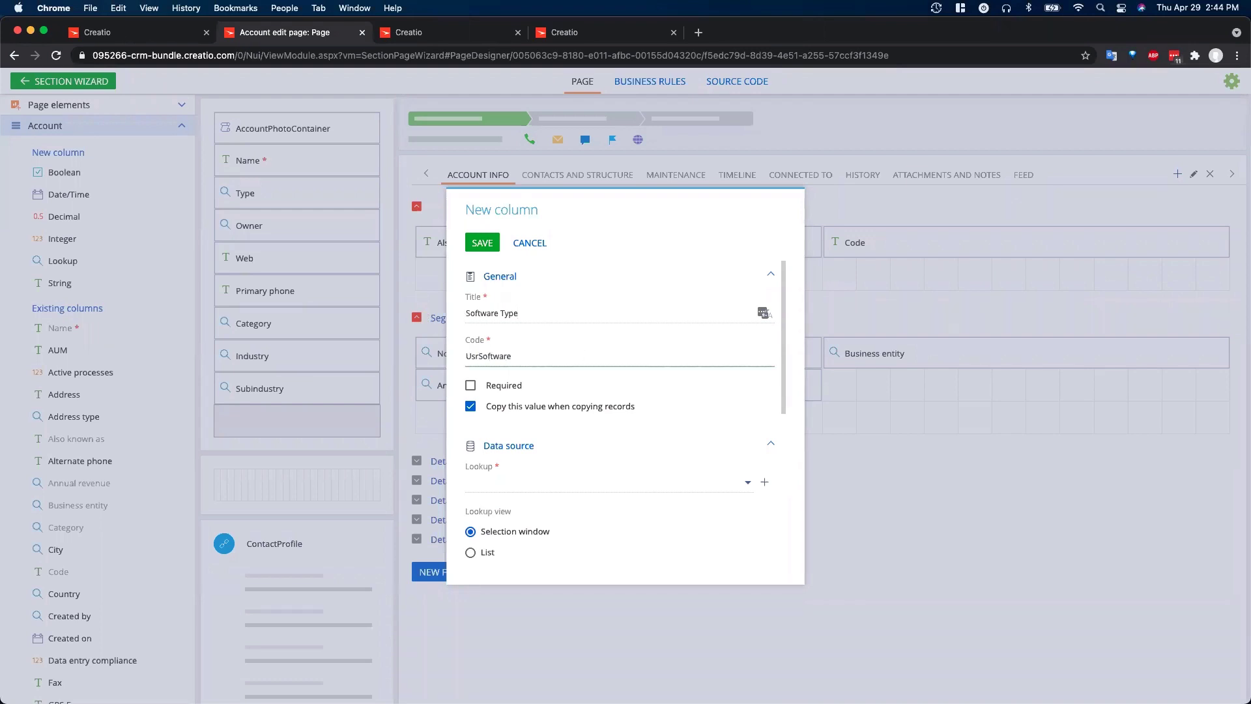
text(Type)
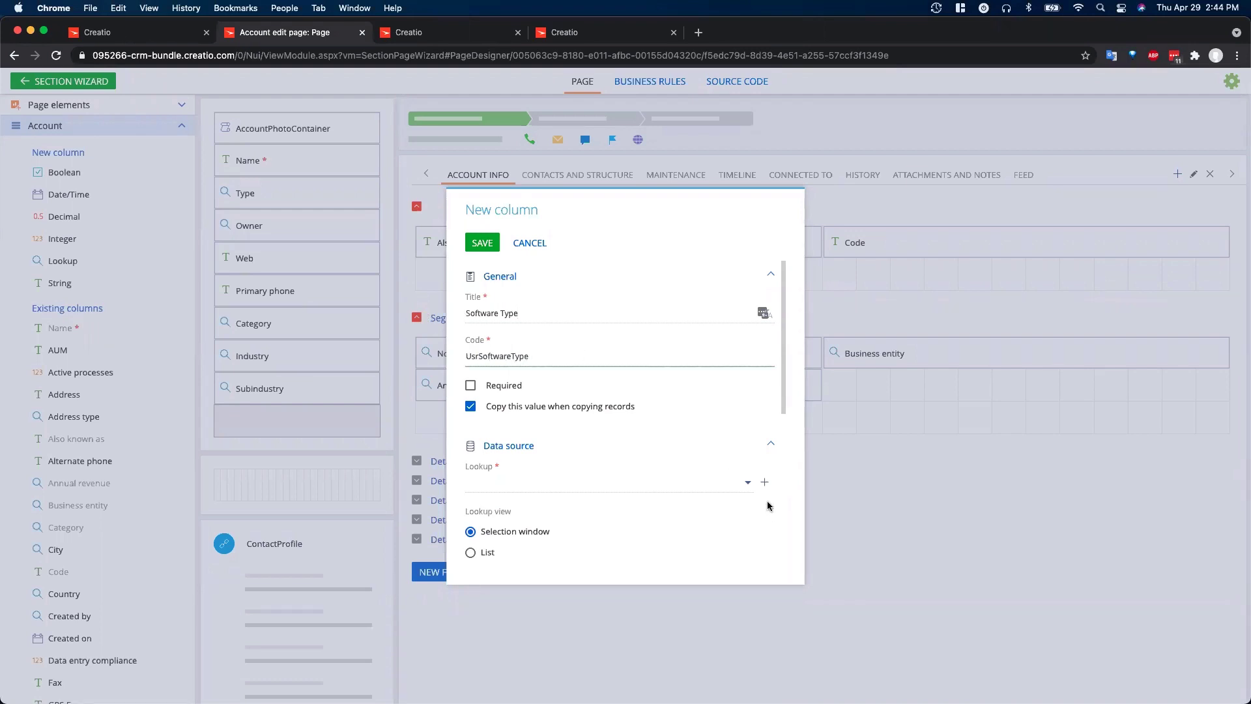
- Create and save a new lookup named 'Account Software Type Lookup'
click(763, 481)
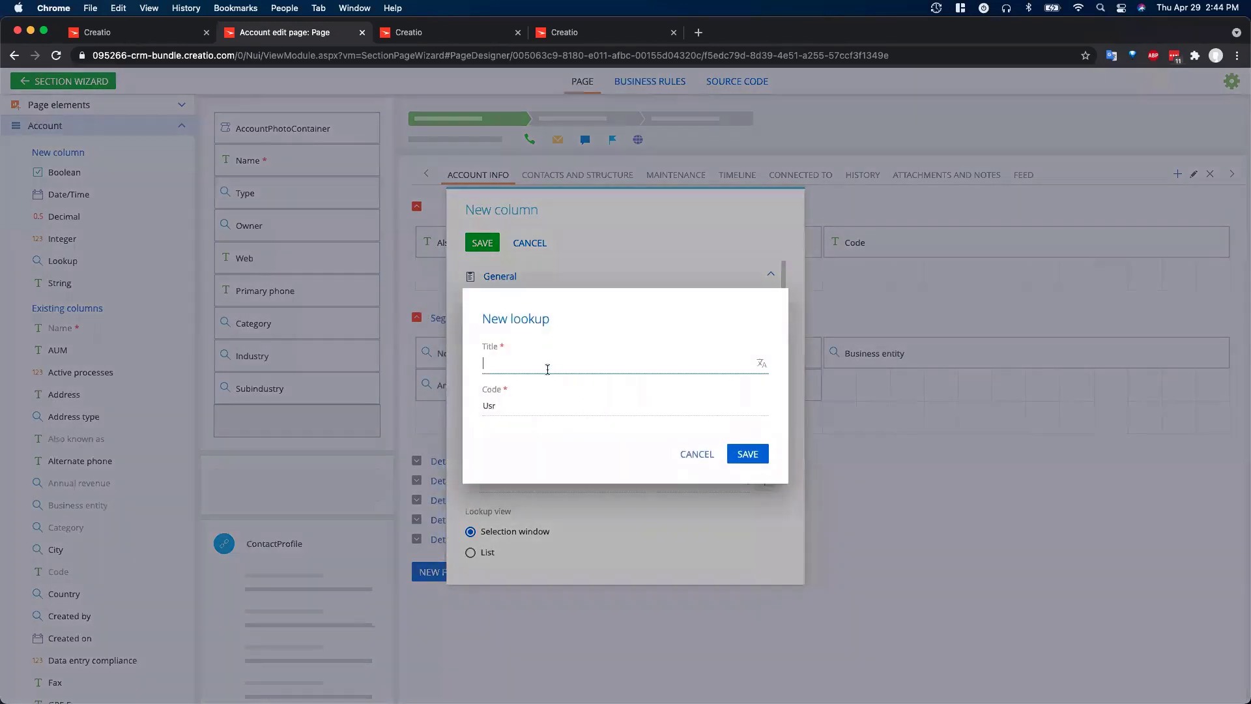
text(Account)
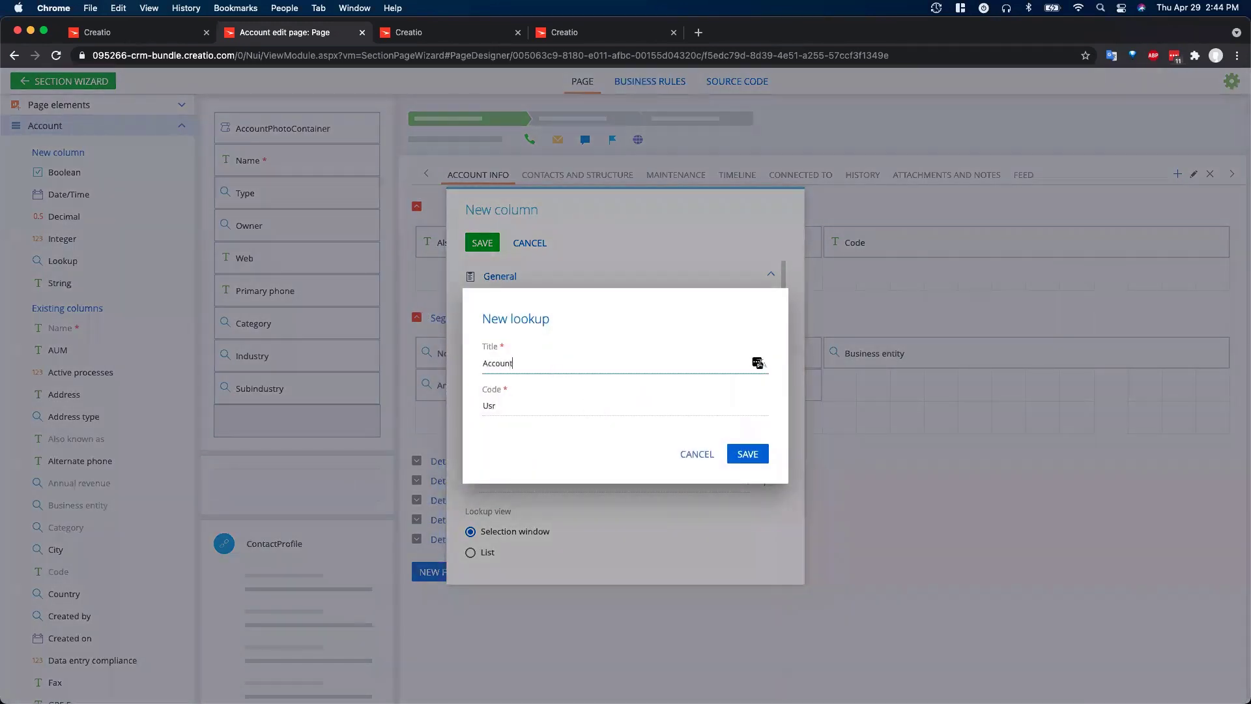
text(Software)
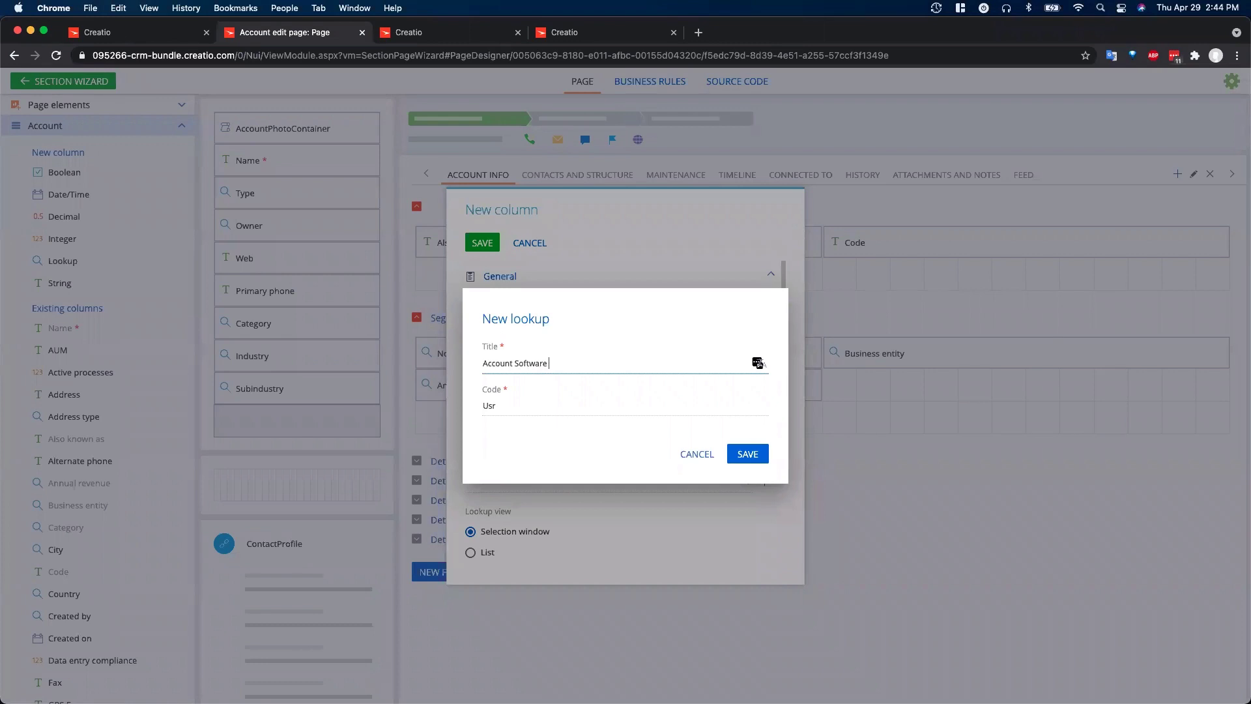
text(Type Lookup)
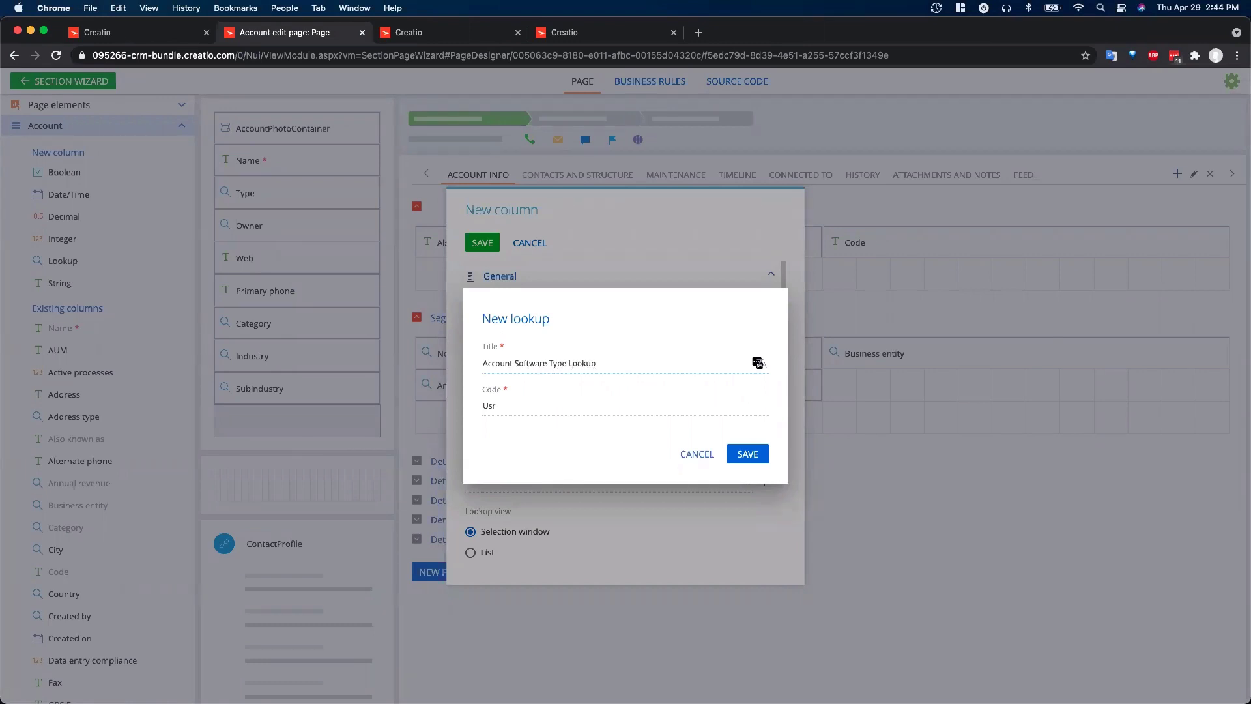
text(AccountSoftwar)
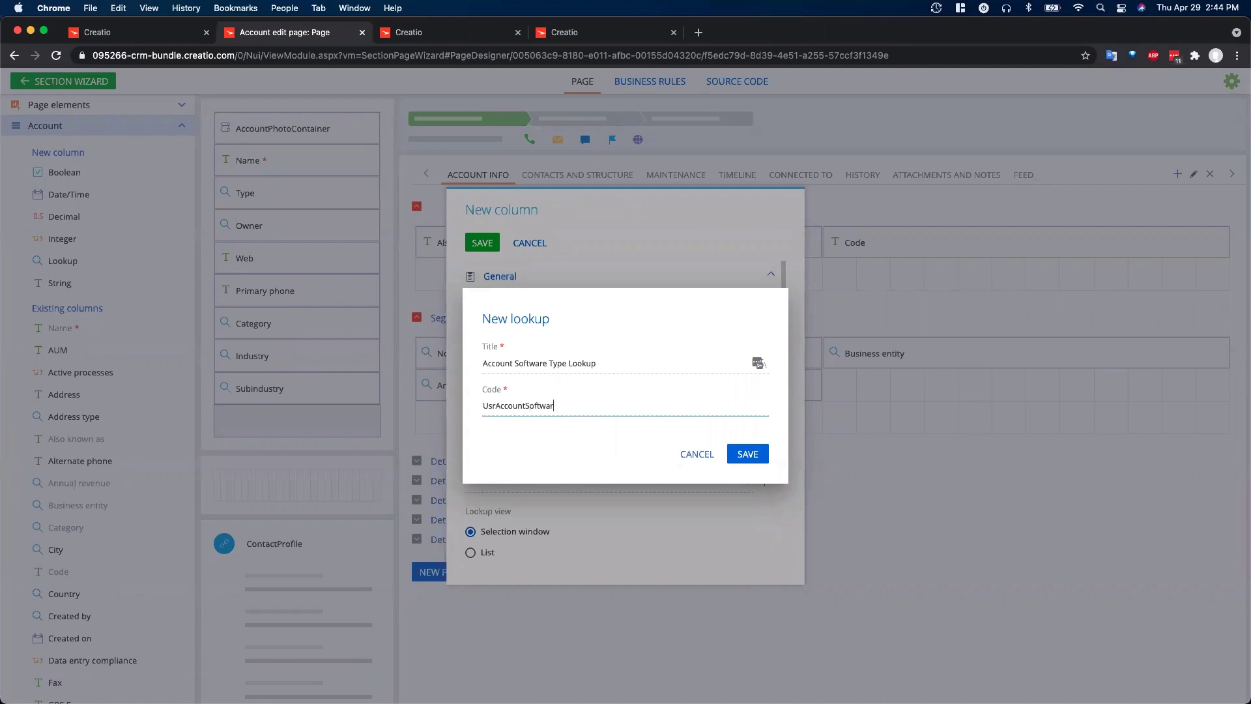
text(eTypeLookup)
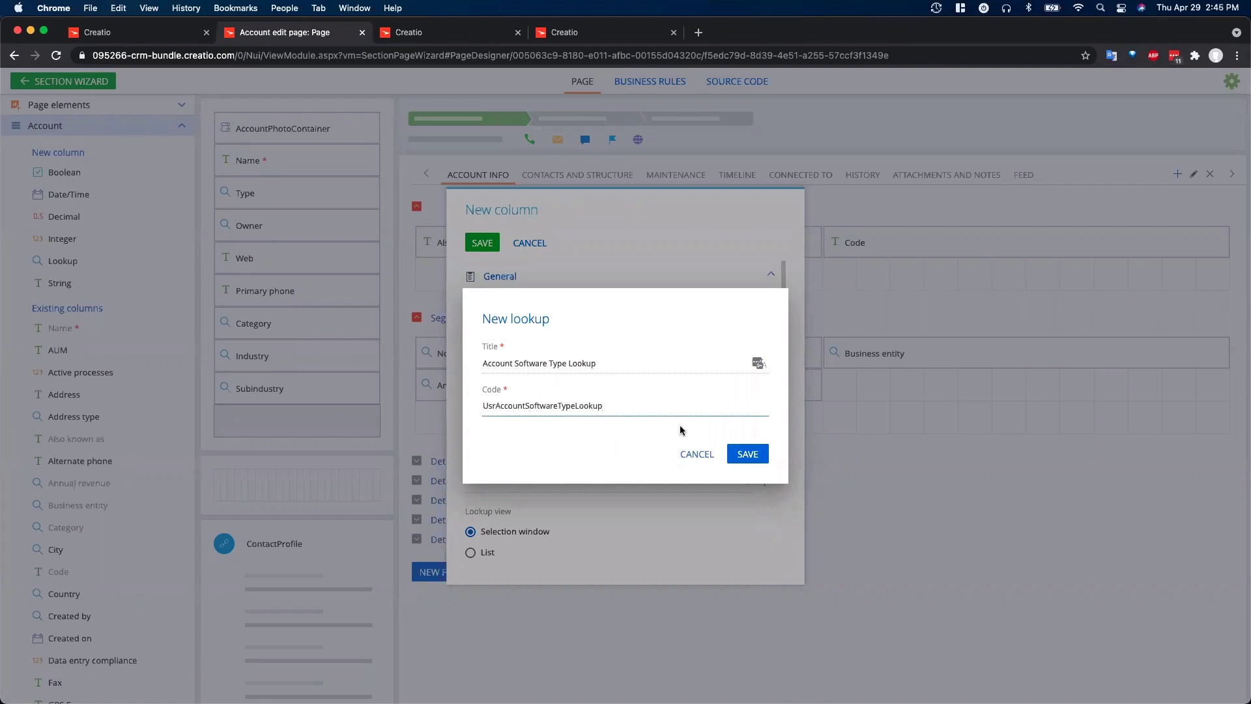
click(746, 453)
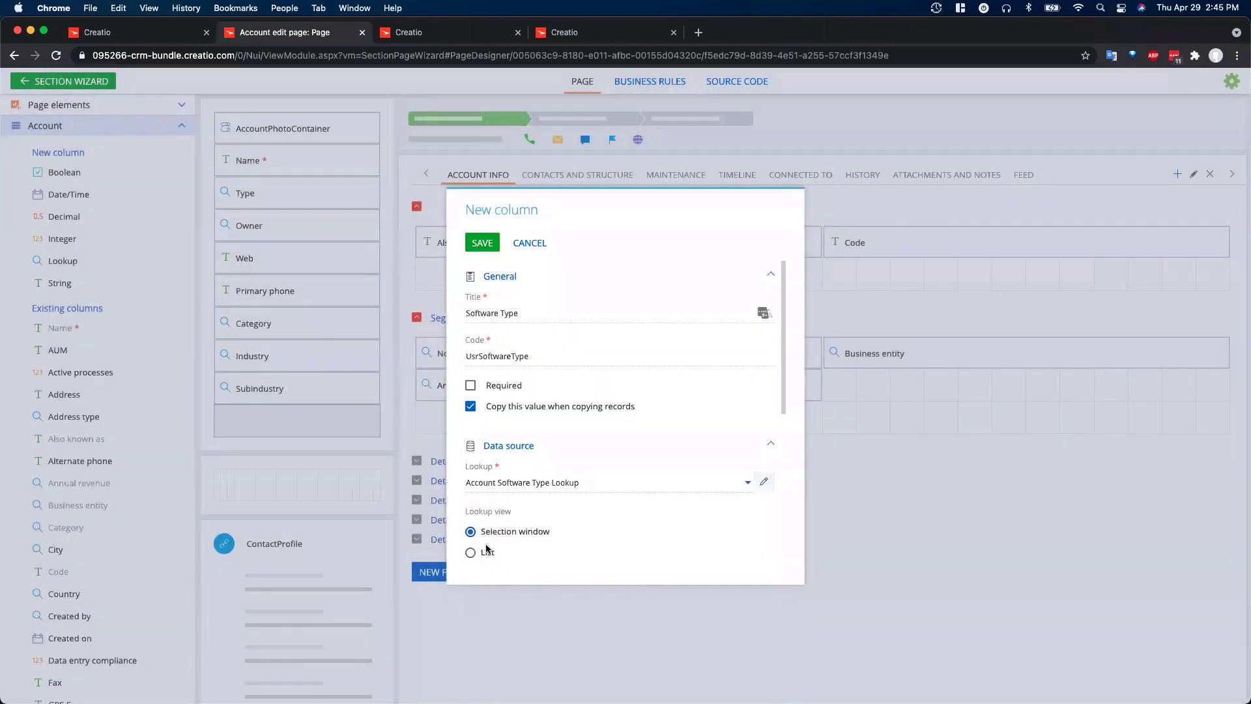
- Choose List view for the lookup, then cancel the New column dialog
click(470, 551)
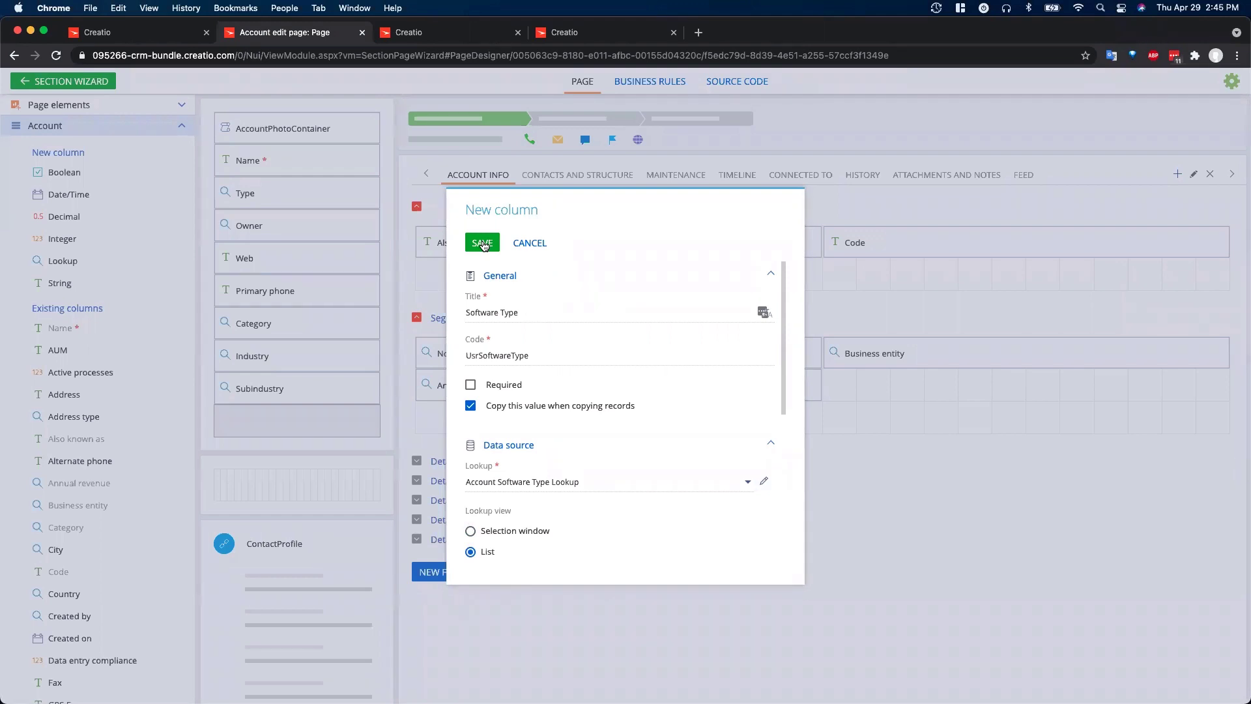
mouse_move(511, 511)
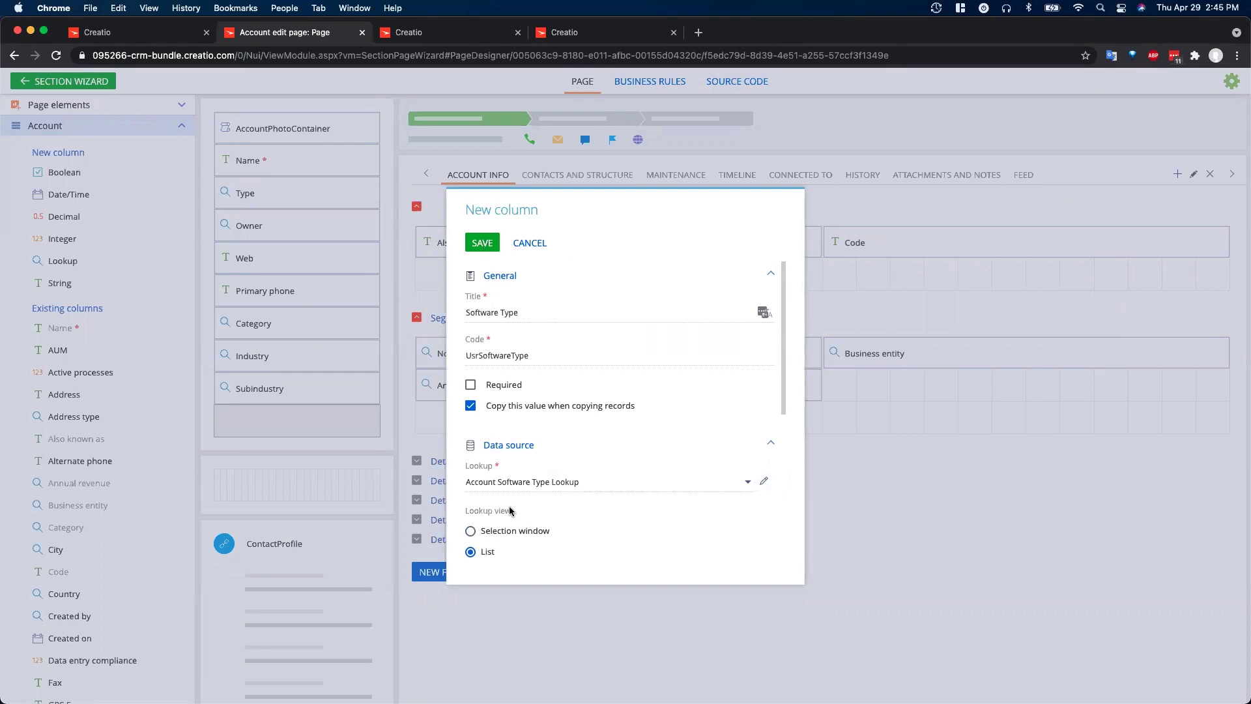
scroll(down, 3)
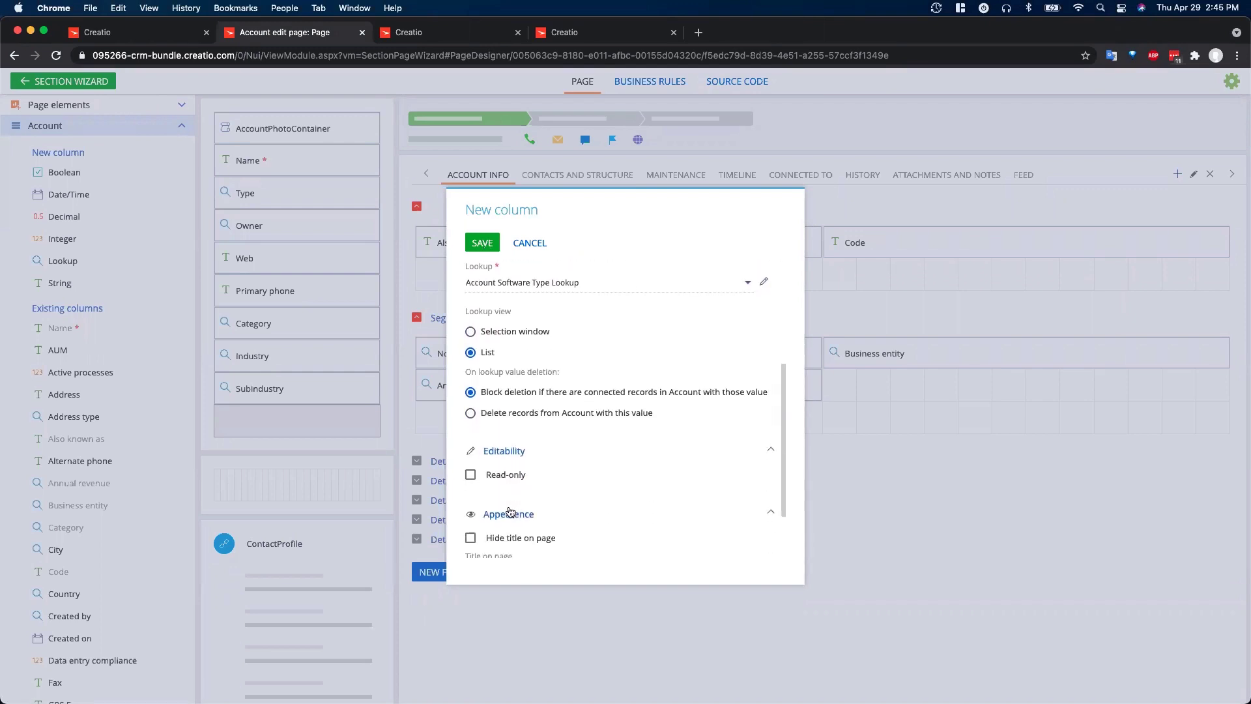
scroll(down, 3)
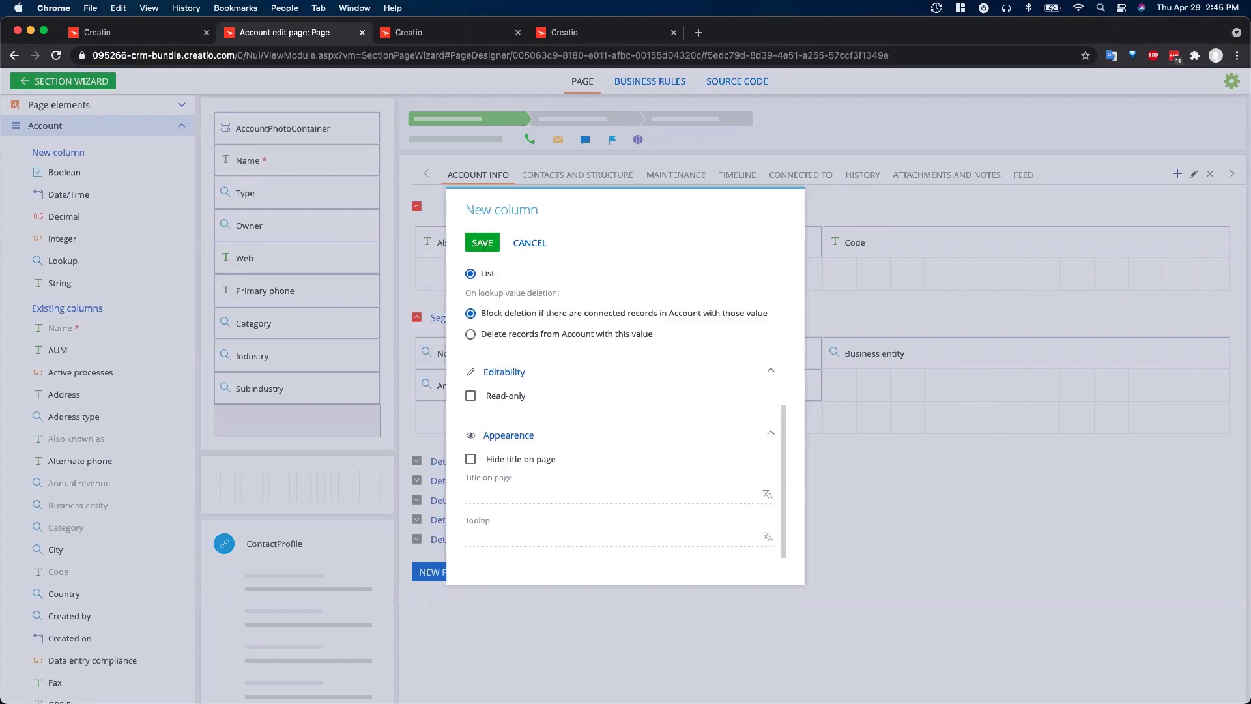
mouse_move(529, 242)
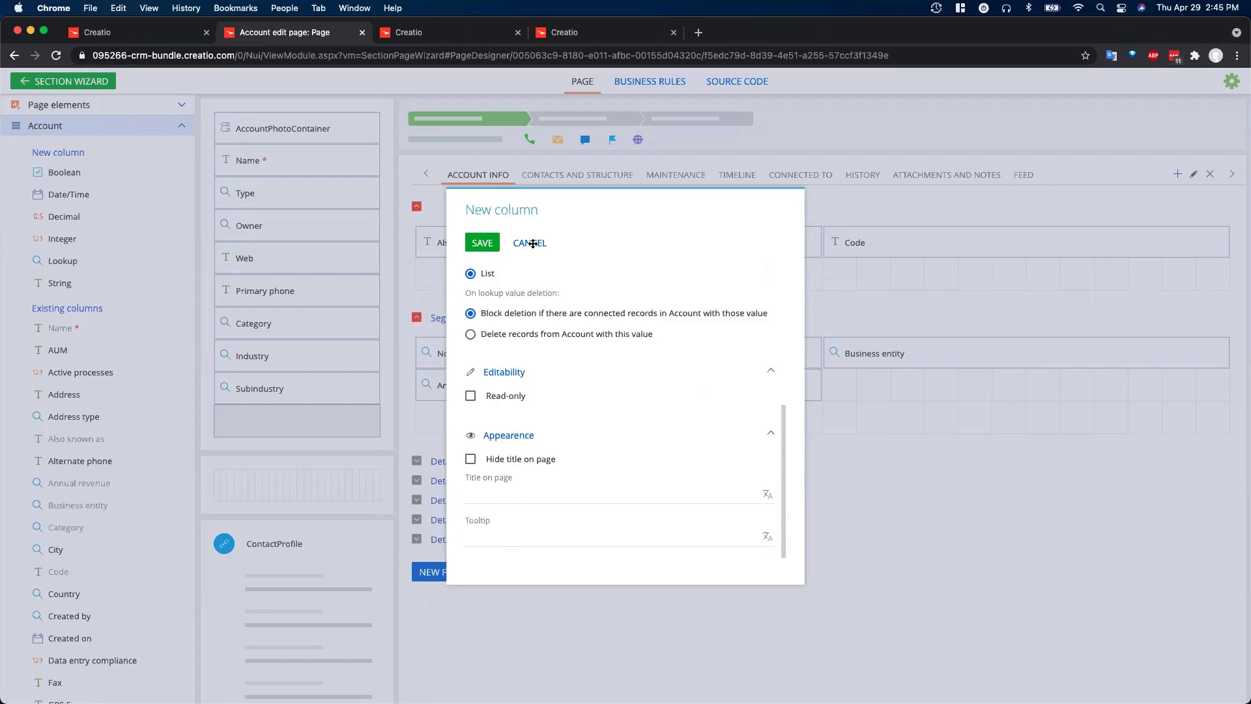
click(530, 243)
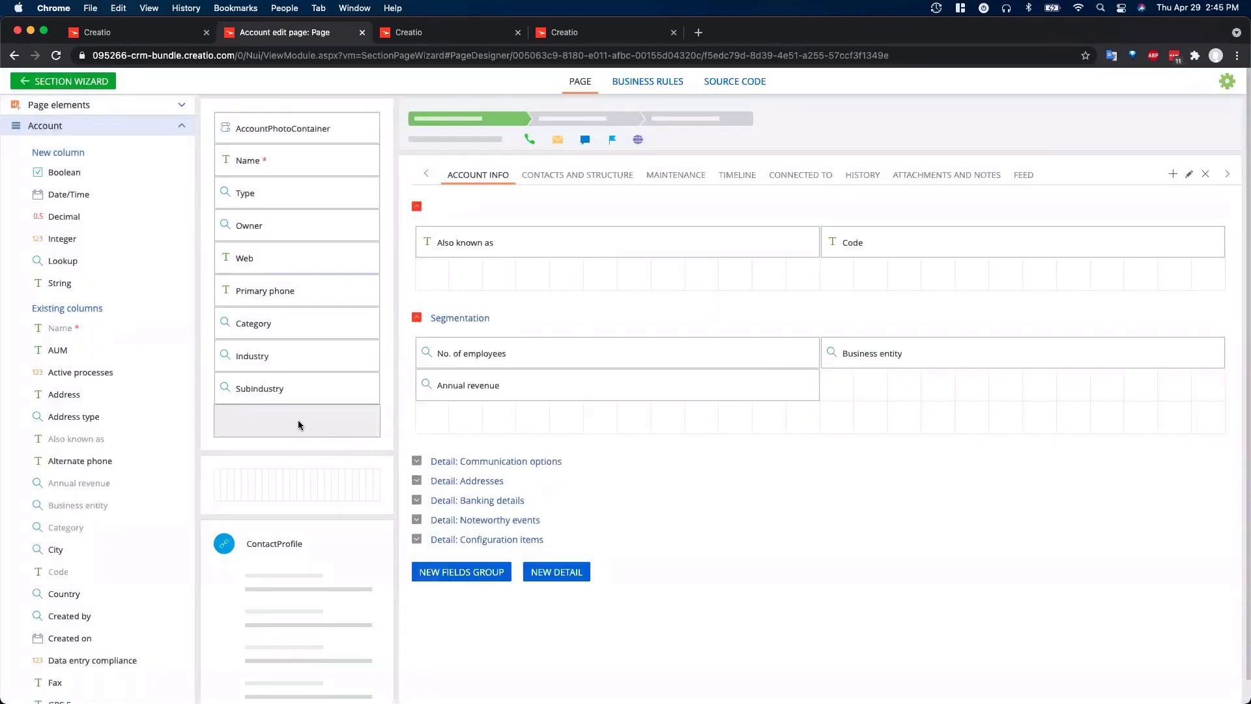
- Reload the page designer and open Subindustry on the Accom (sample) account
click(54, 55)
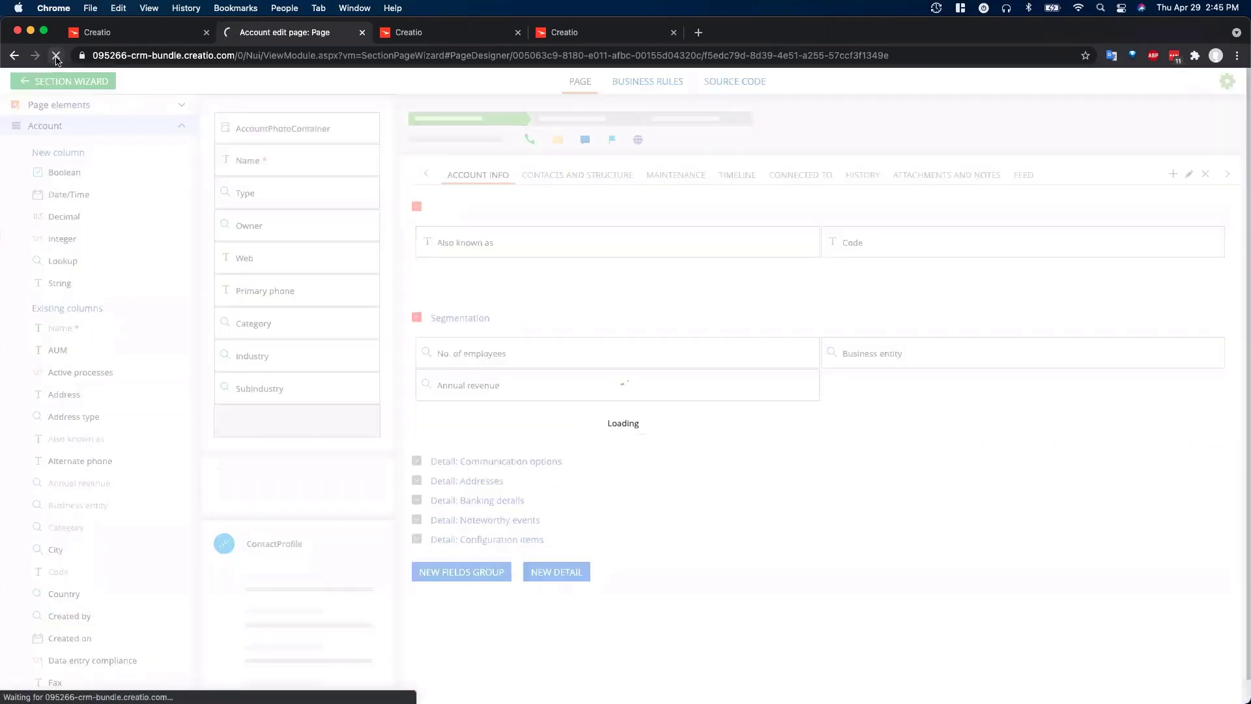
click(56, 55)
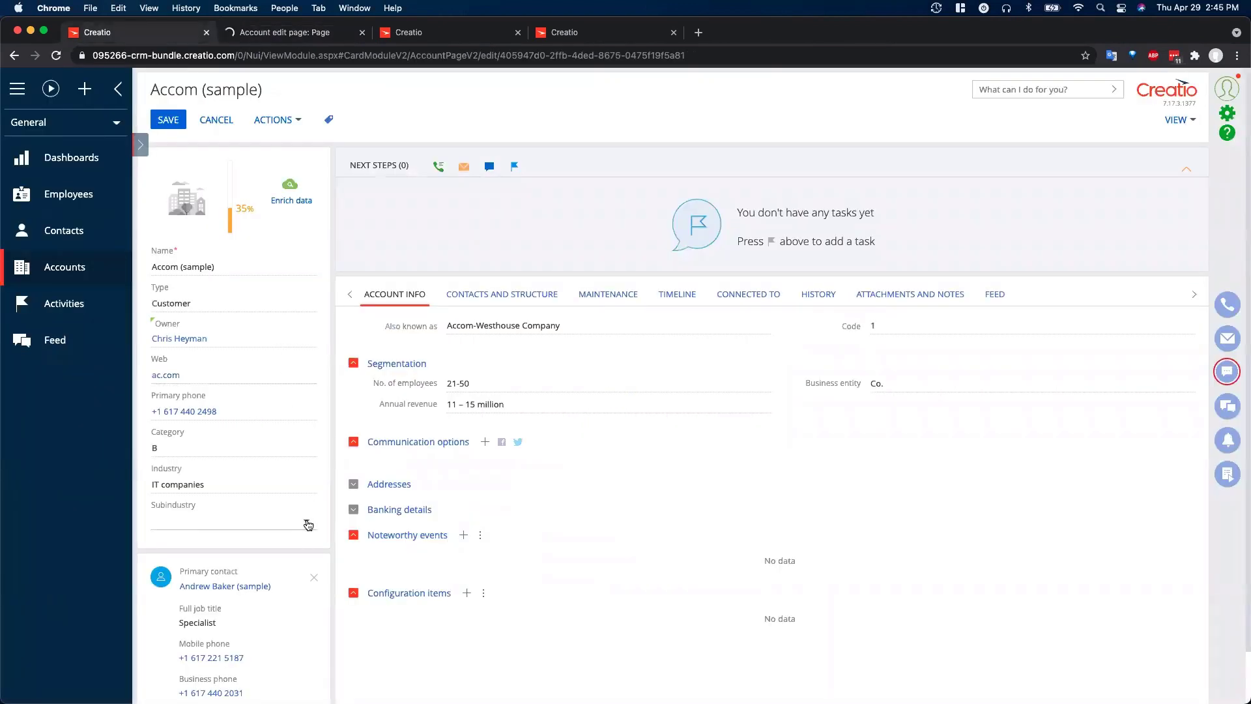
click(232, 520)
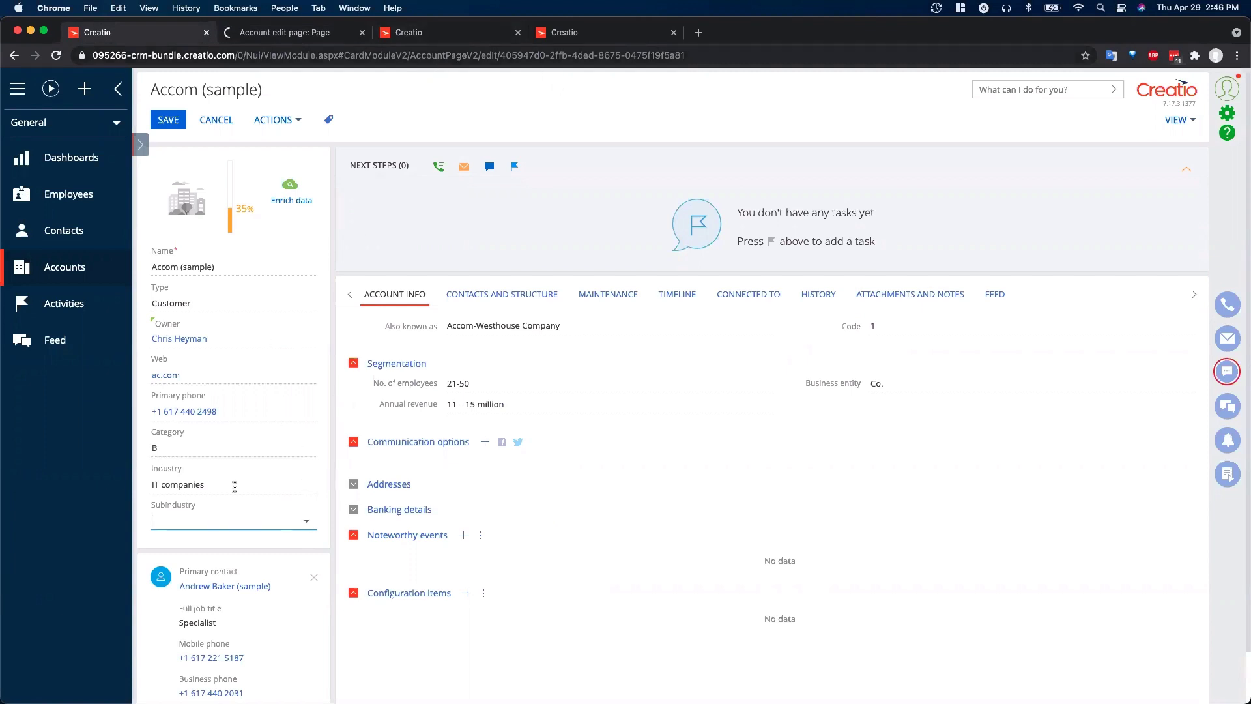
mouse_move(208, 514)
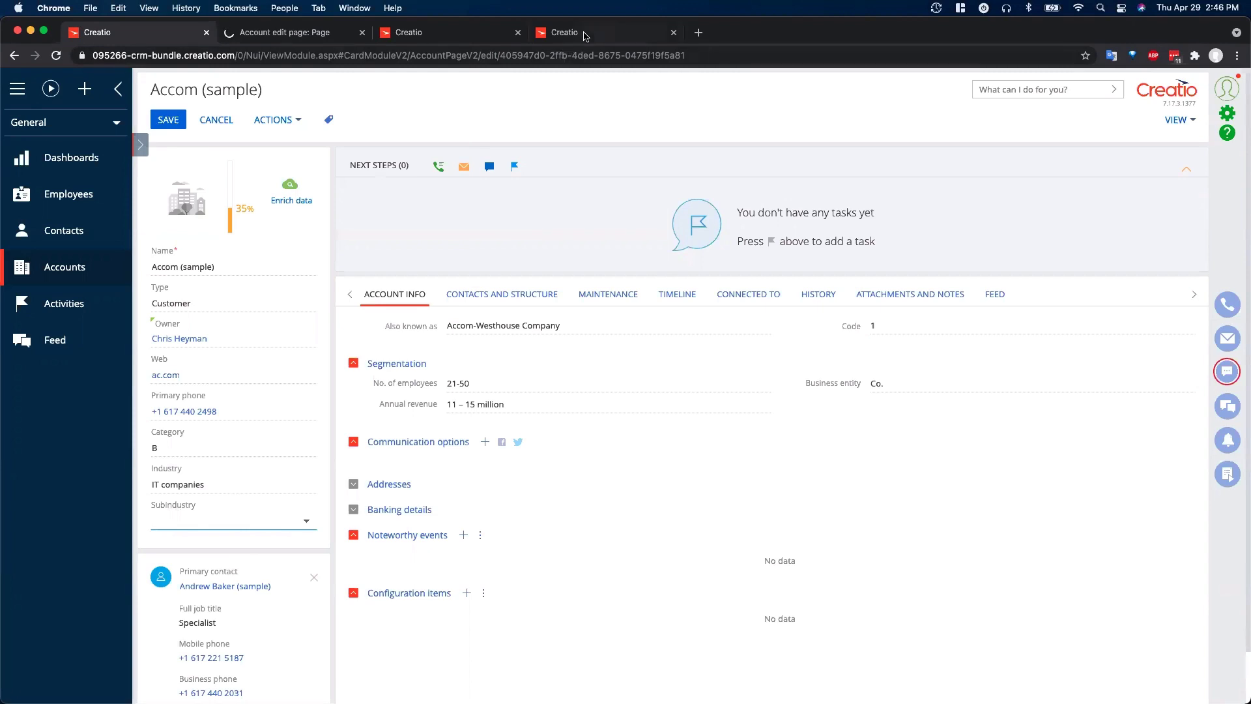
- Open UsrSubindustryLookup in Configuration, then confirm Accom's Subindustry lists only Hardware and IT Software
click(591, 32)
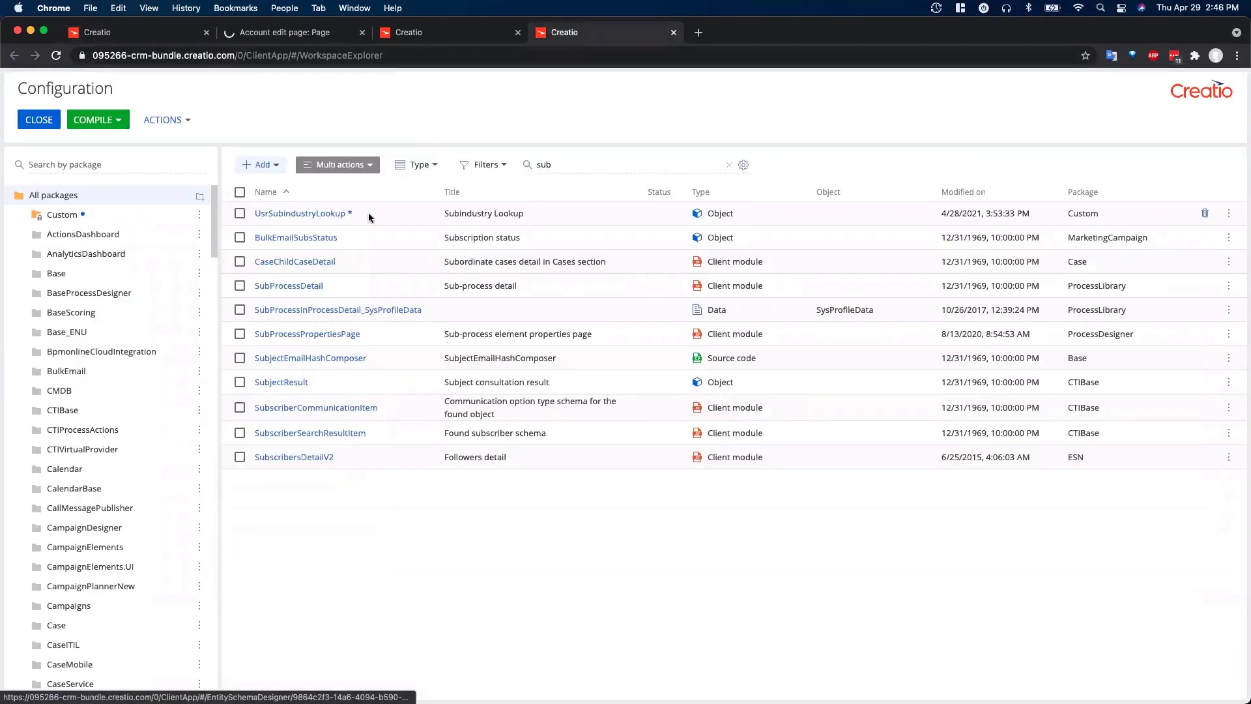
mouse_move(349, 217)
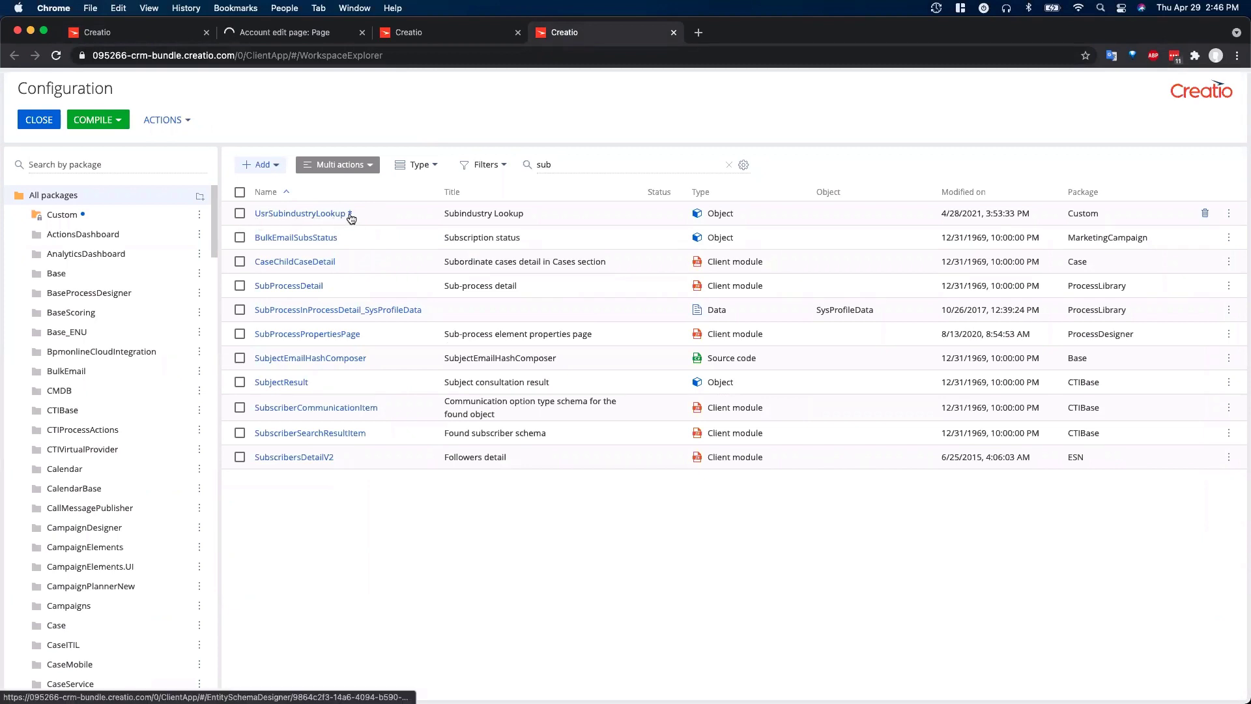
click(300, 214)
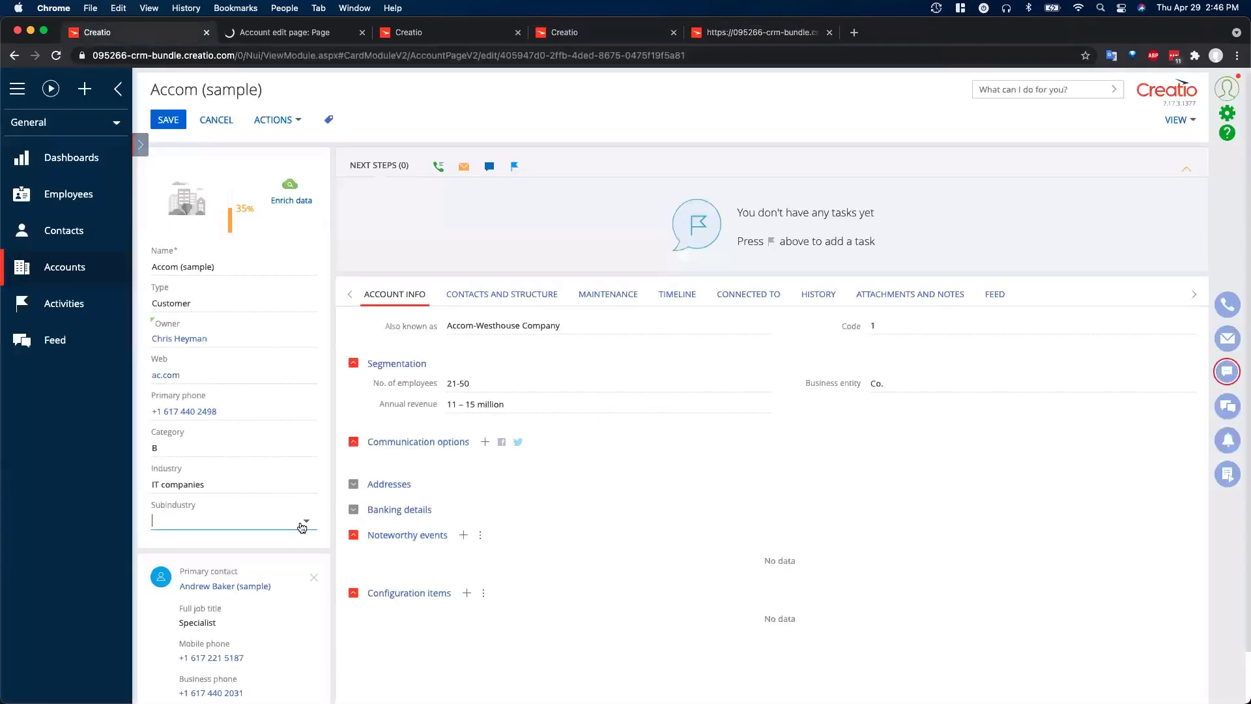
click(306, 520)
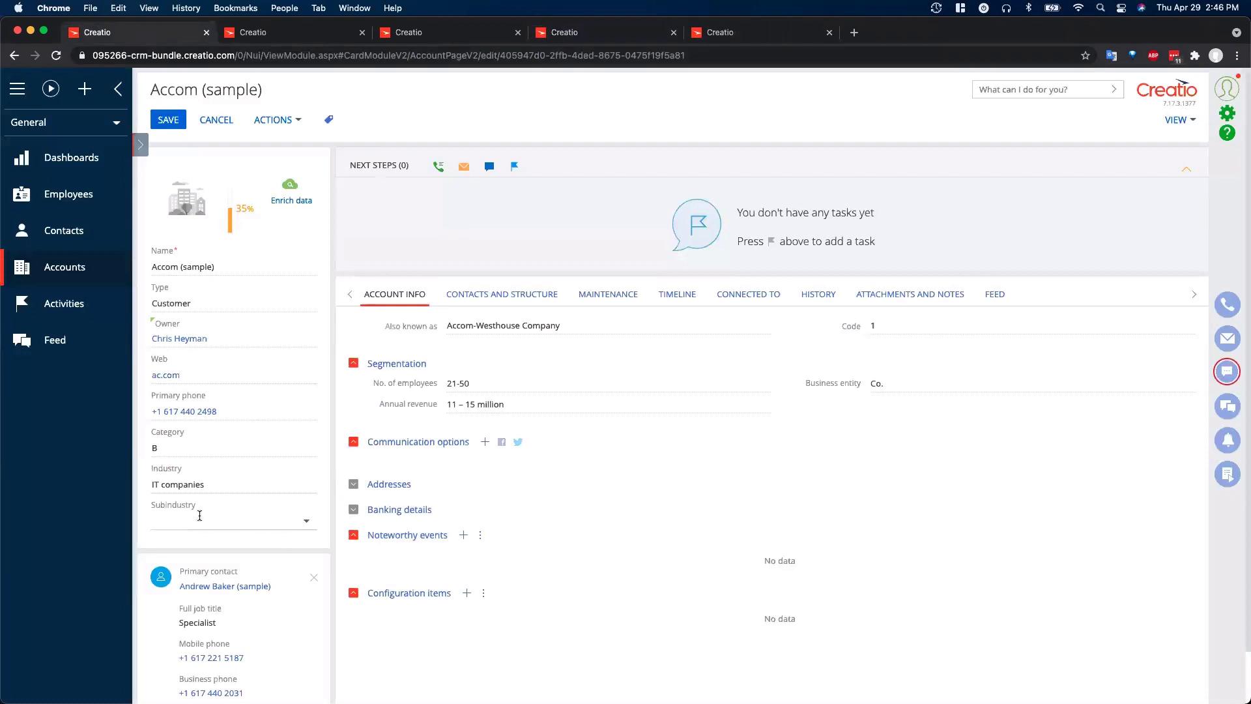
click(231, 520)
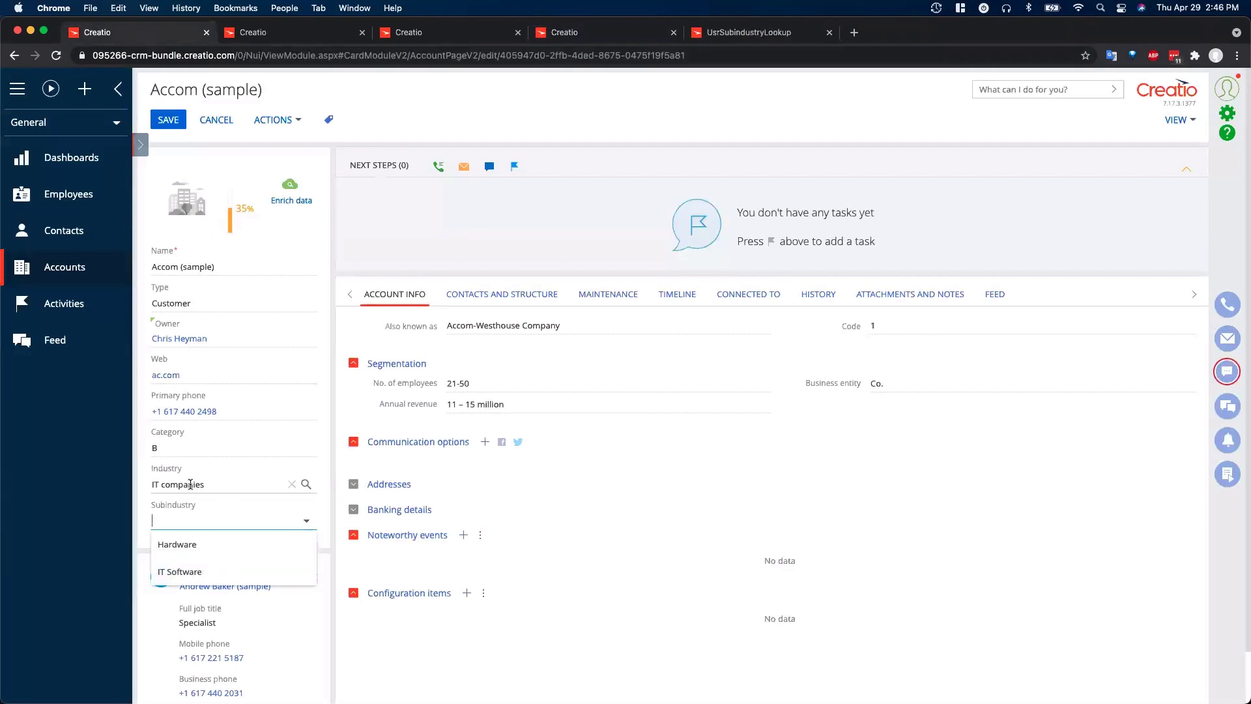
- Confirm the UsrAccountIndustry column looks up AccountIndustry, then reopen the Account page designer
click(746, 32)
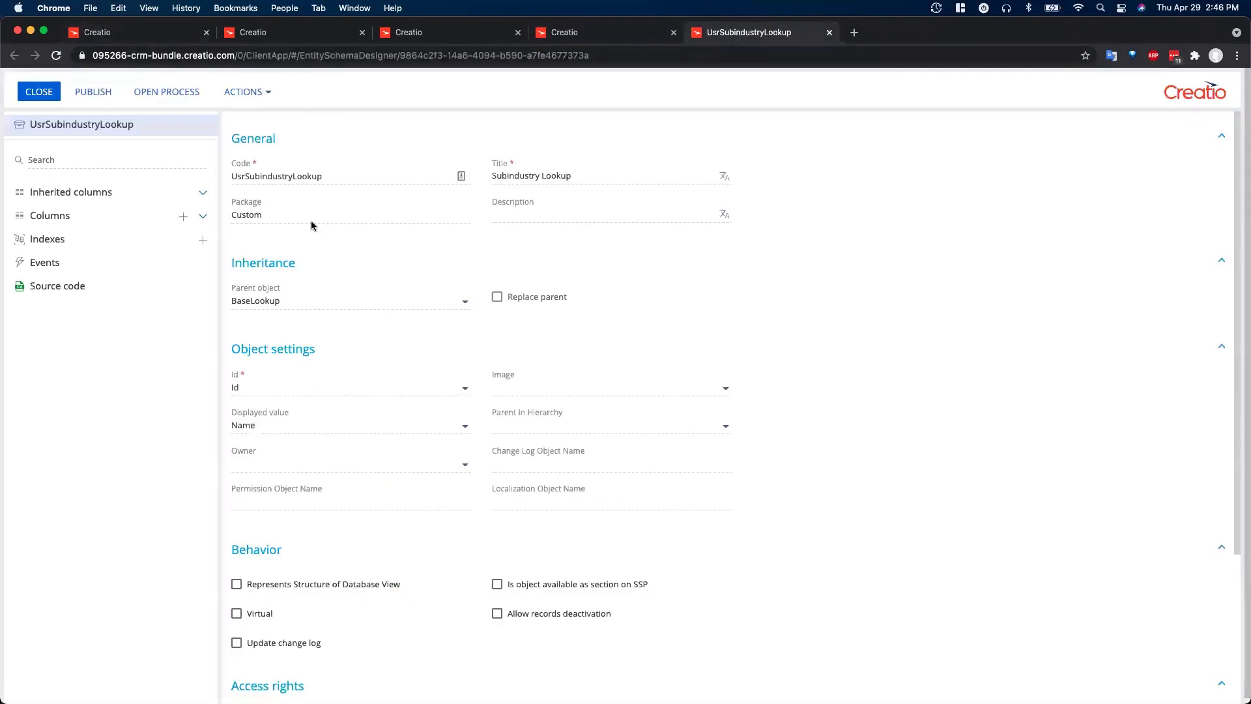
click(203, 217)
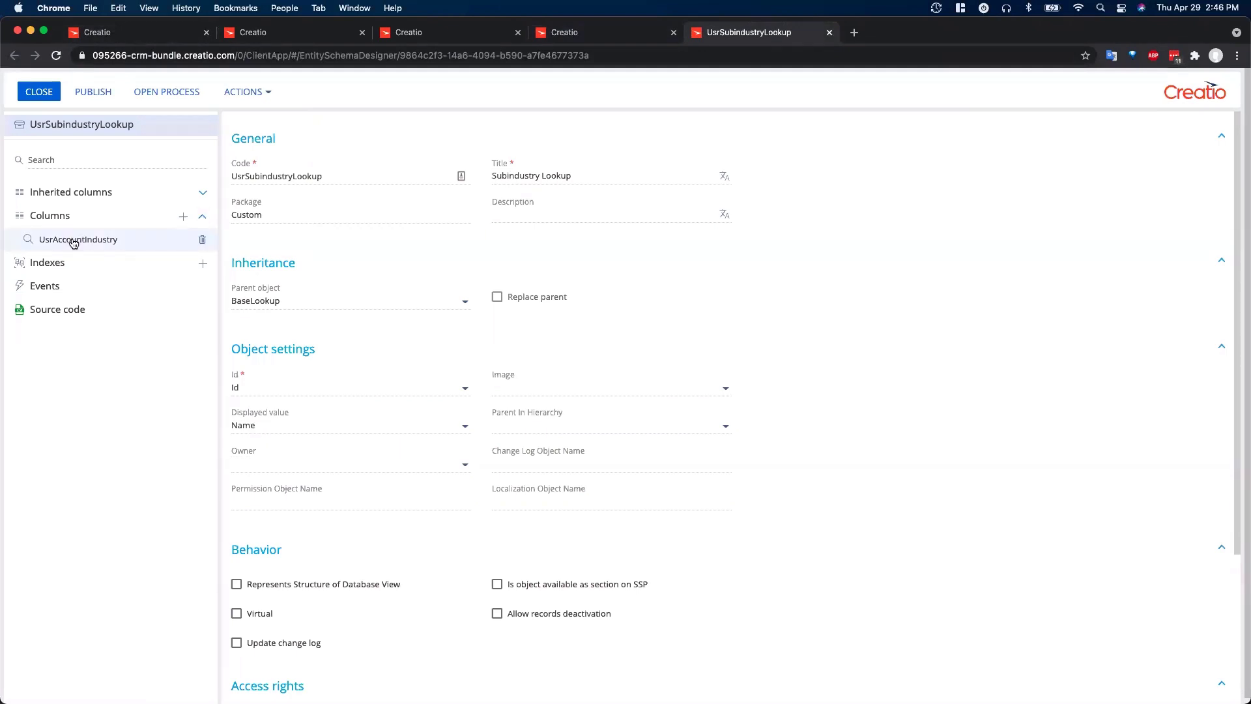
click(78, 239)
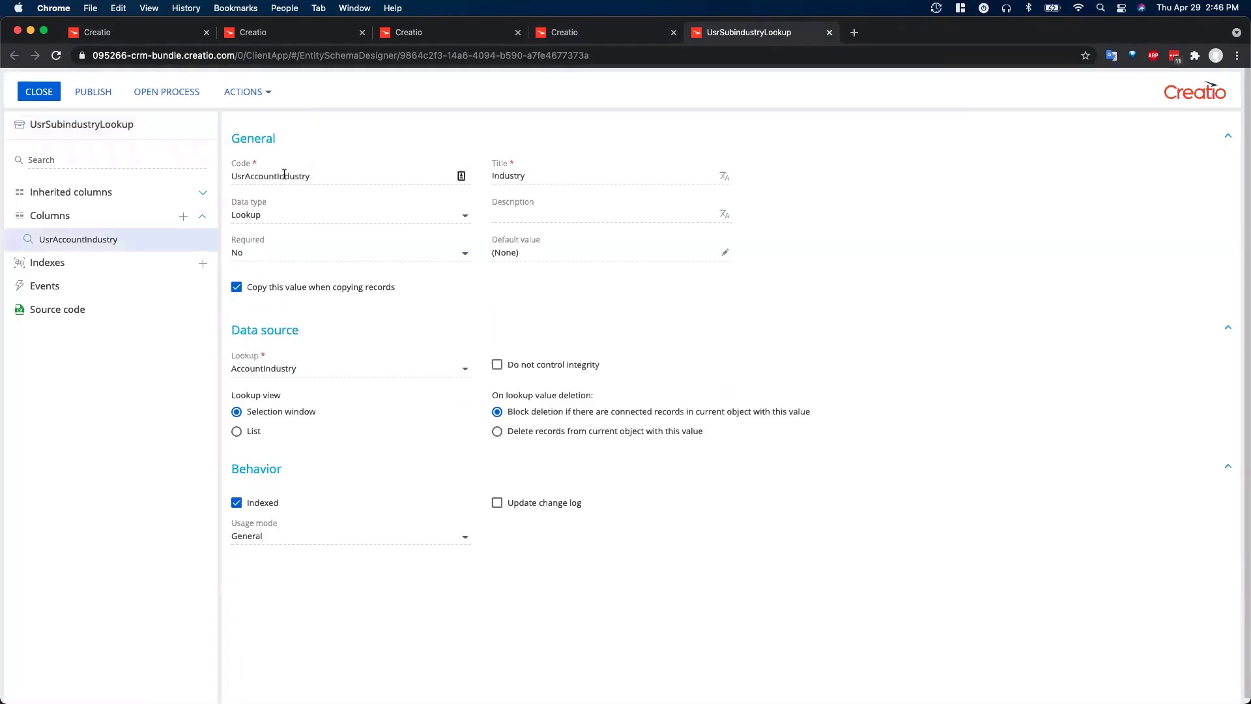
mouse_move(318, 384)
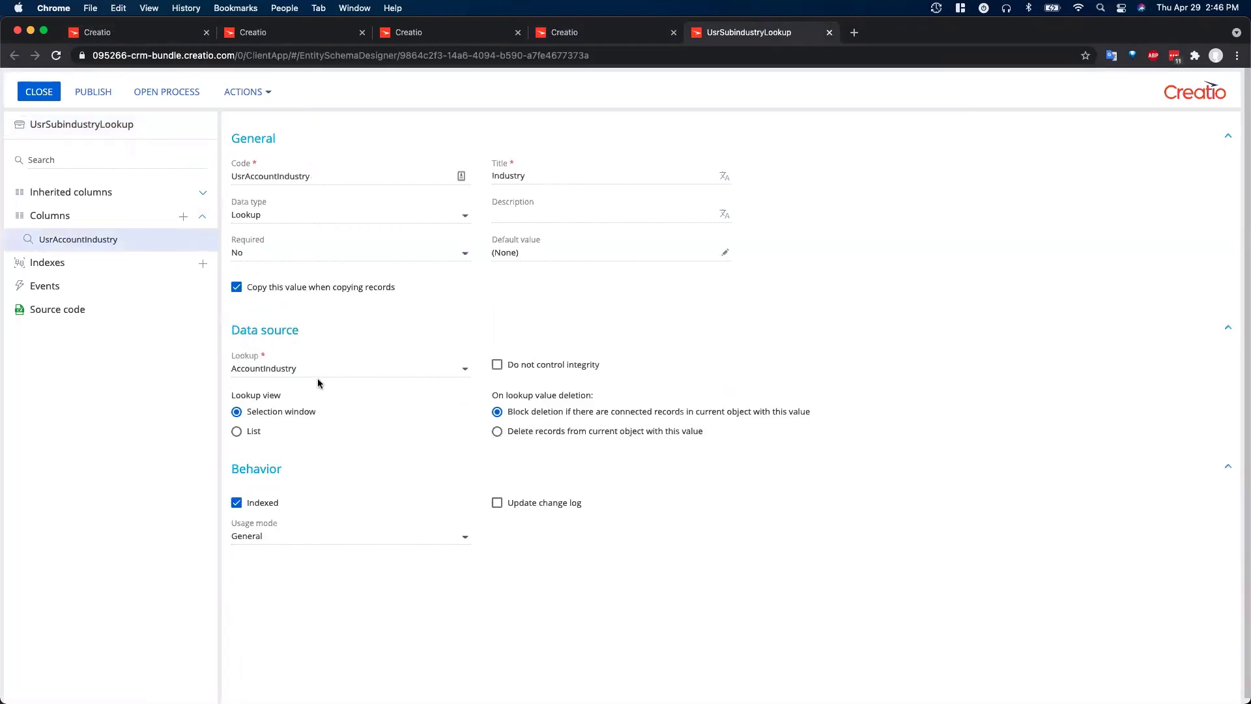
click(348, 367)
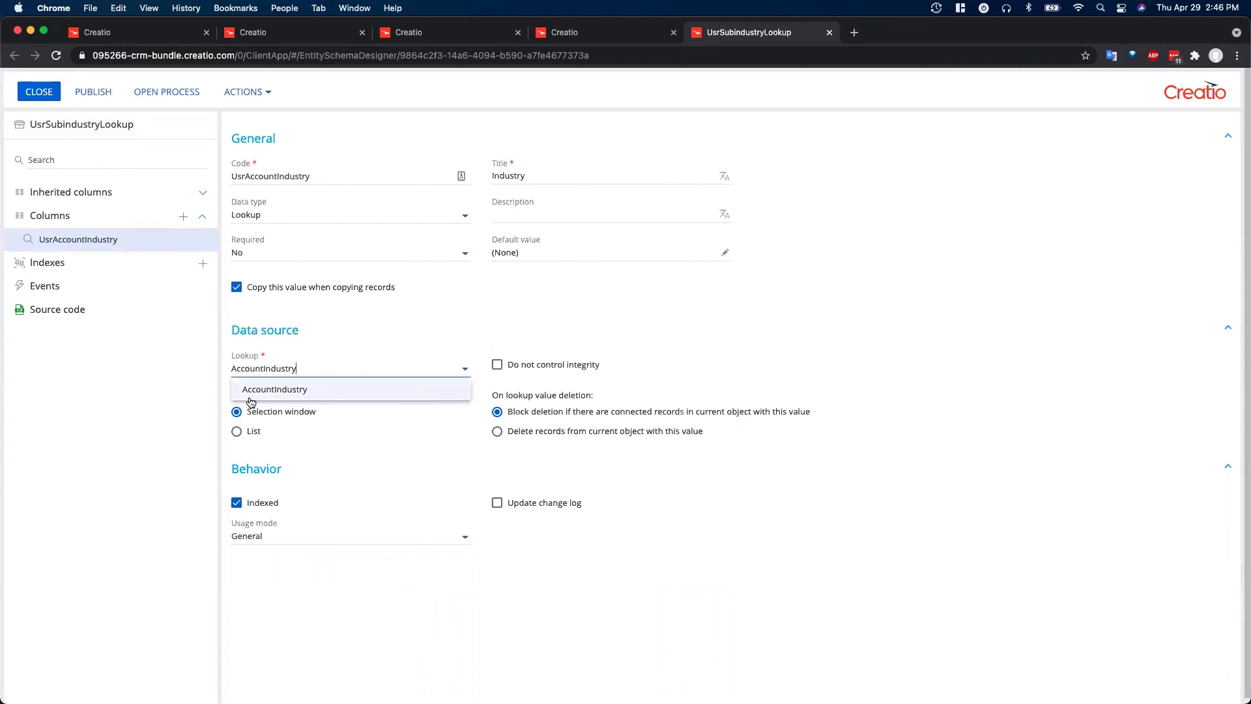
click(274, 388)
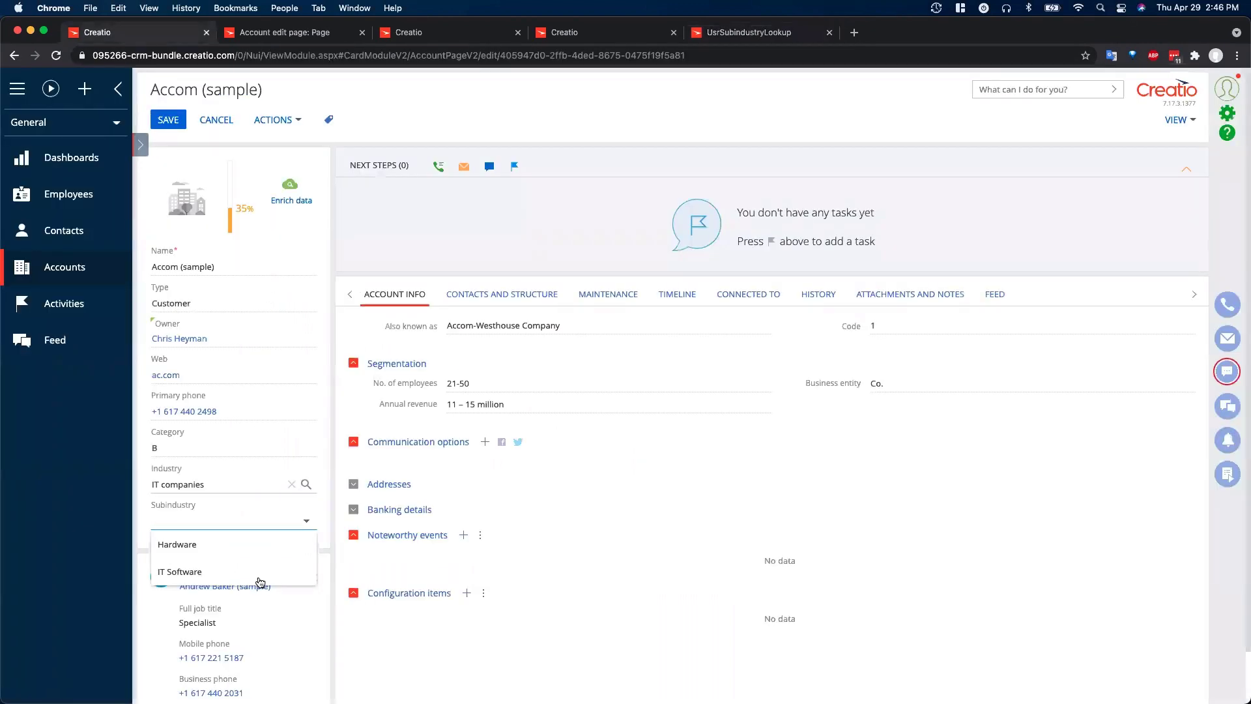
click(750, 32)
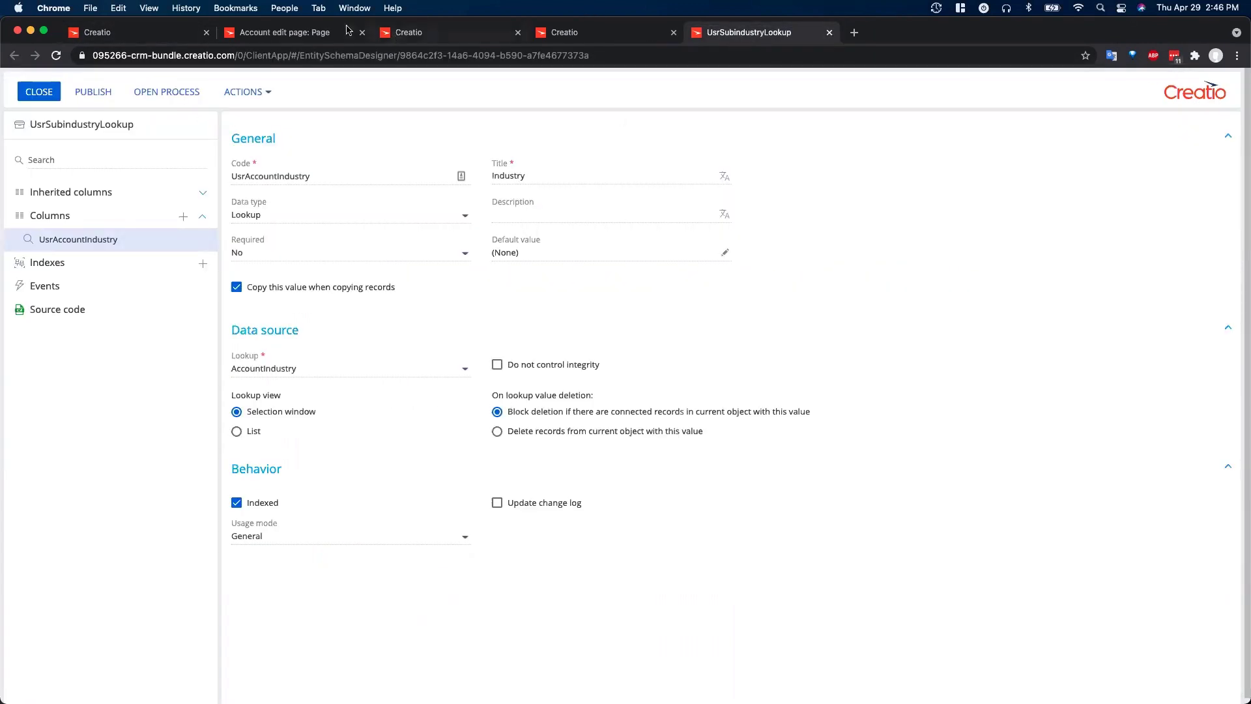
click(280, 31)
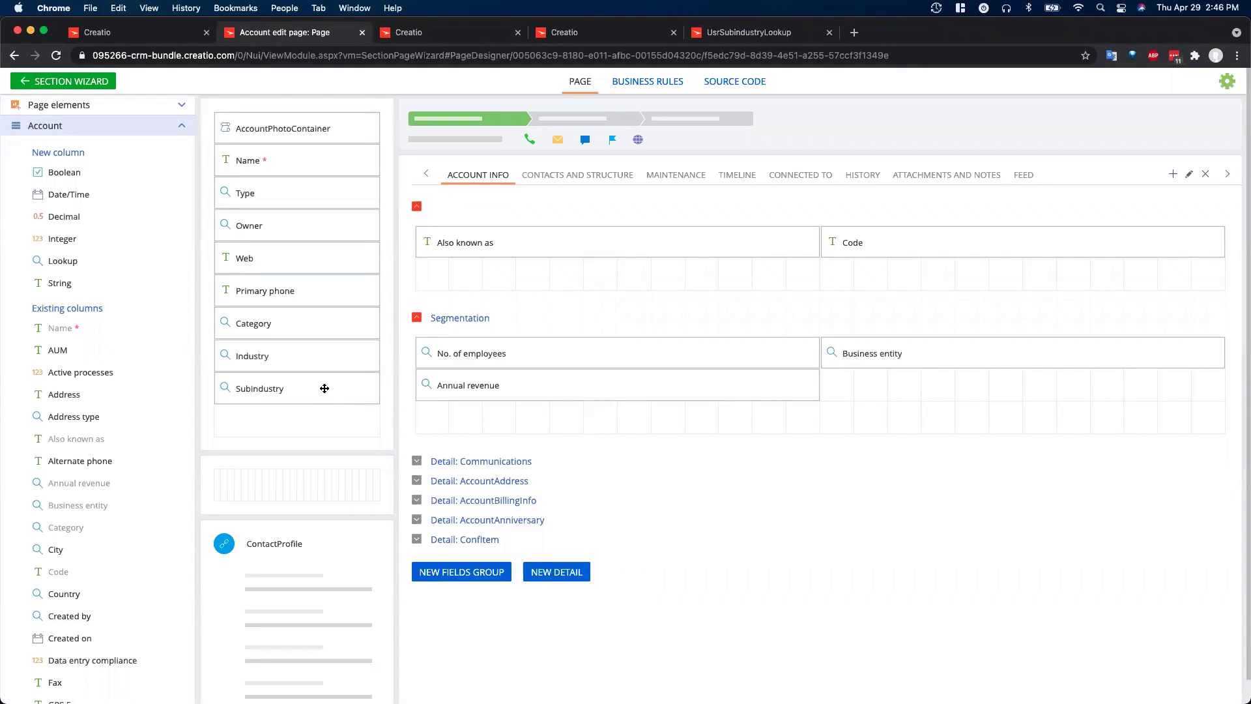
mouse_move(647, 81)
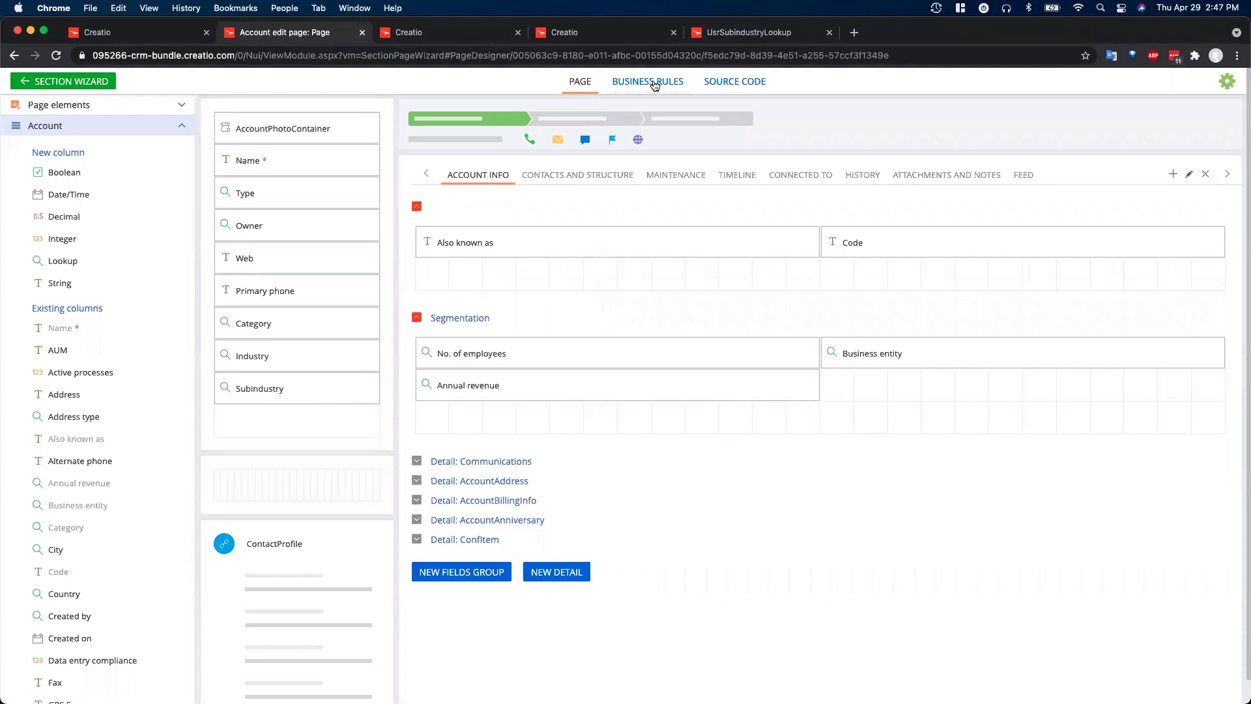
- Select the enabled 'Subindustry: Add filter by Industry' rule among the four business rules
click(647, 81)
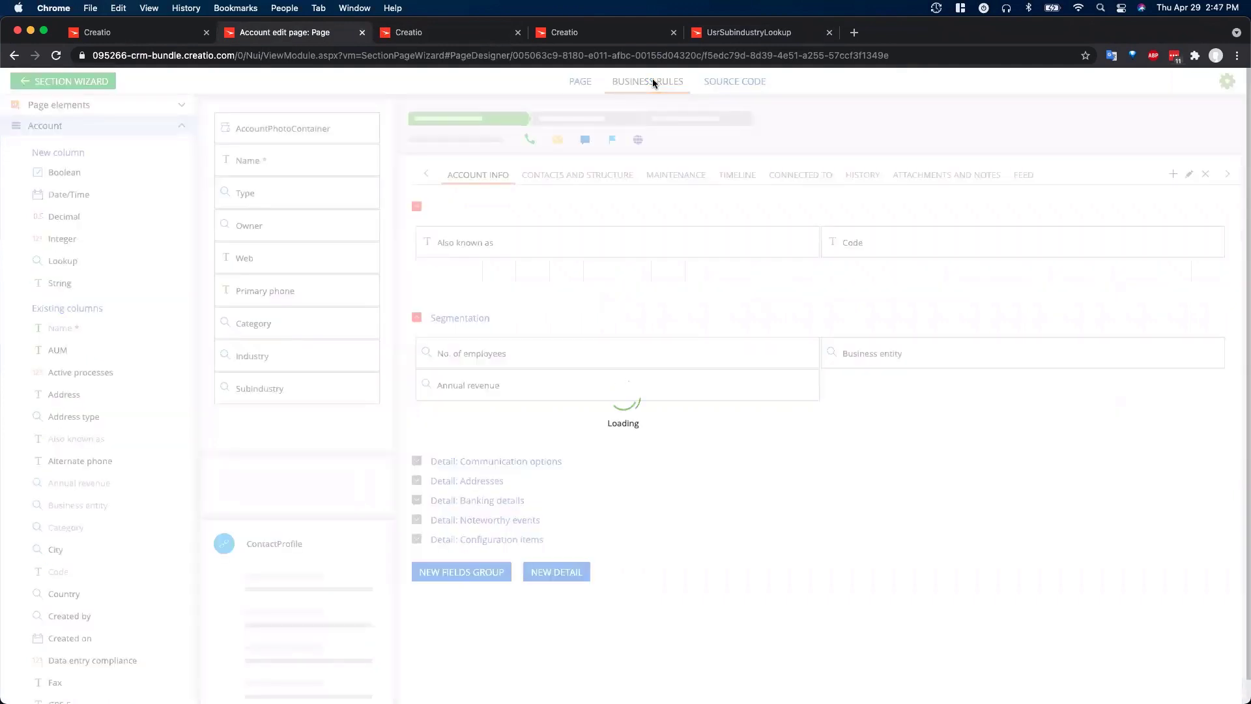
click(647, 81)
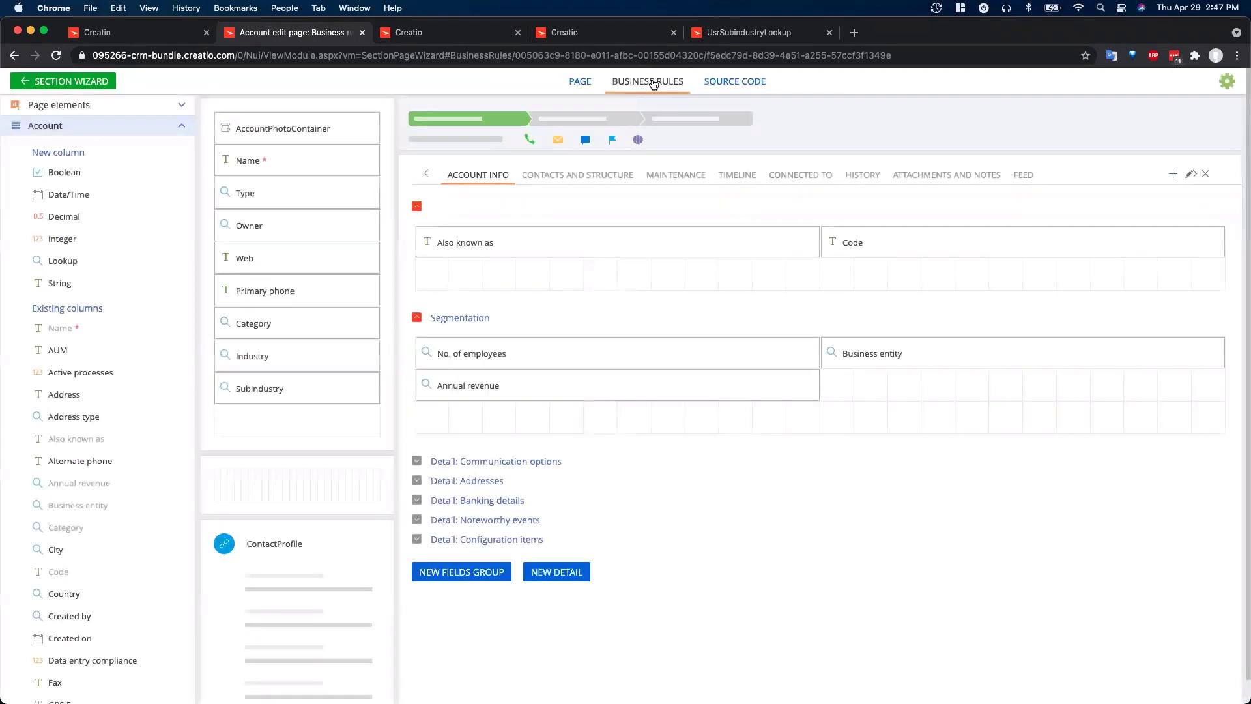
click(646, 81)
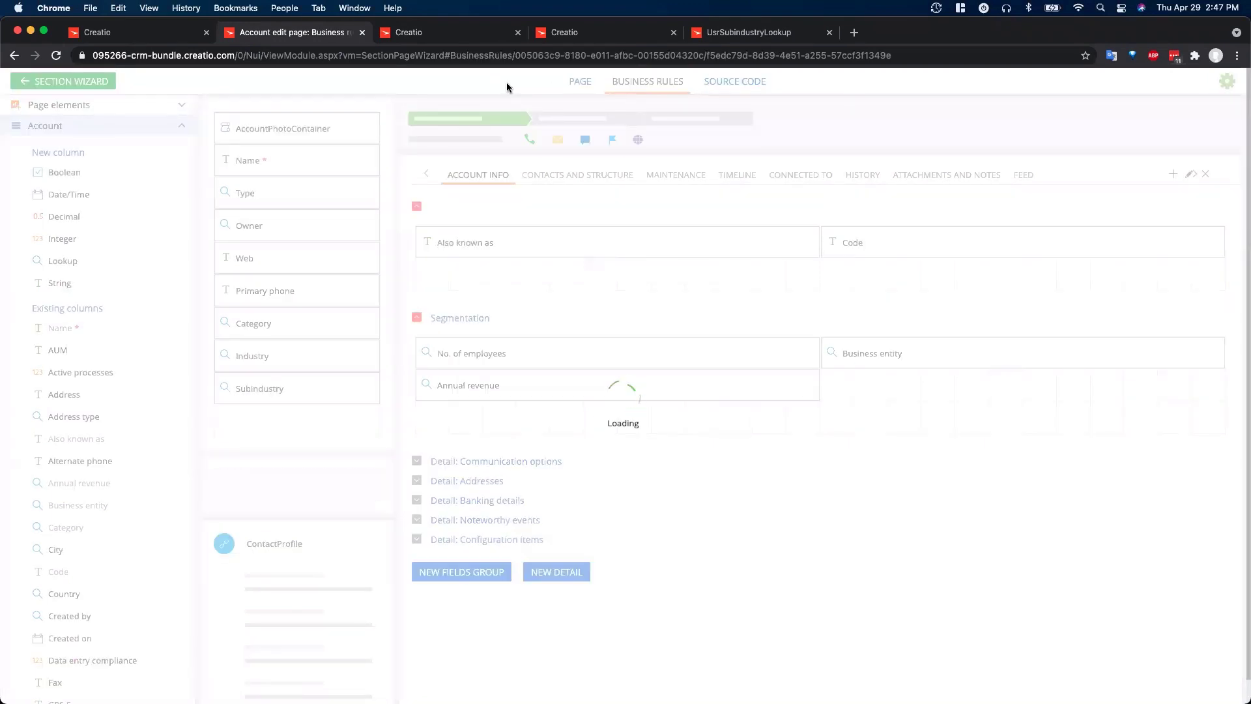
click(647, 81)
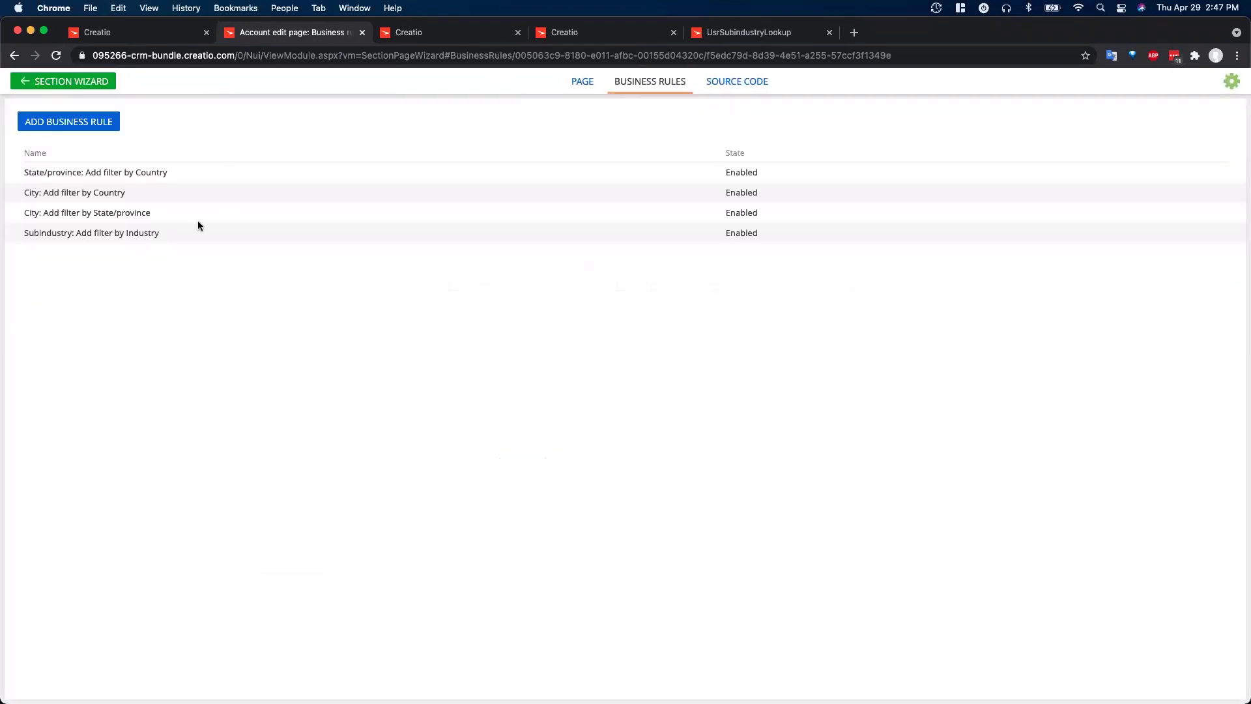
click(91, 232)
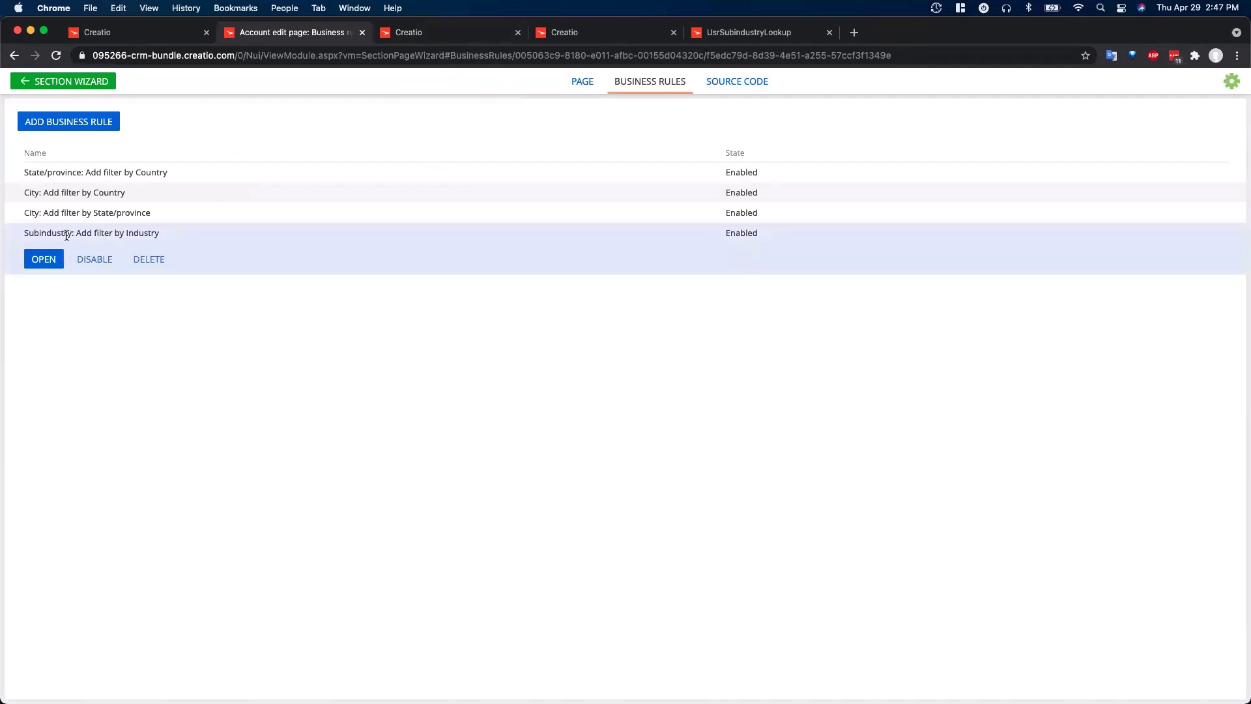
mouse_move(113, 234)
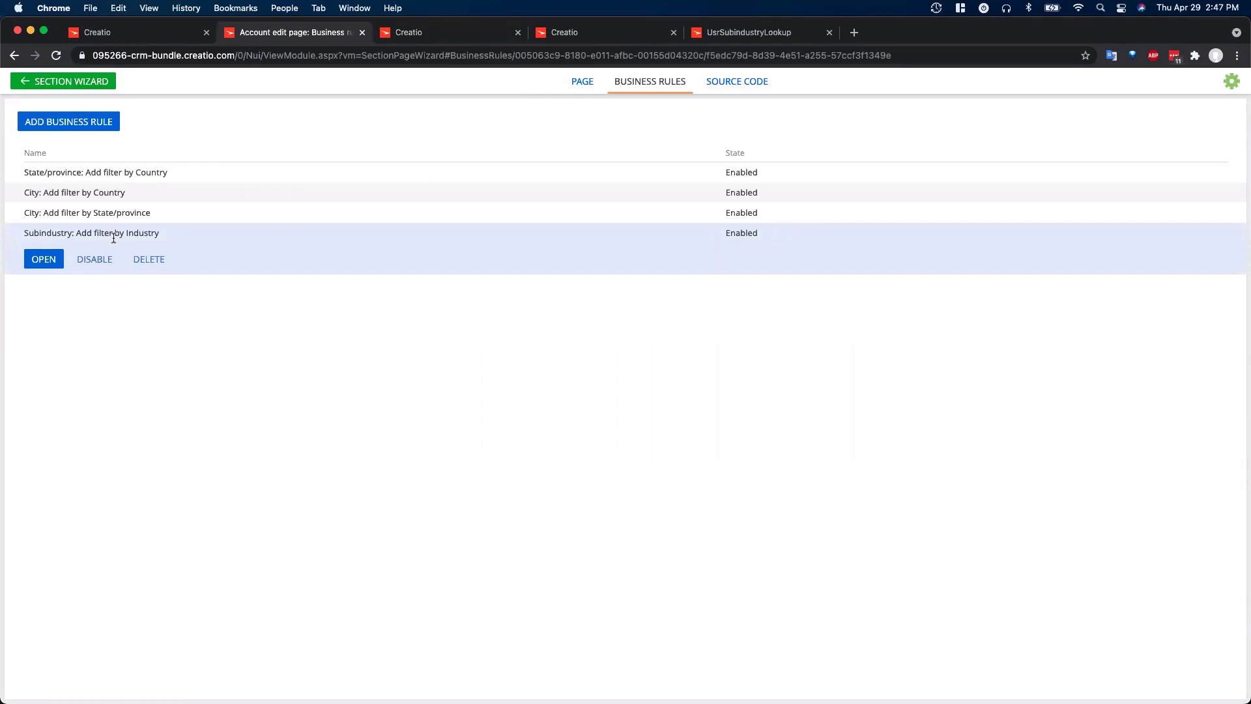
- Open the Subindustry Lookup's values from System Designer Lookups
click(408, 32)
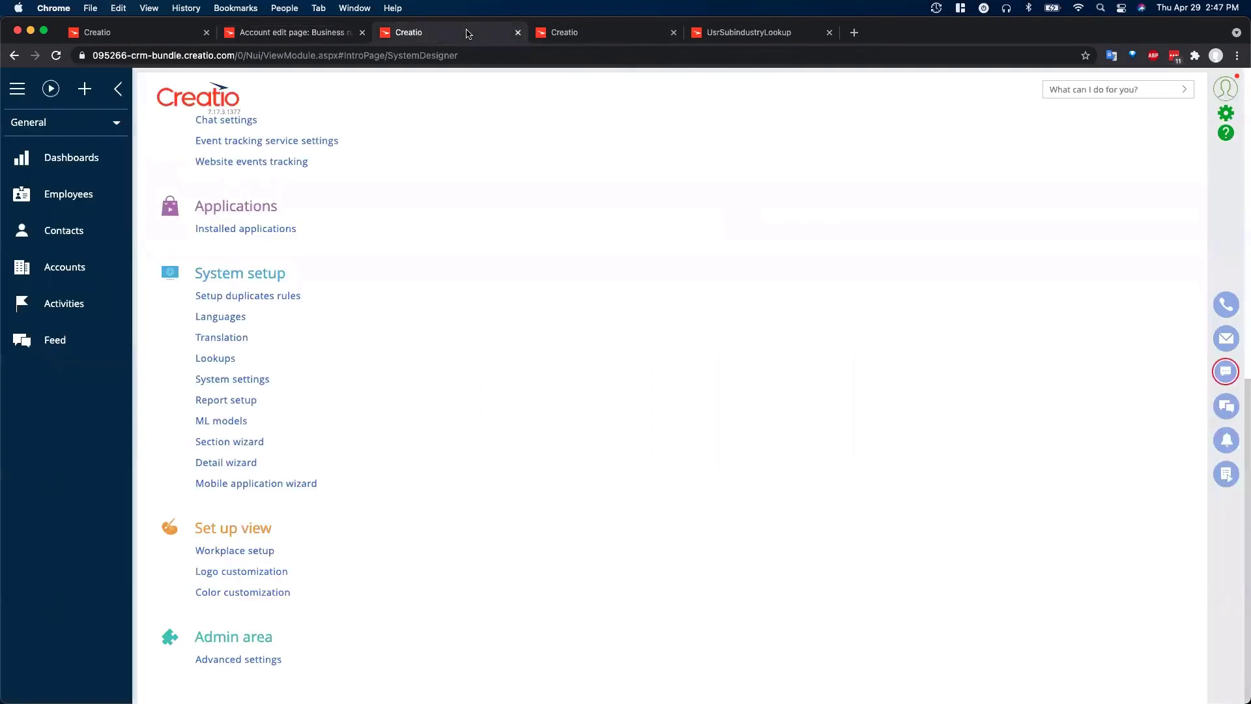
mouse_move(795, 232)
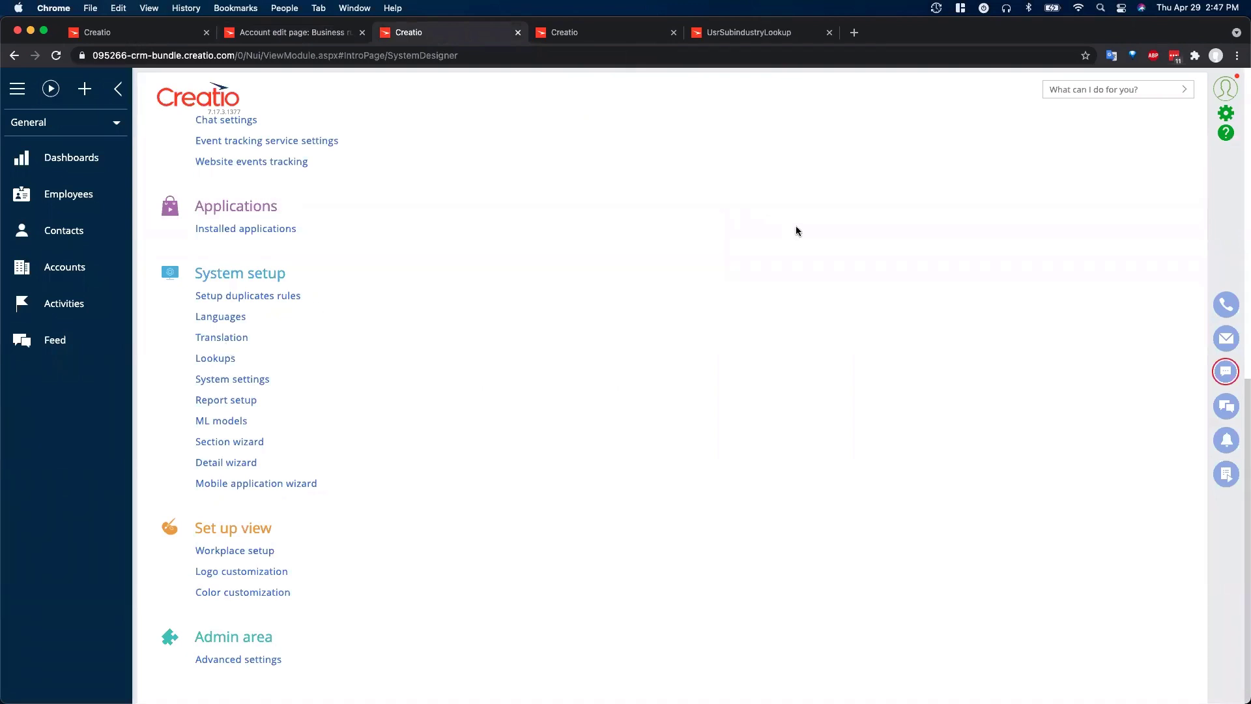
mouse_move(1226, 113)
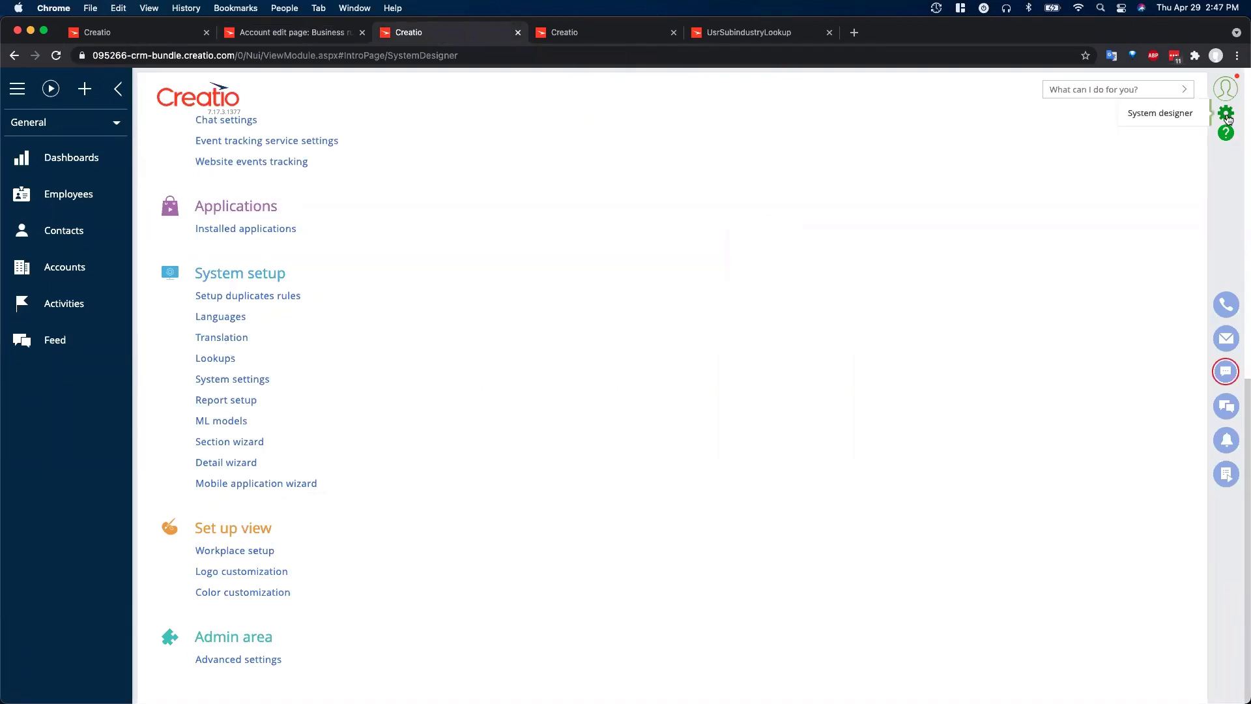
click(215, 357)
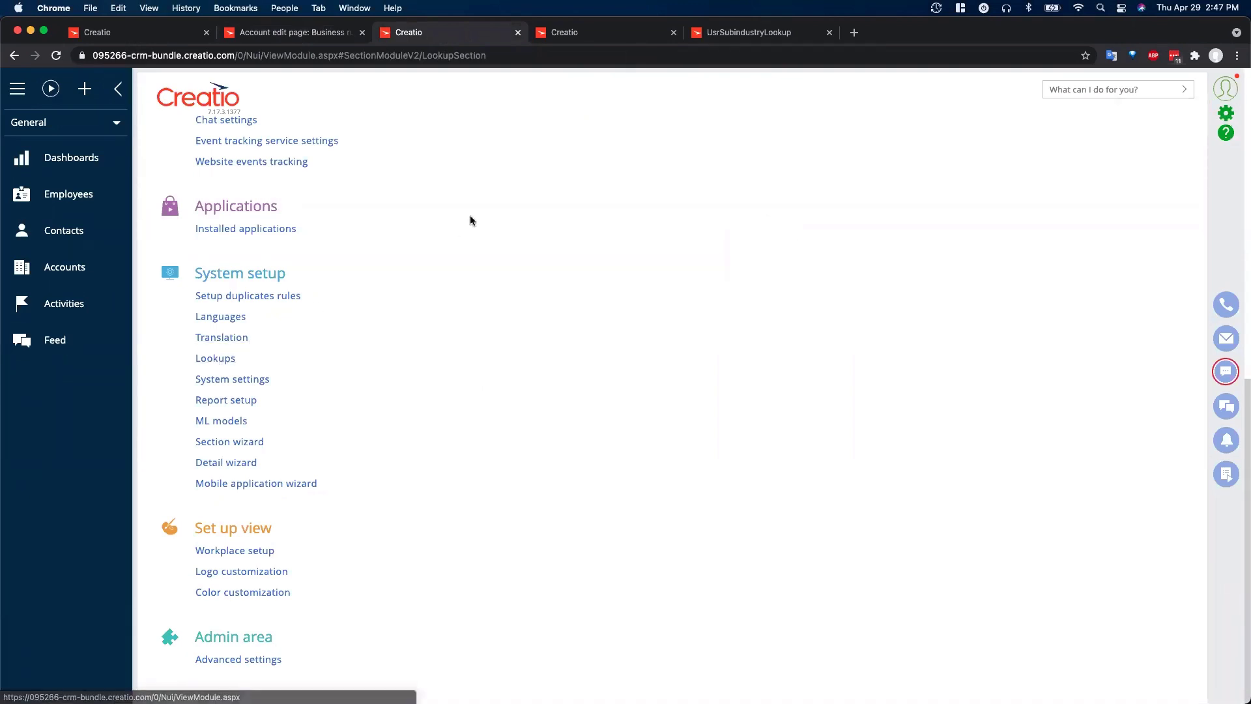
click(215, 358)
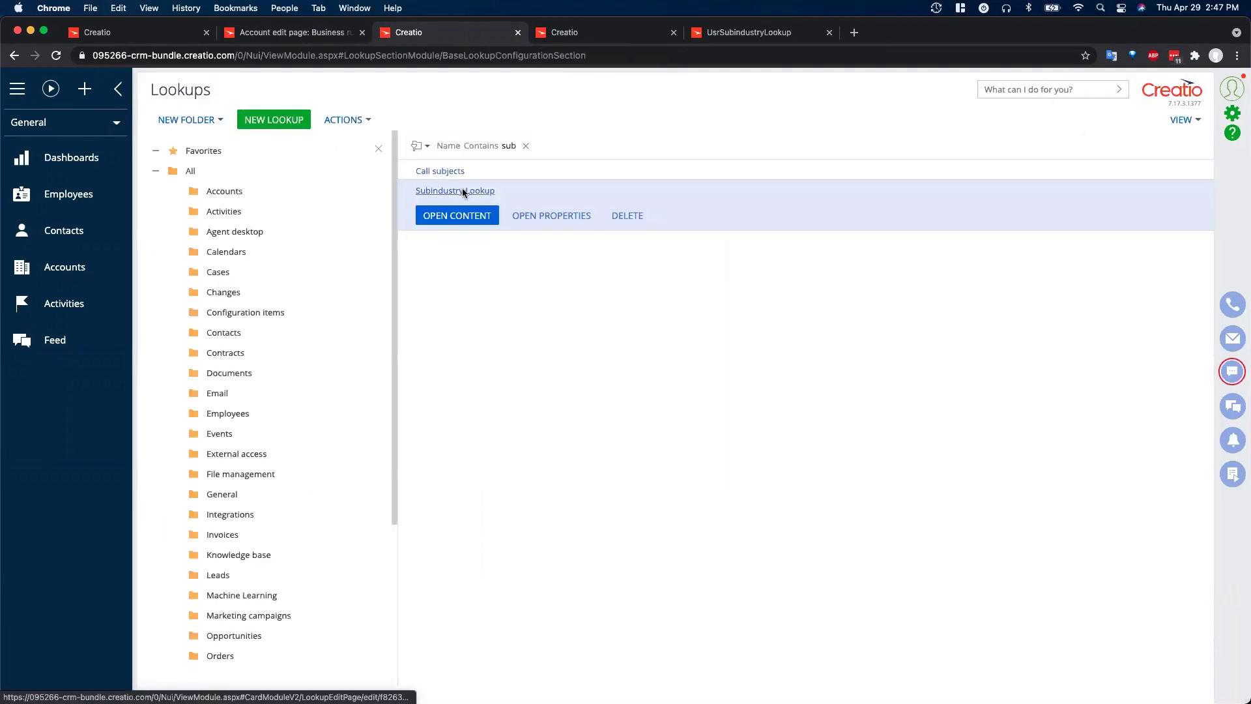
click(456, 216)
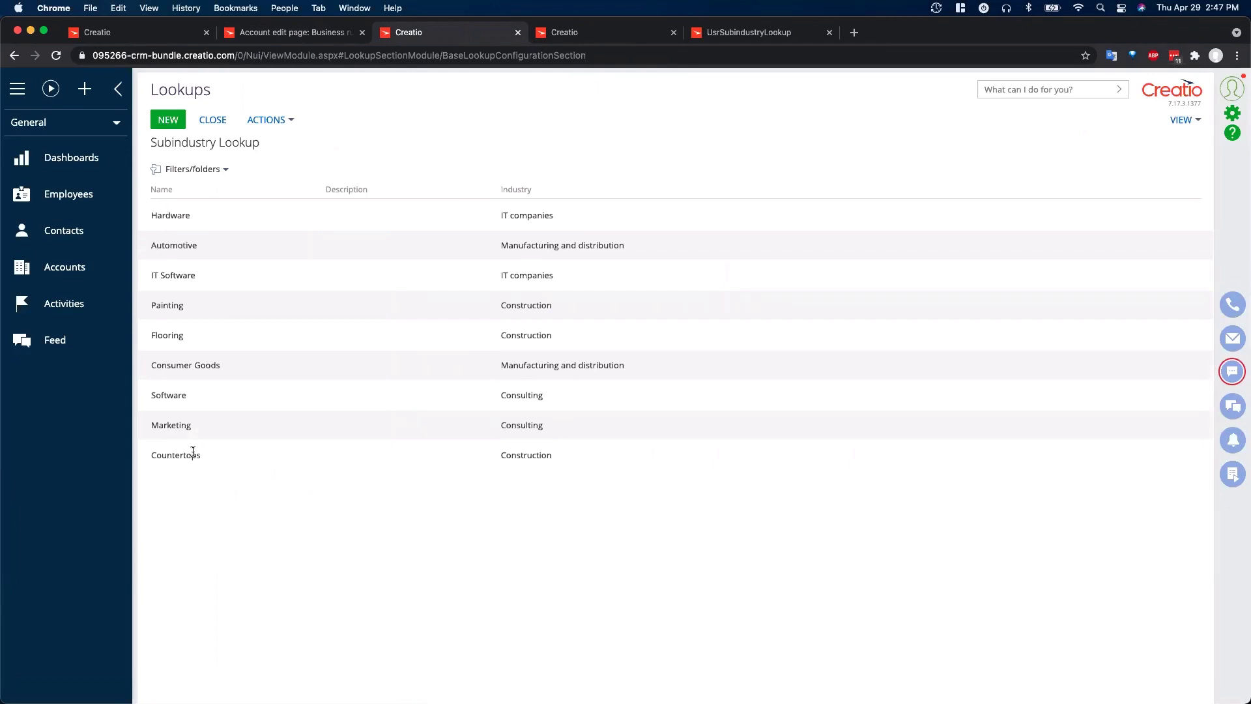
mouse_move(543, 208)
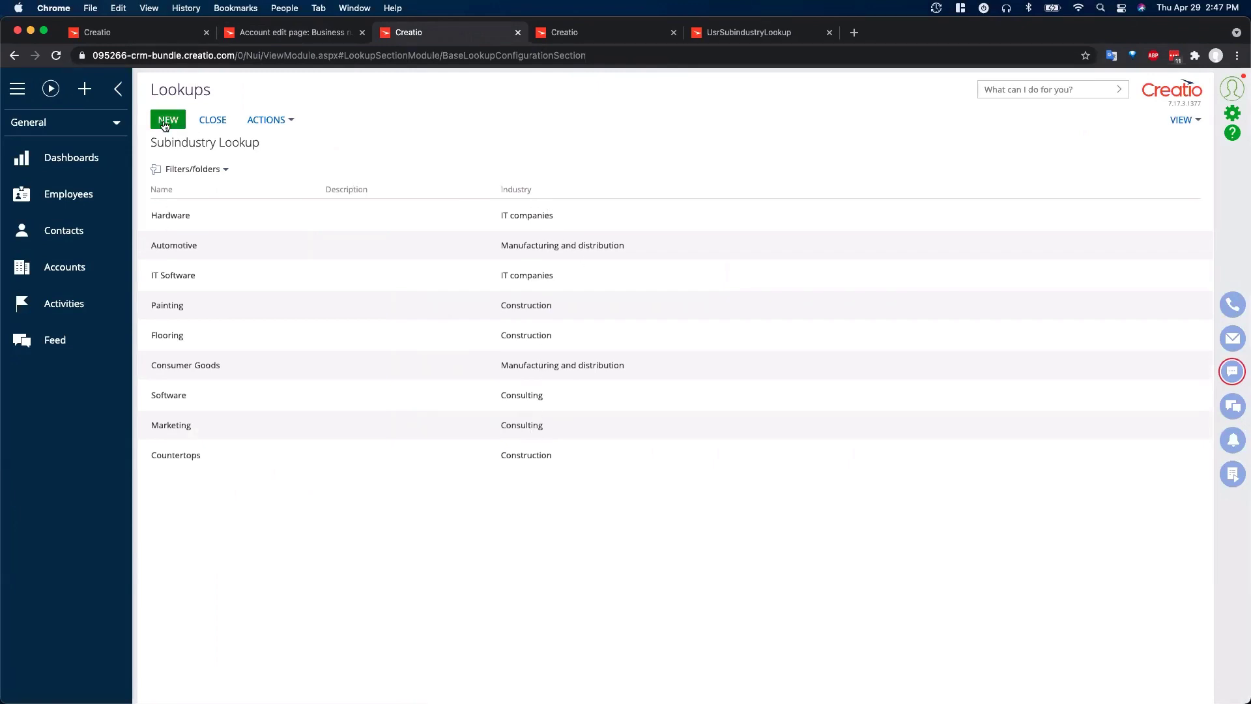
- Add and save a new 'IT Hardware' value with Industry IT companies
click(167, 120)
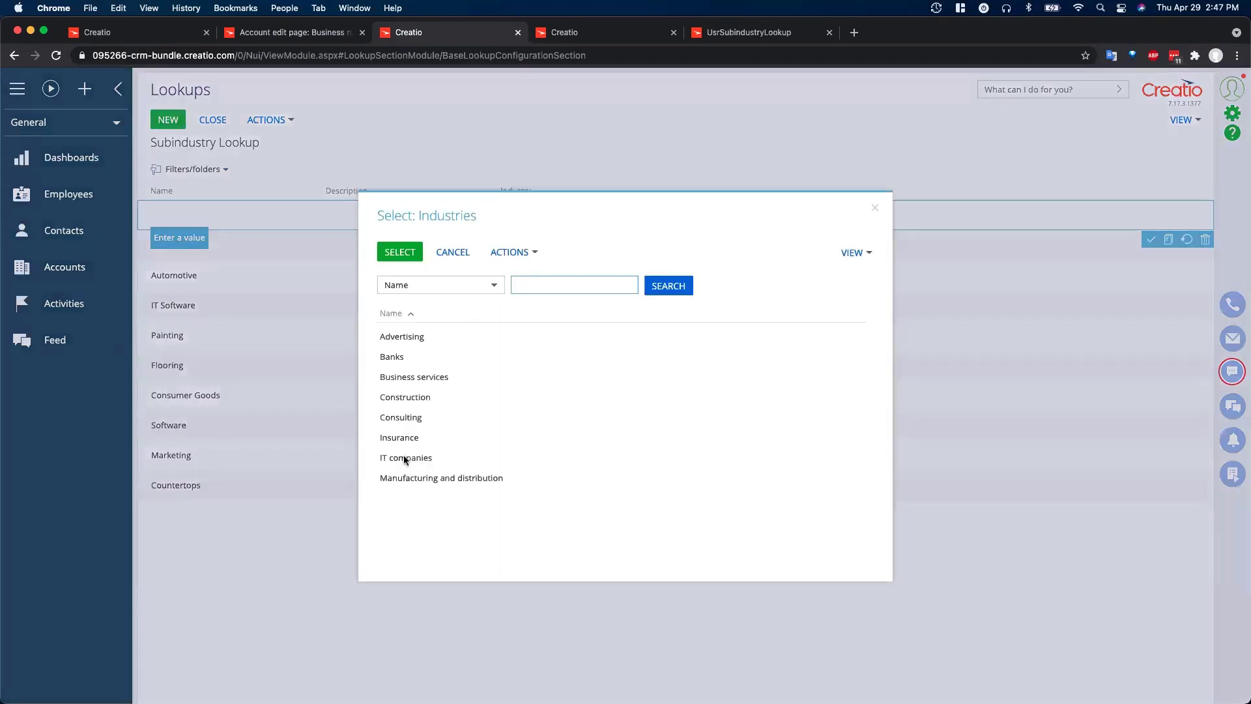
click(405, 457)
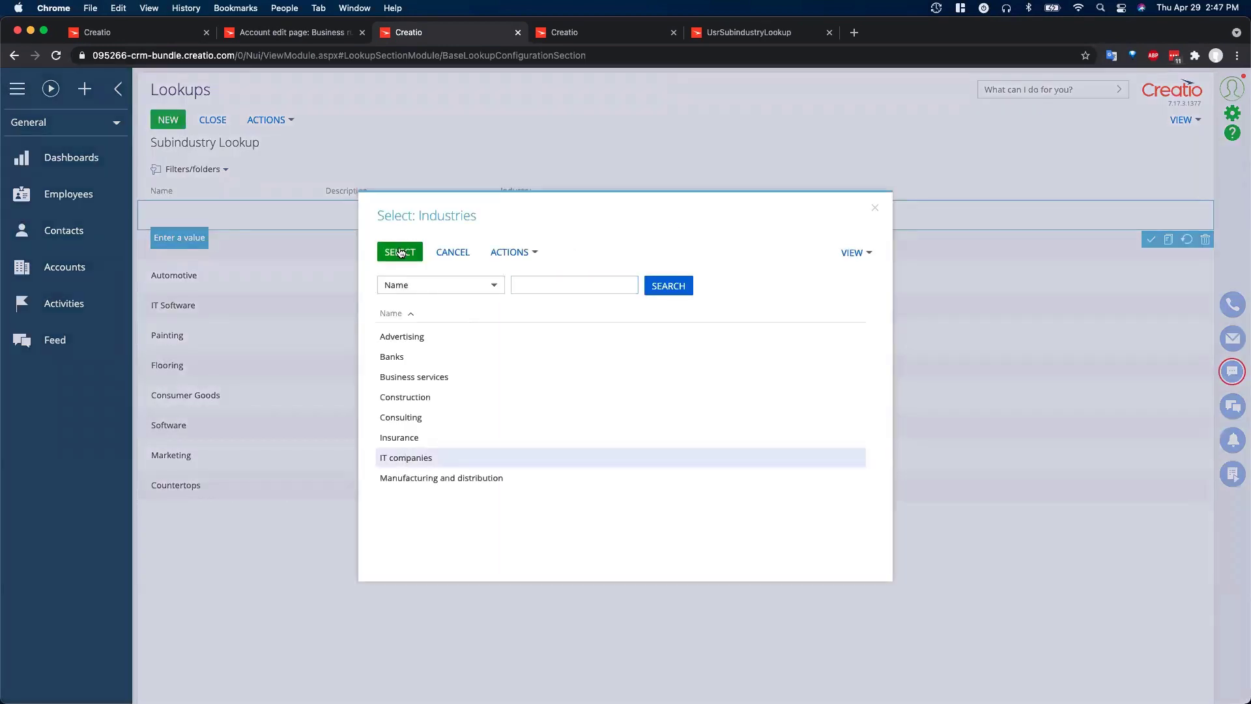
click(399, 251)
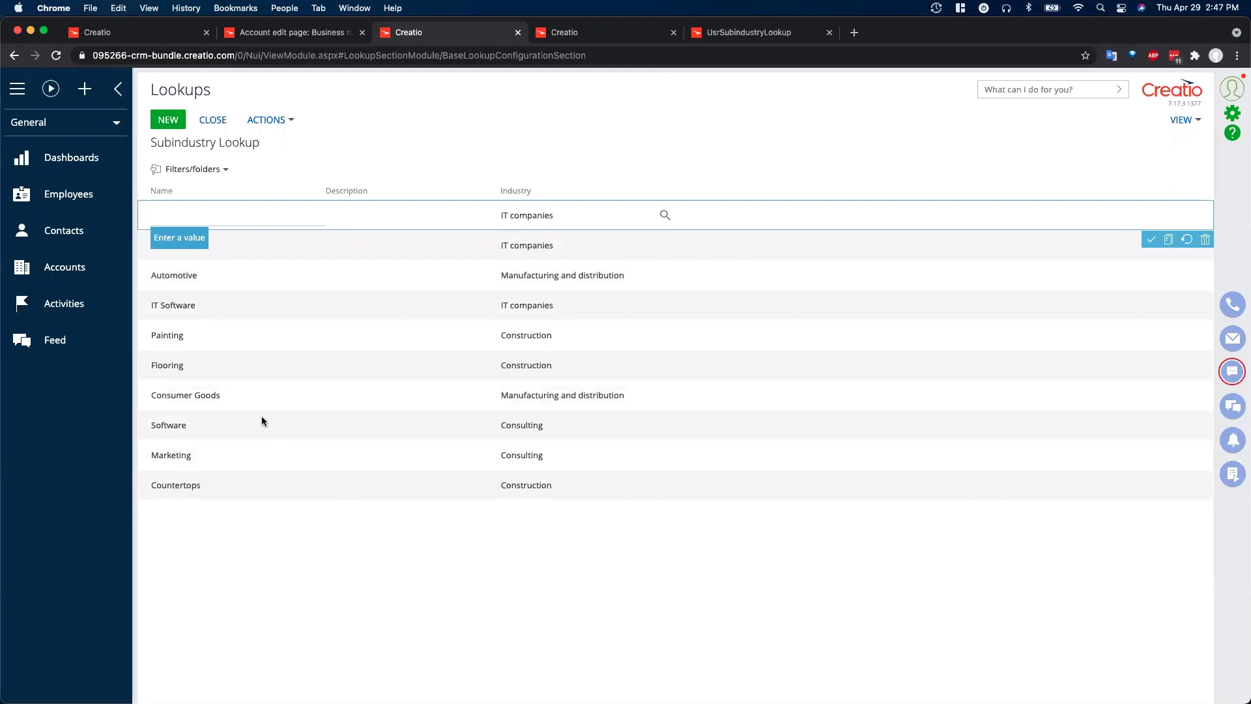
text(IT H)
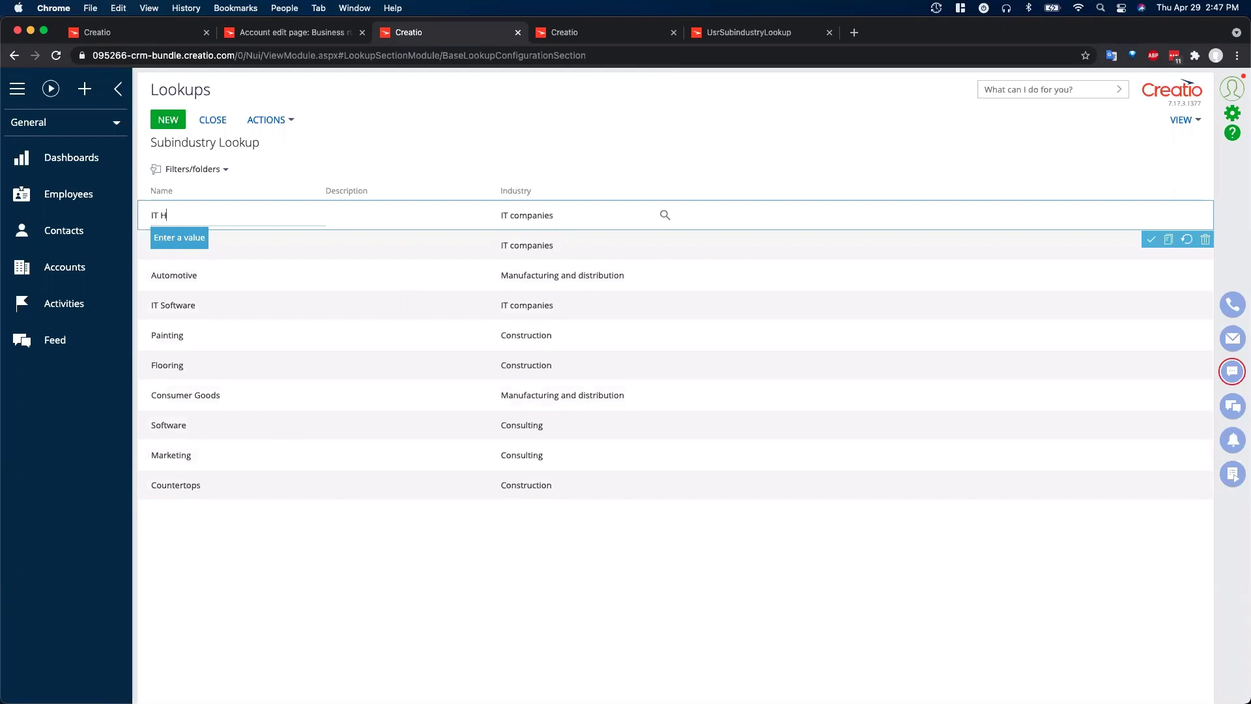
text(ardw)
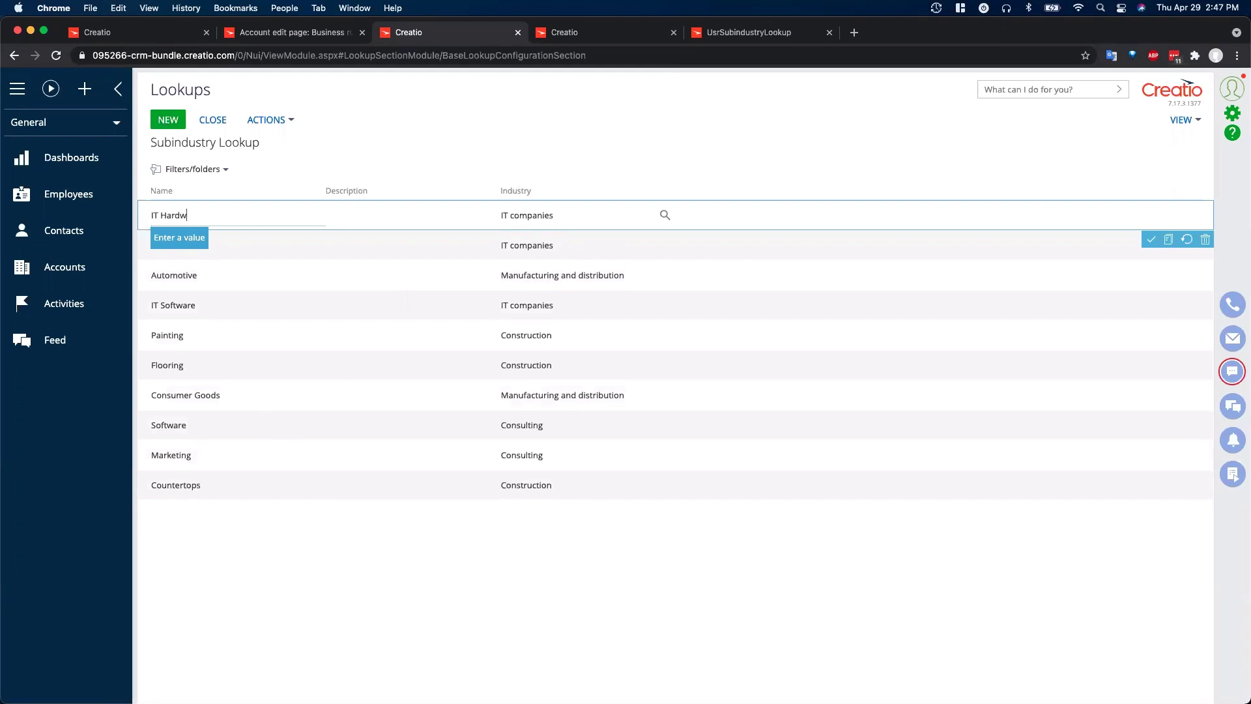
text(are)
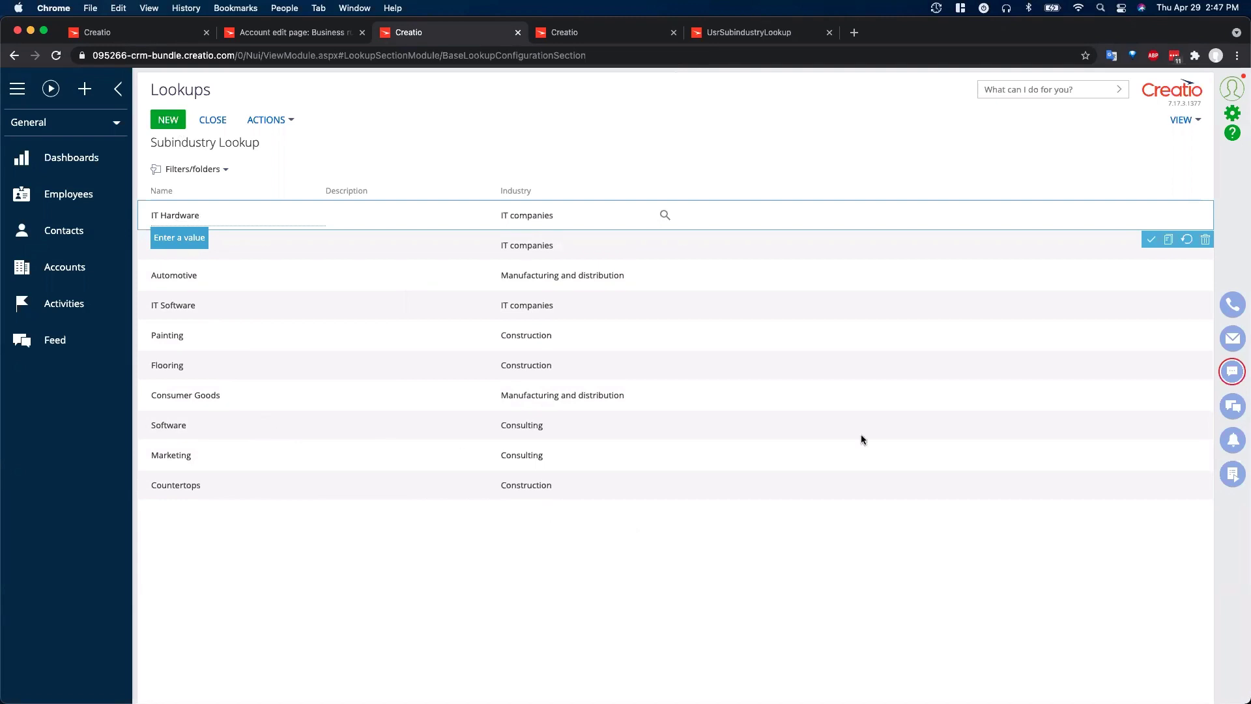
click(1152, 239)
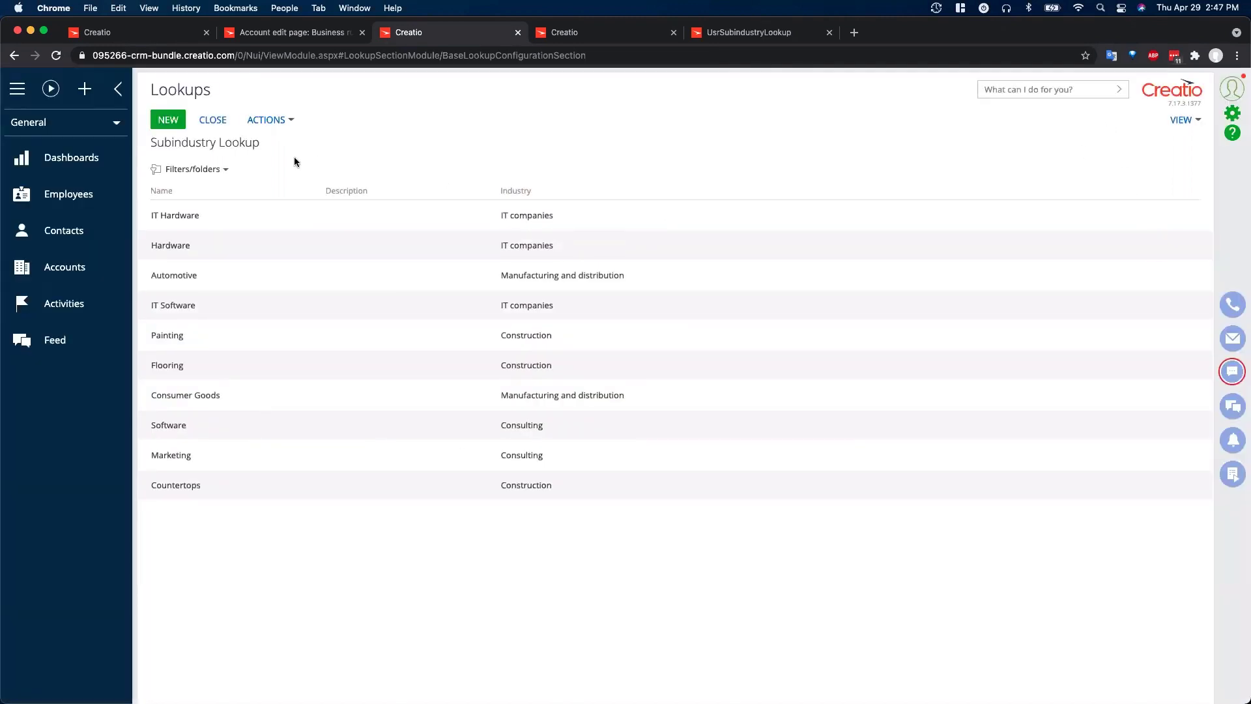
mouse_move(542, 217)
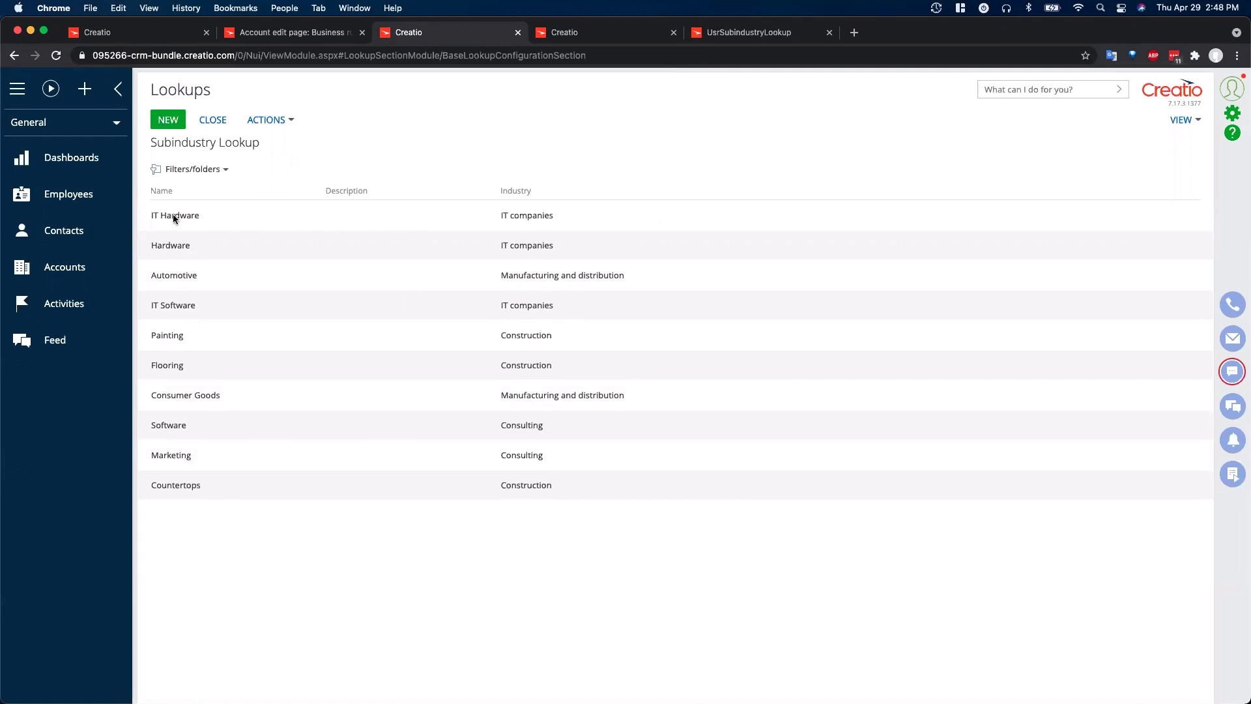
mouse_move(174, 274)
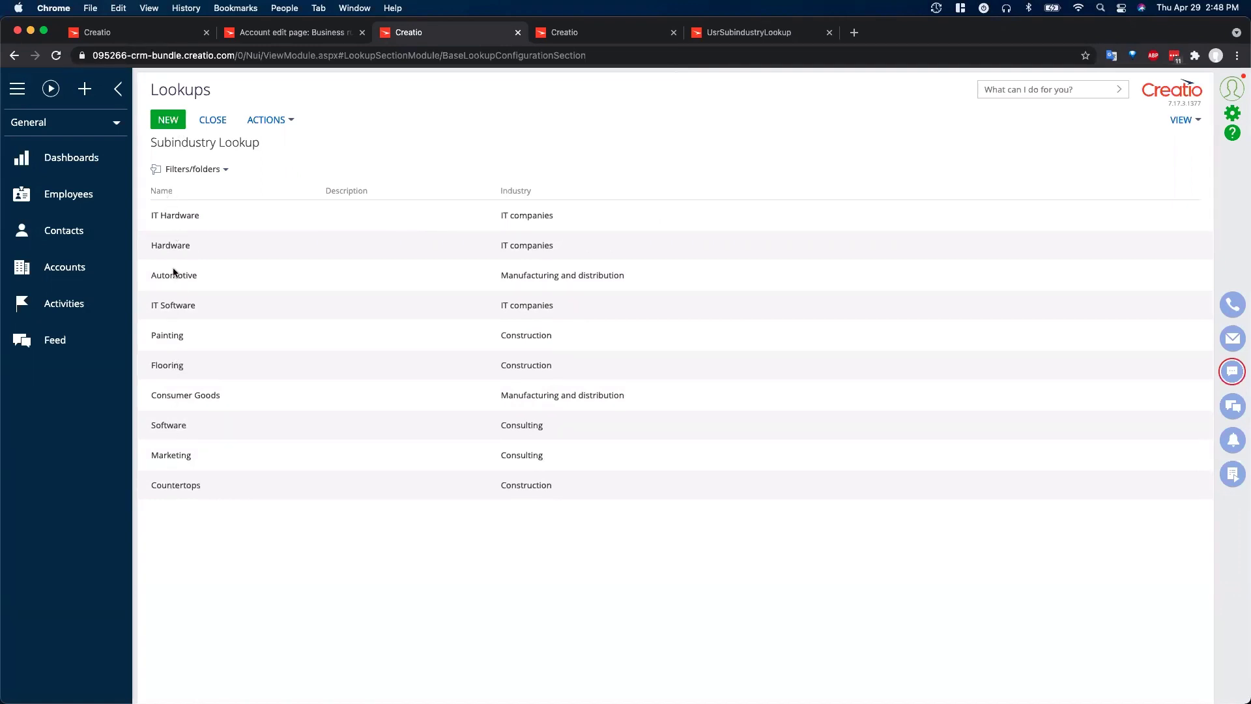
mouse_move(166, 242)
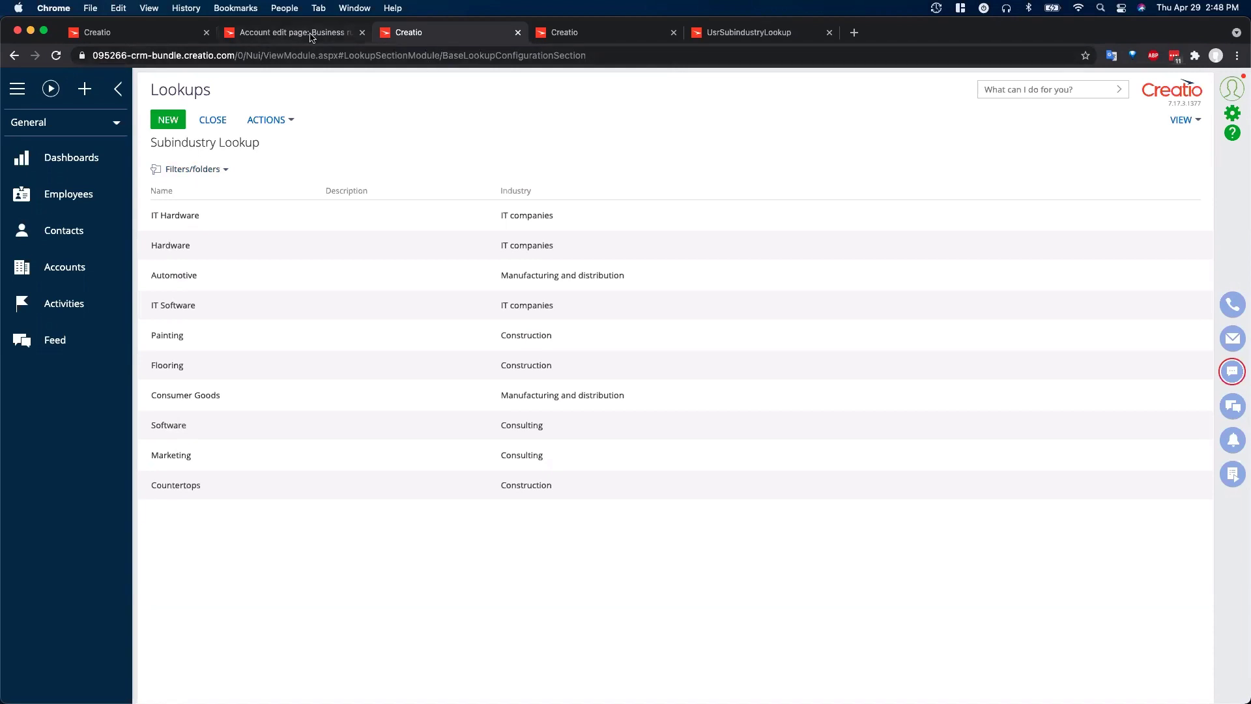
- Open the Subindustry rule and add an 'Add field values filter' action
click(291, 32)
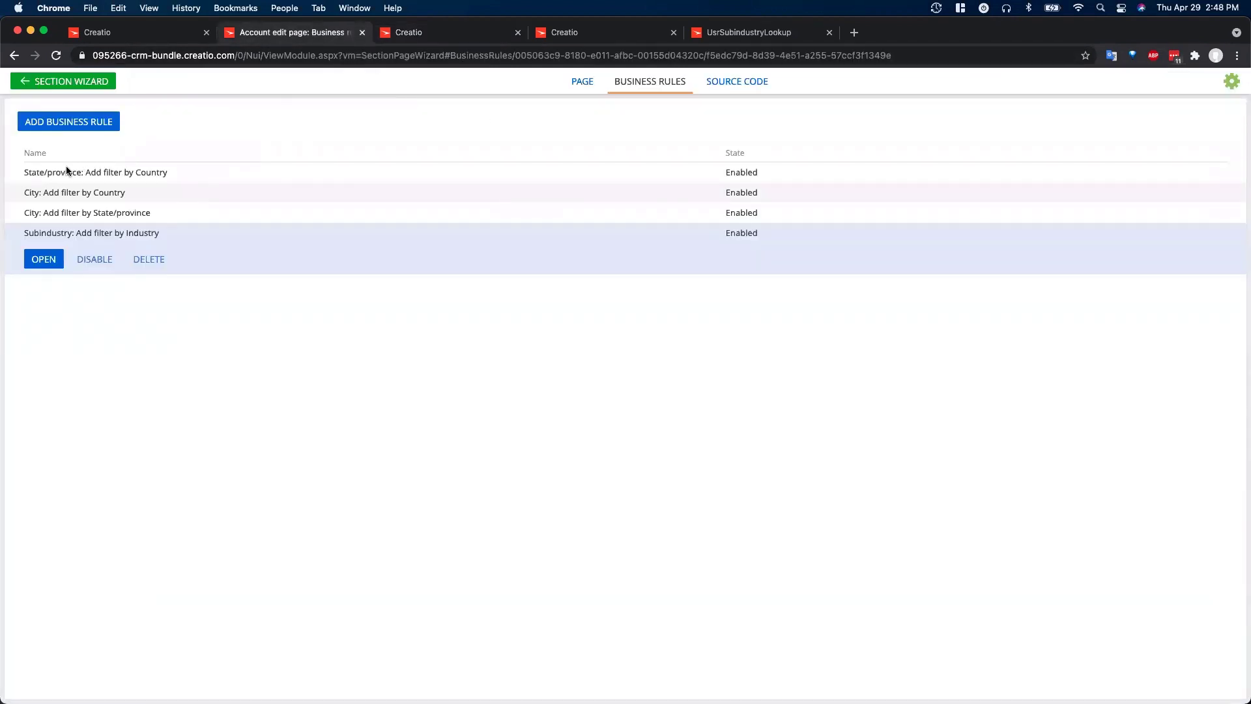
click(43, 259)
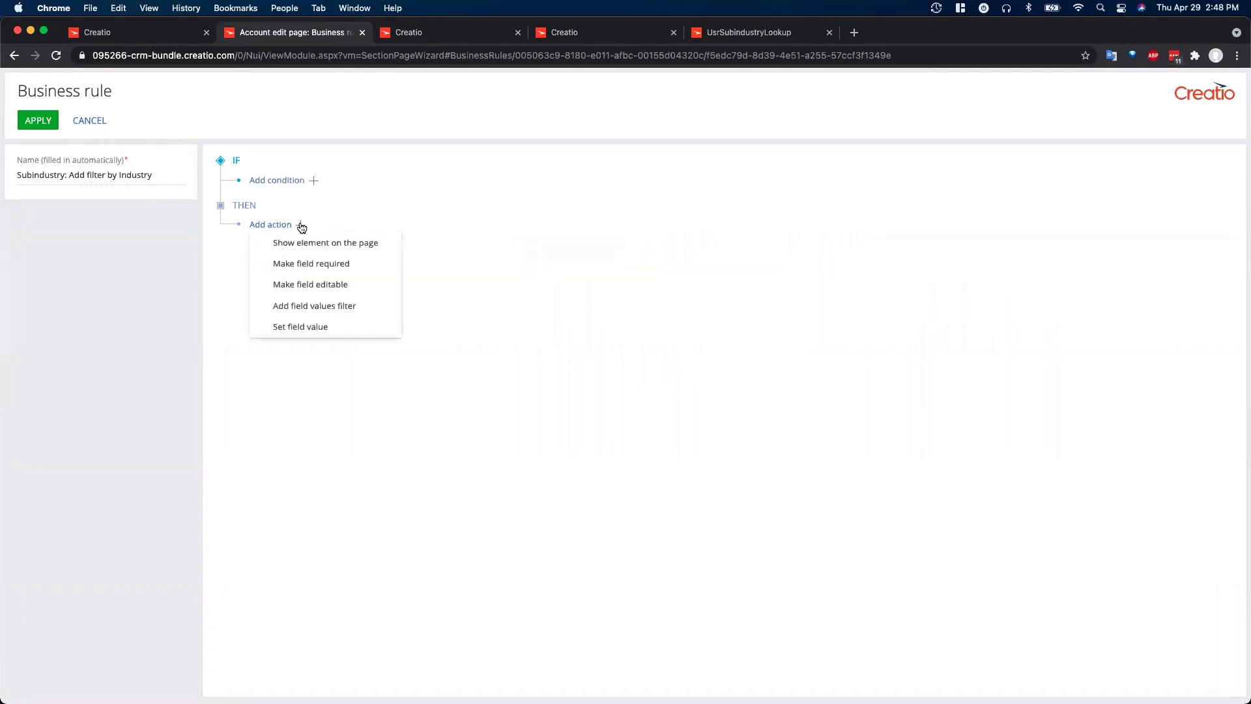
mouse_move(314, 305)
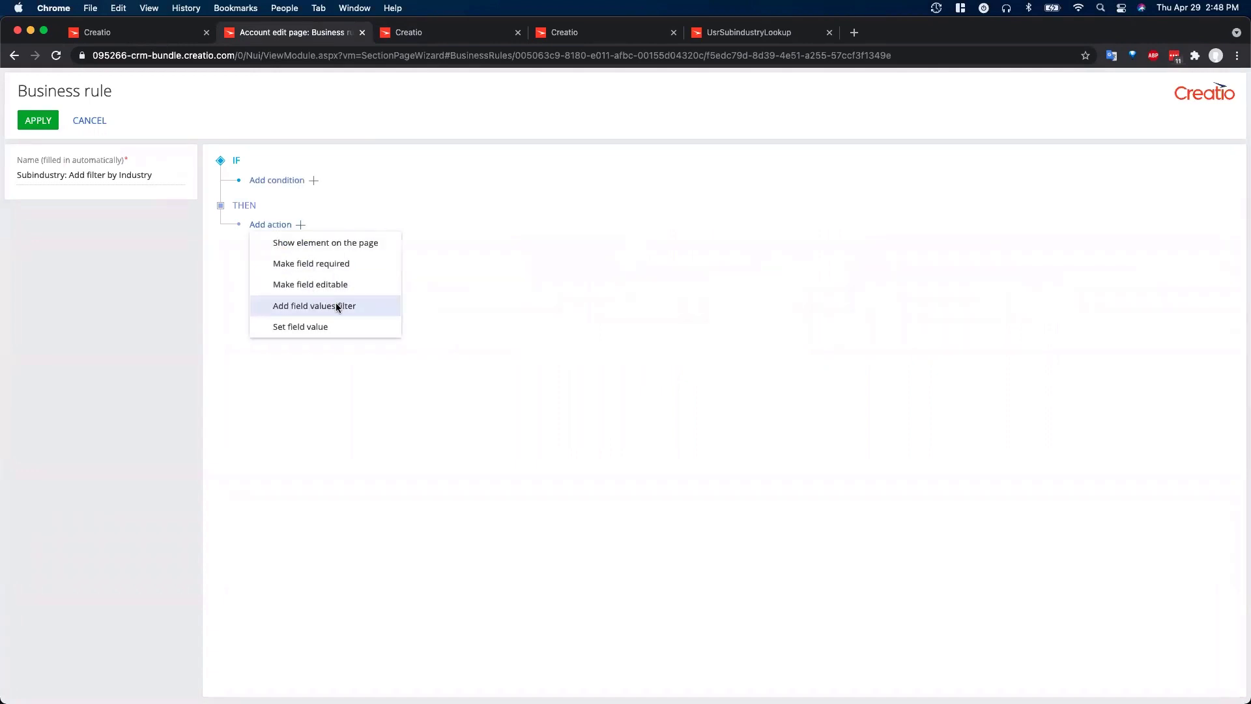
click(314, 306)
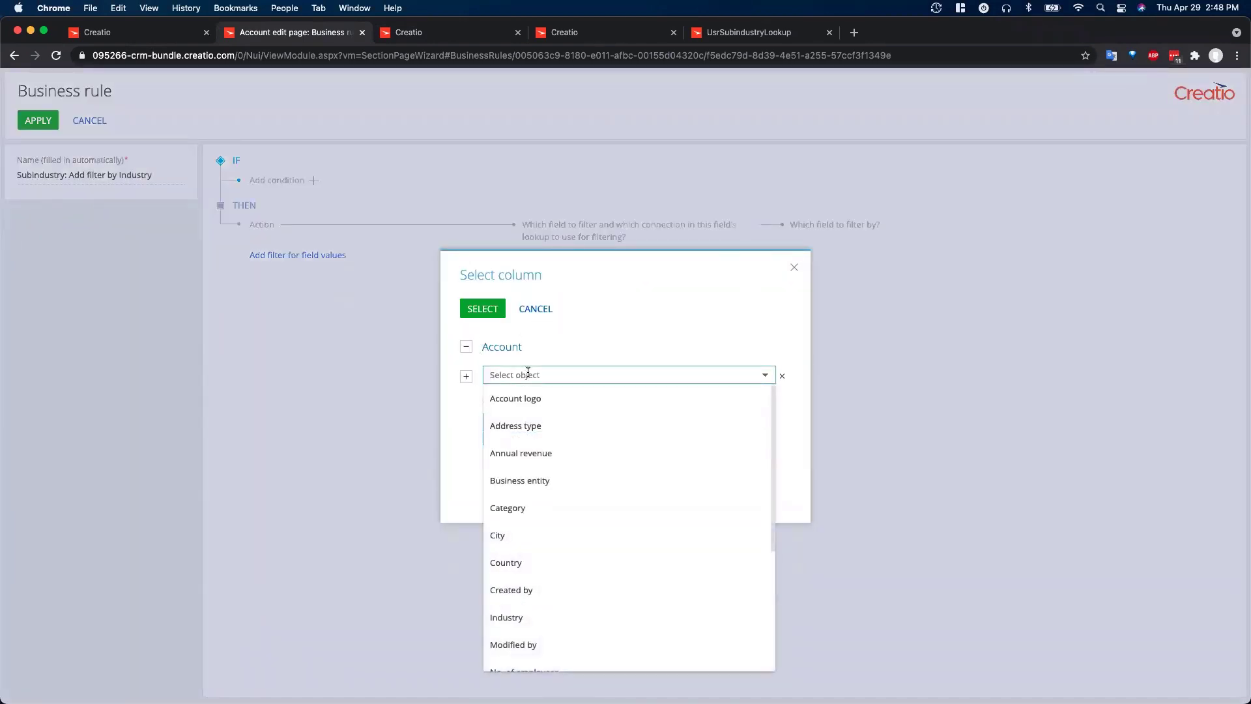
- Filter Subindustry by its Industry column, matched to the account's Industry field
text(sub)
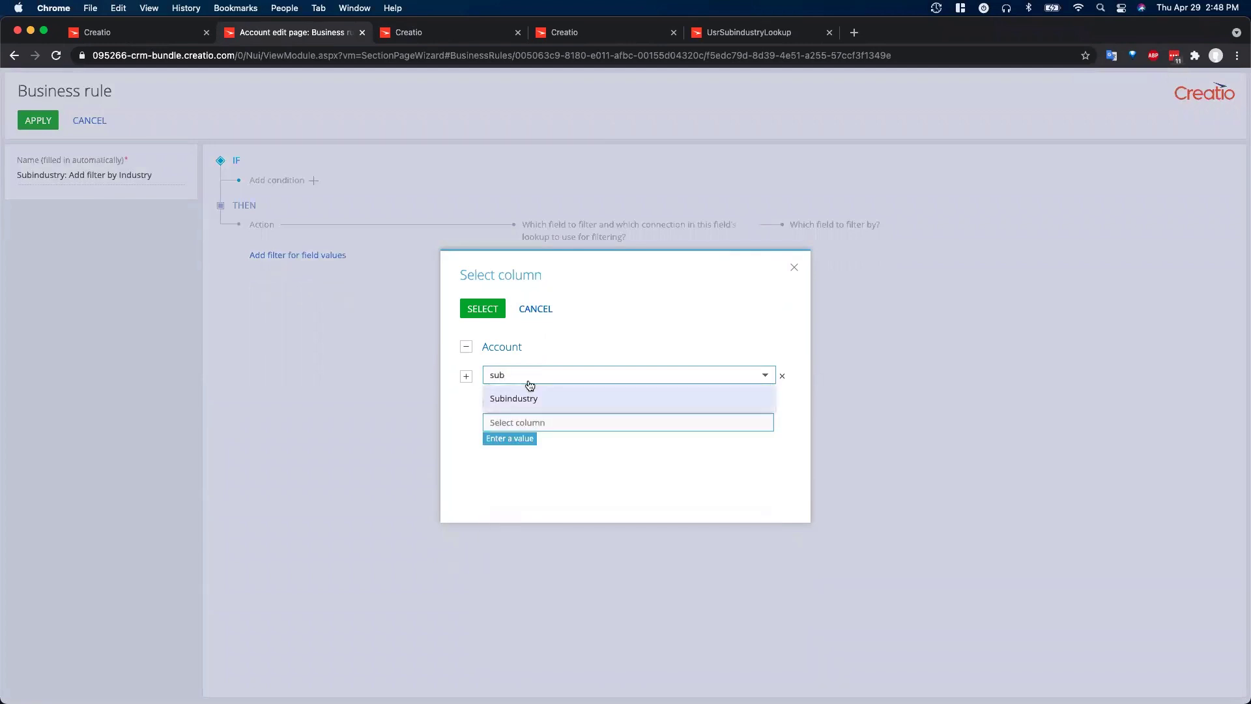
click(513, 398)
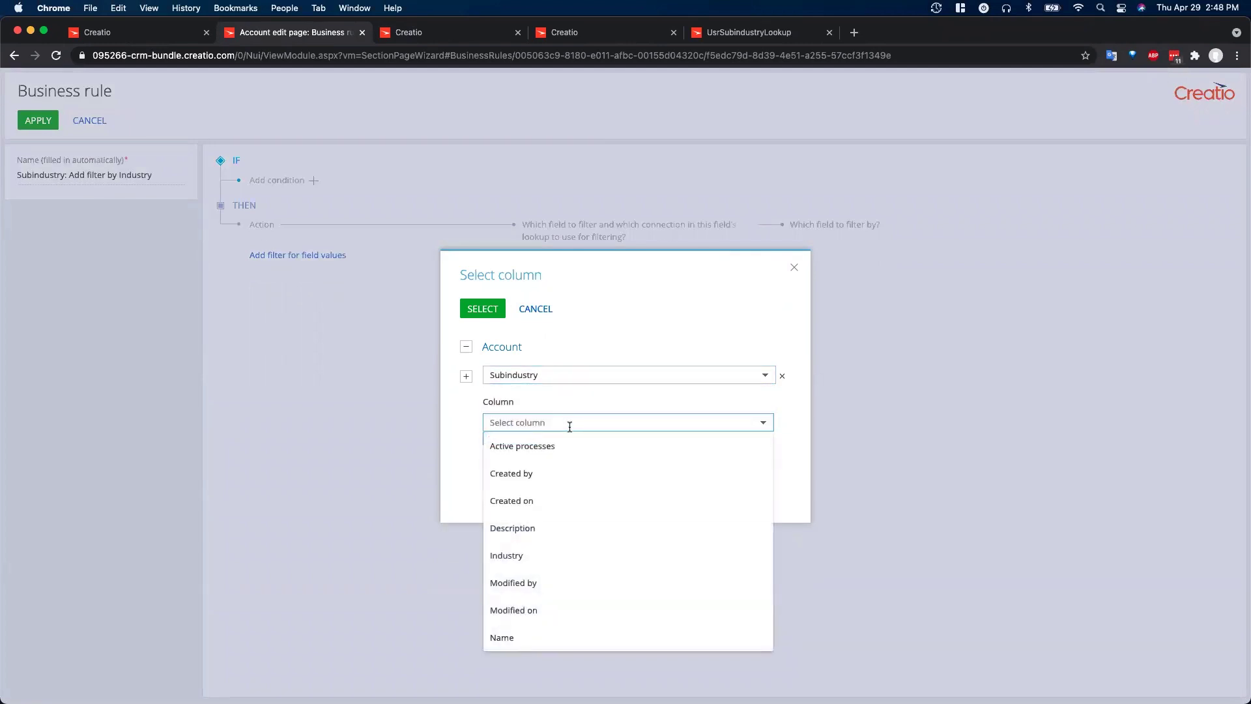
mouse_move(507, 555)
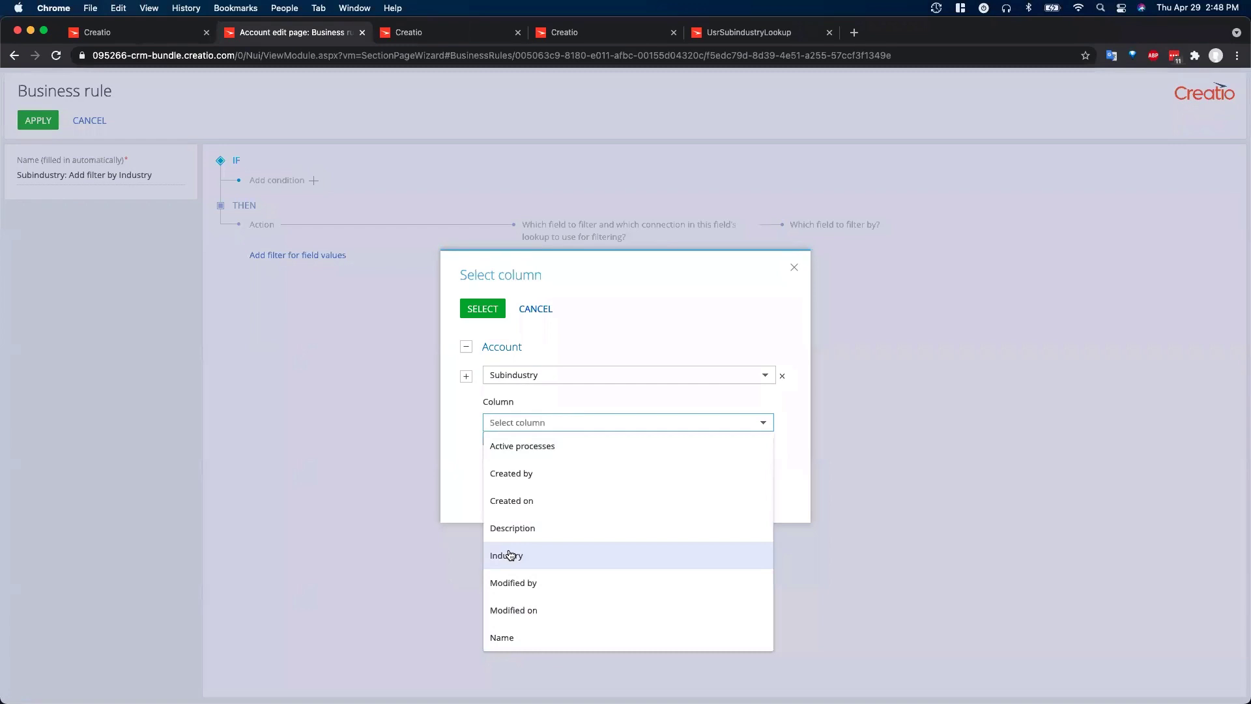
click(505, 555)
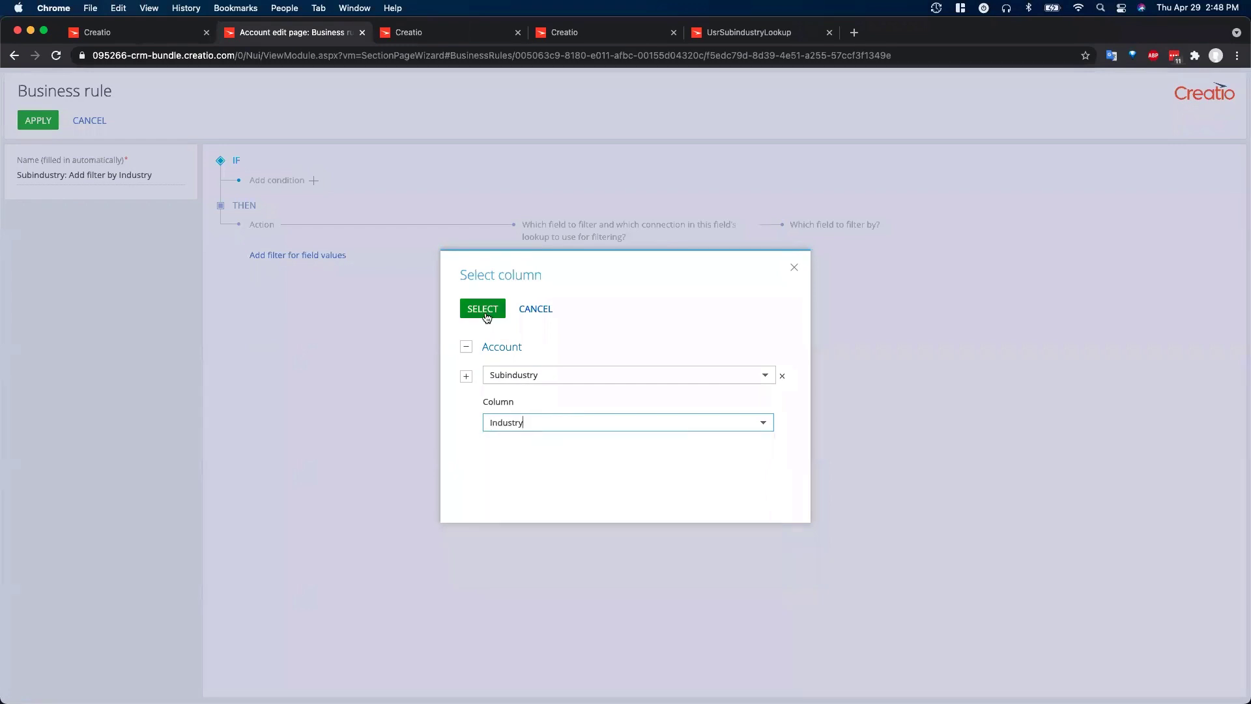
click(482, 308)
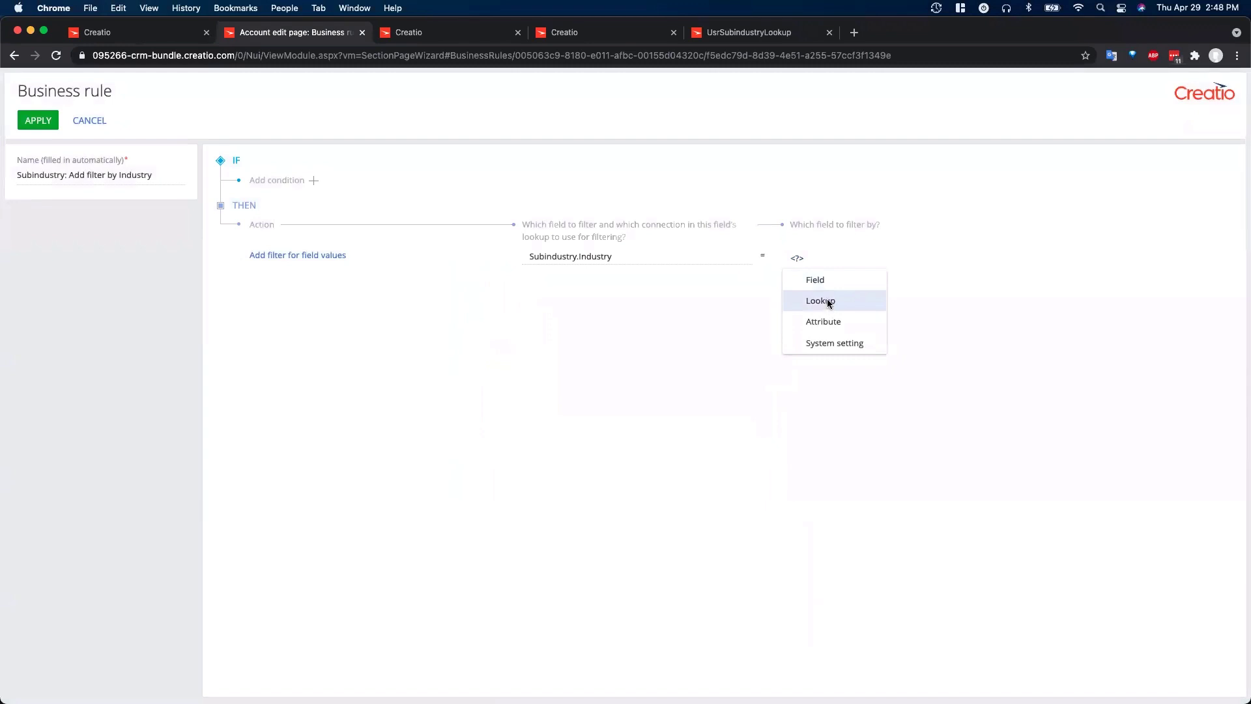
click(820, 301)
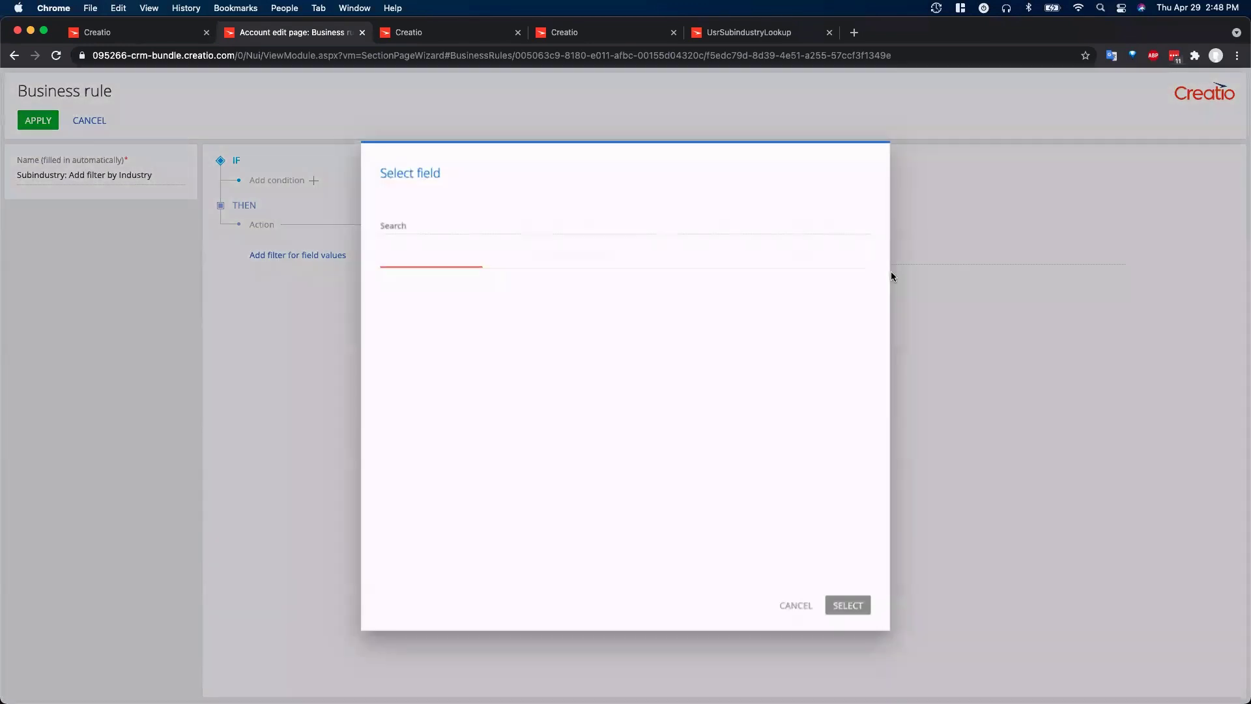
click(387, 277)
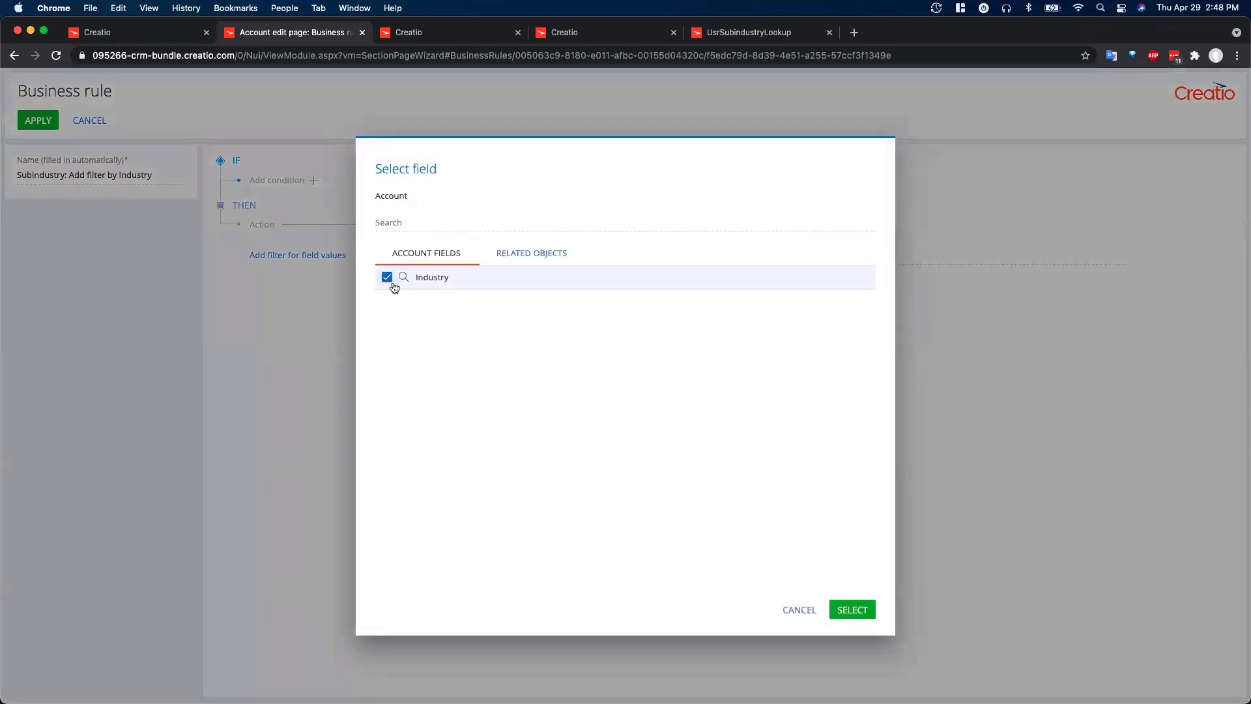
click(850, 608)
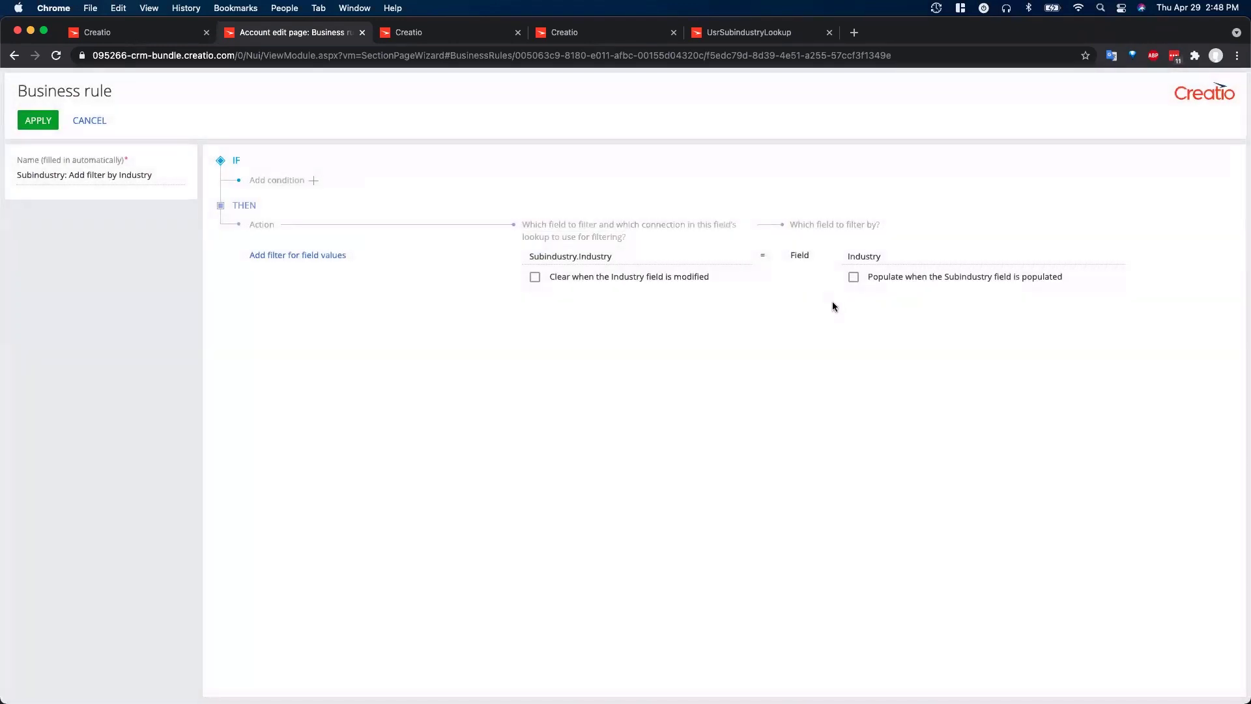
mouse_move(758, 376)
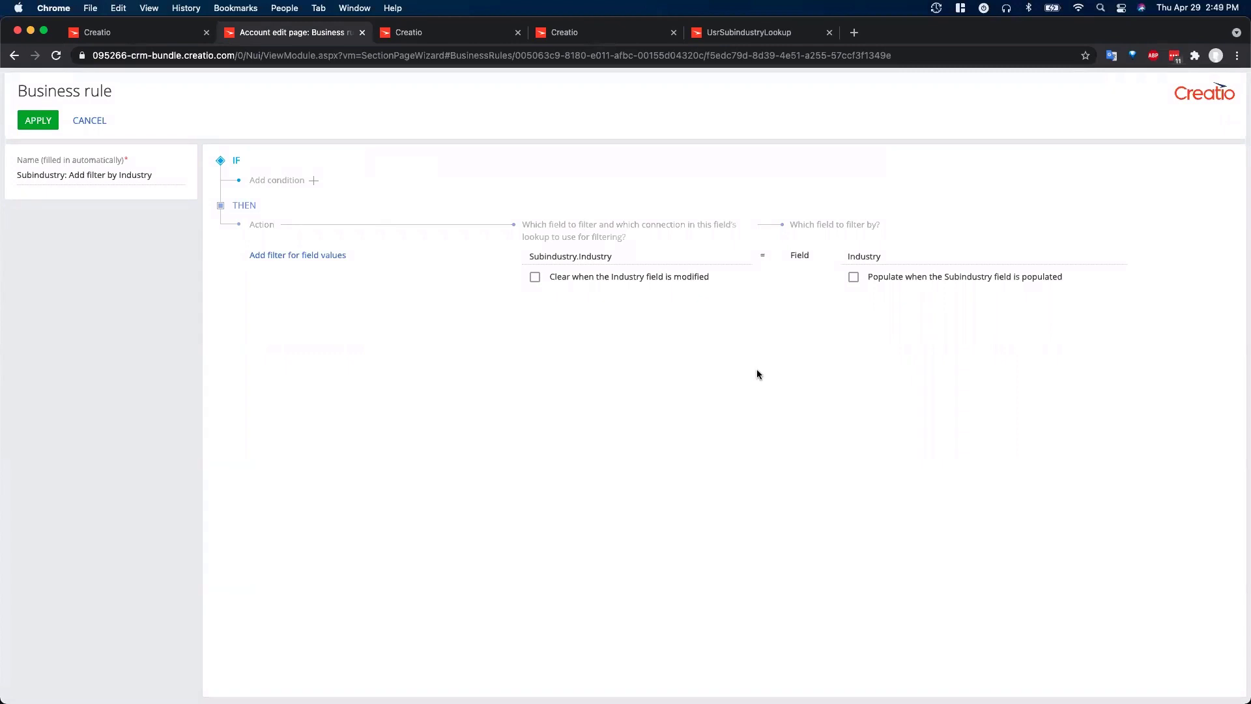
mouse_move(525, 85)
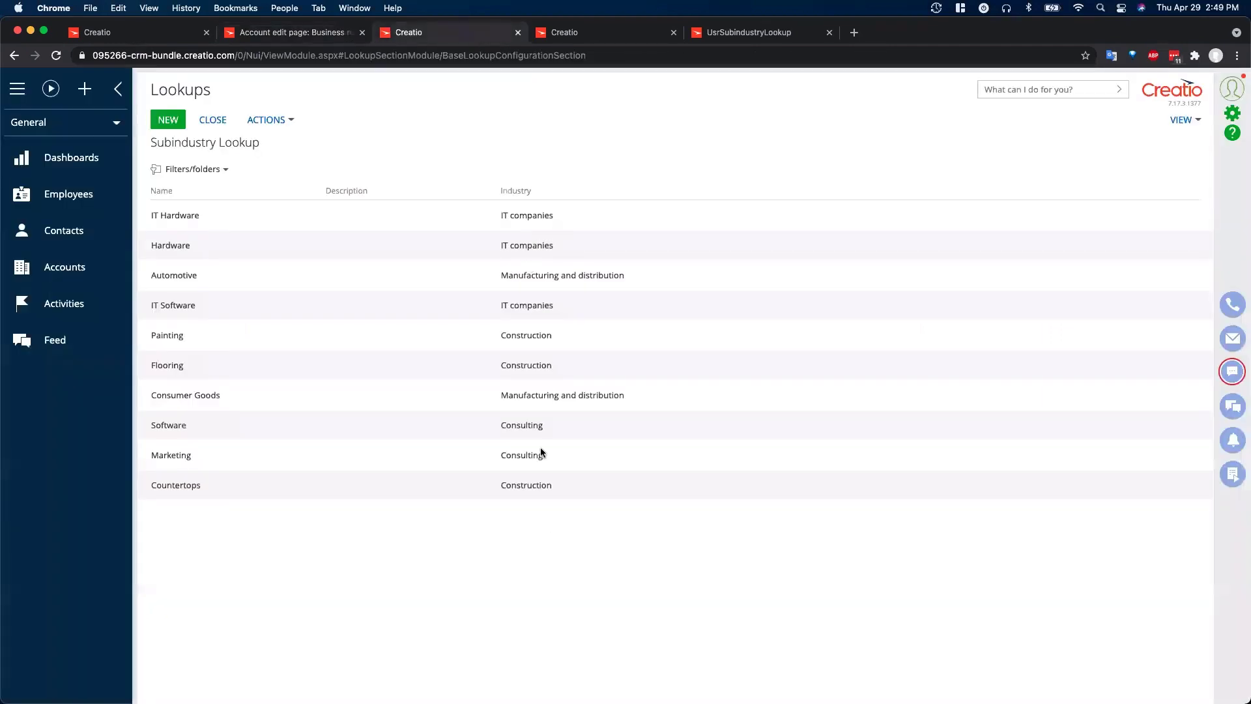
- Set the rule to clear Subindustry when Industry is modified, and apply it
click(292, 31)
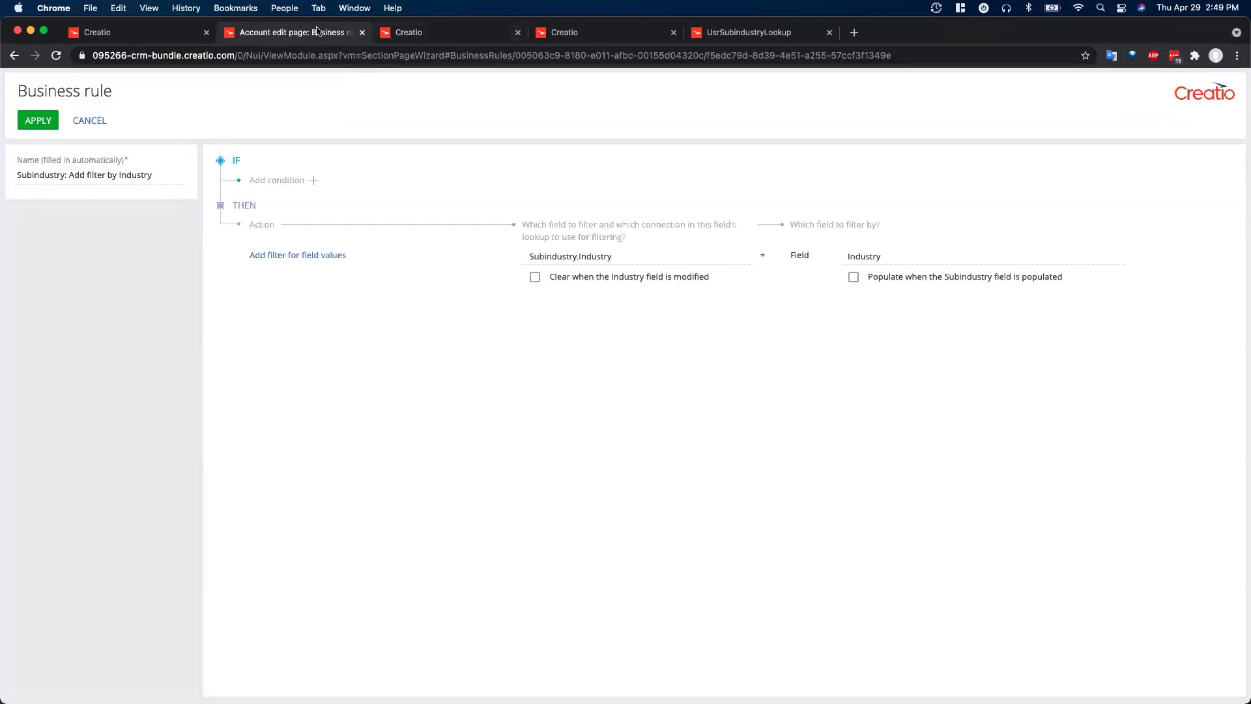
mouse_move(537, 281)
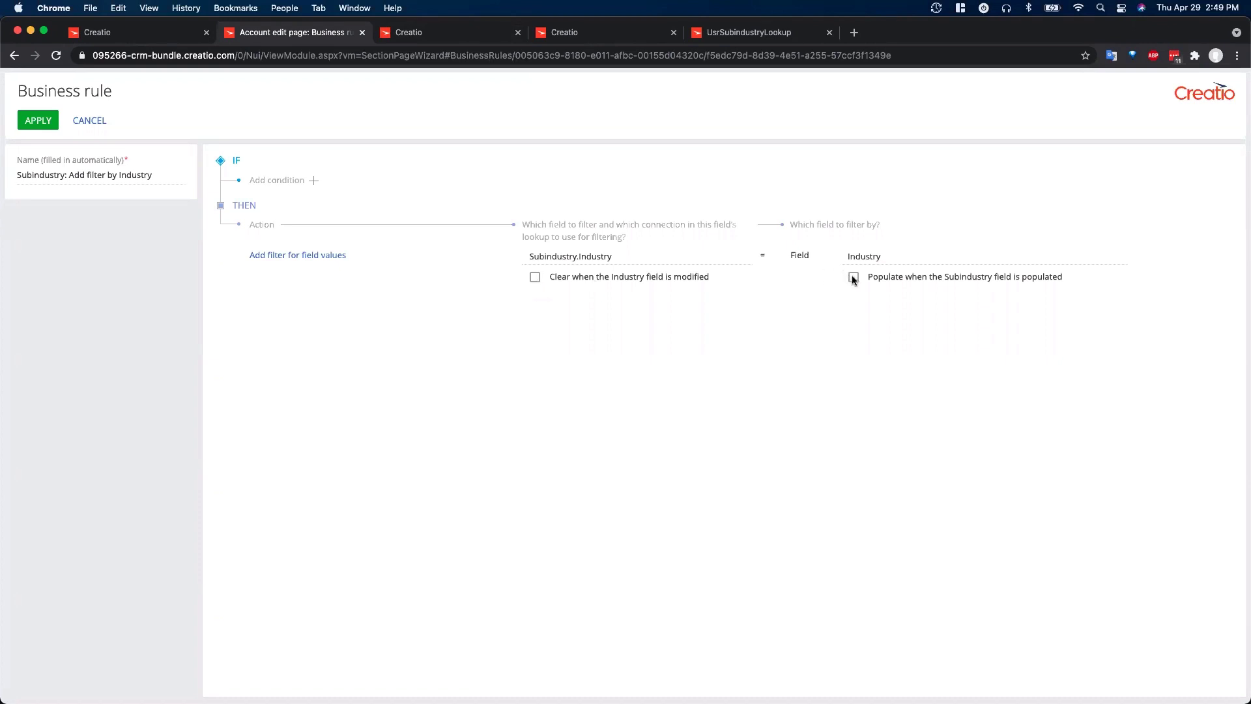
click(534, 276)
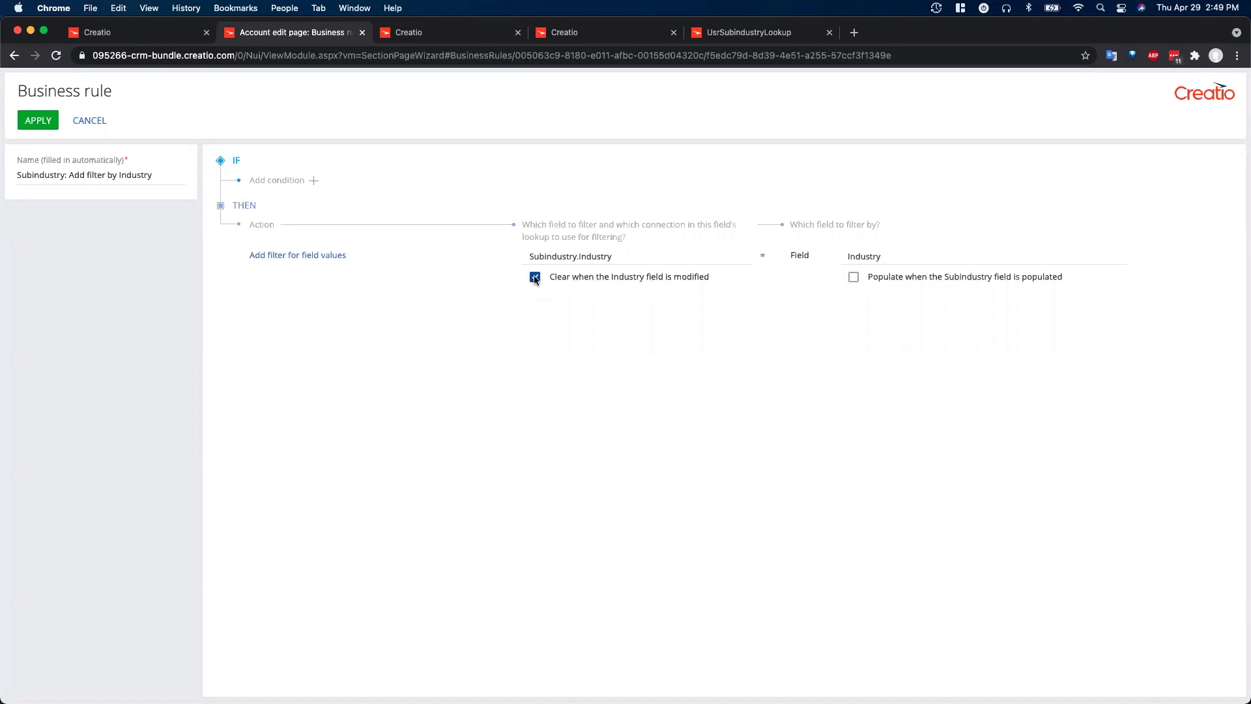
click(534, 277)
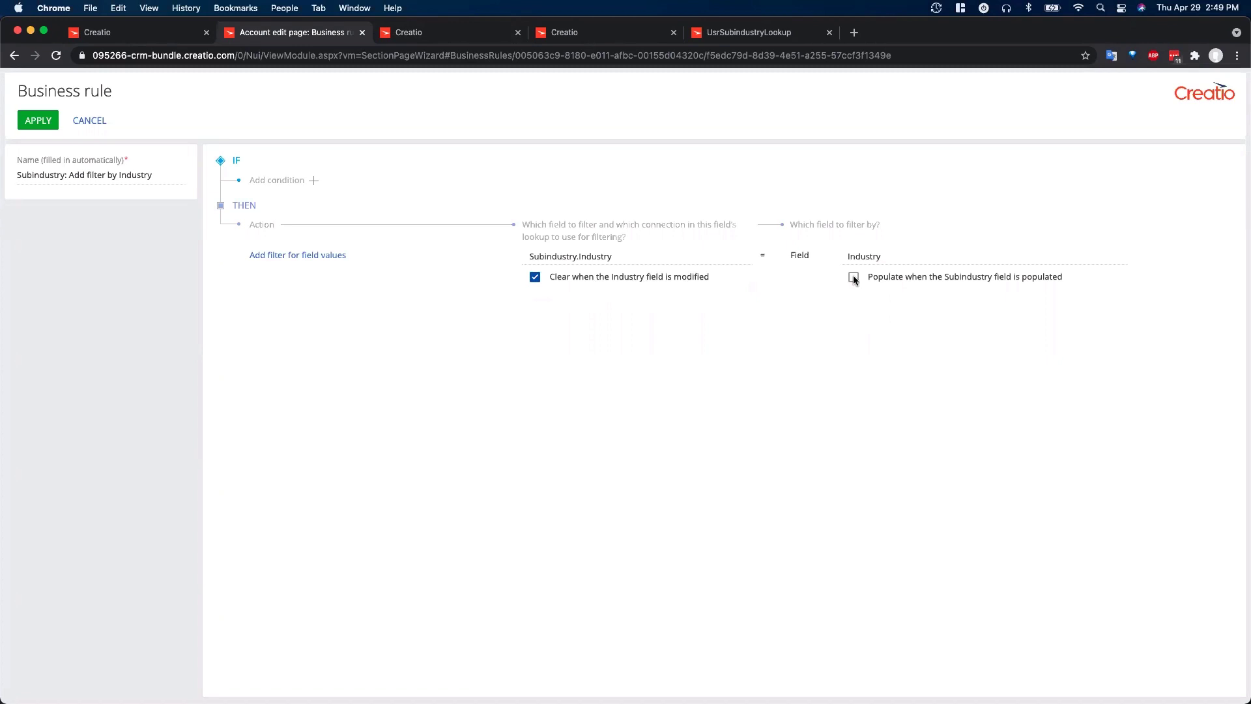
click(853, 277)
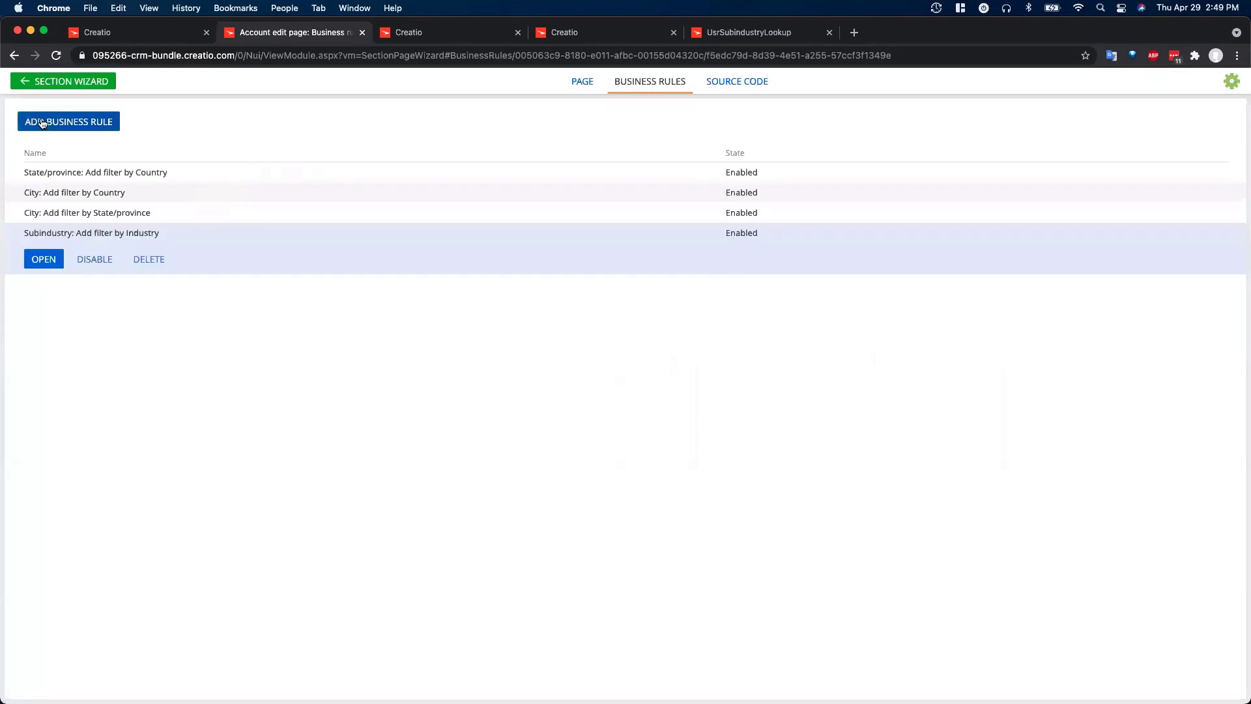
- Save the Accounts section wizard changes and acknowledge the confirmation
click(63, 81)
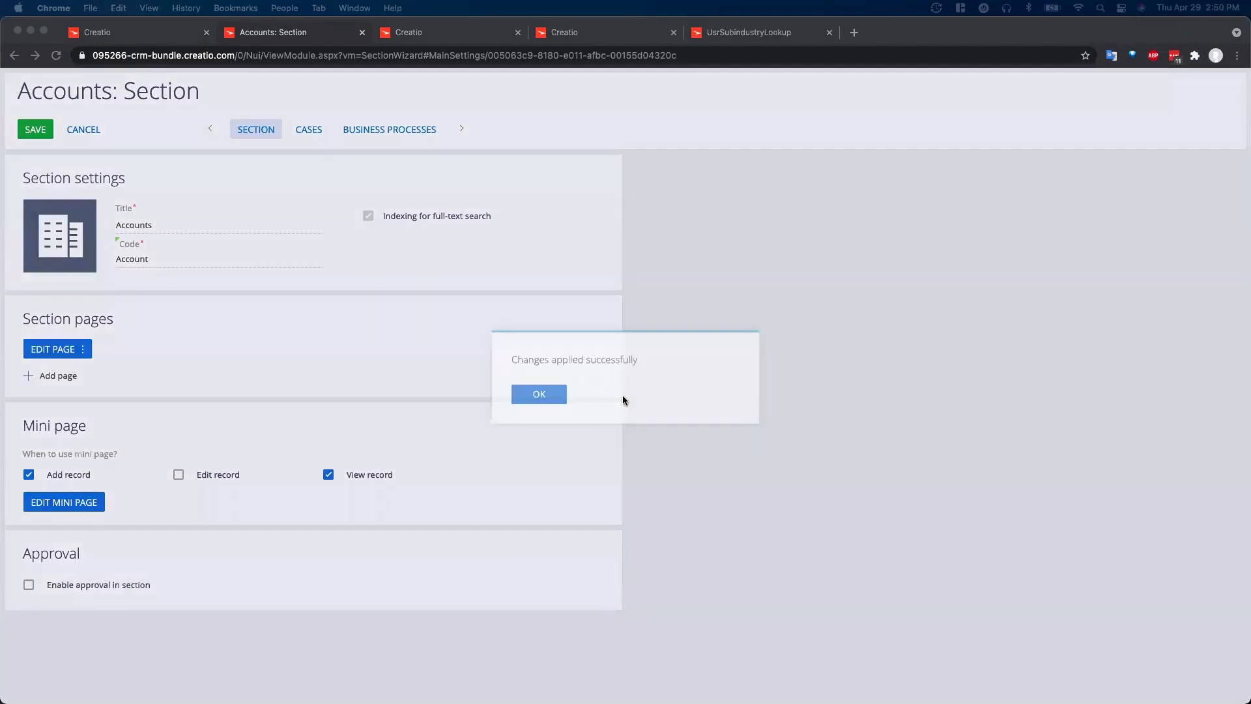
click(539, 394)
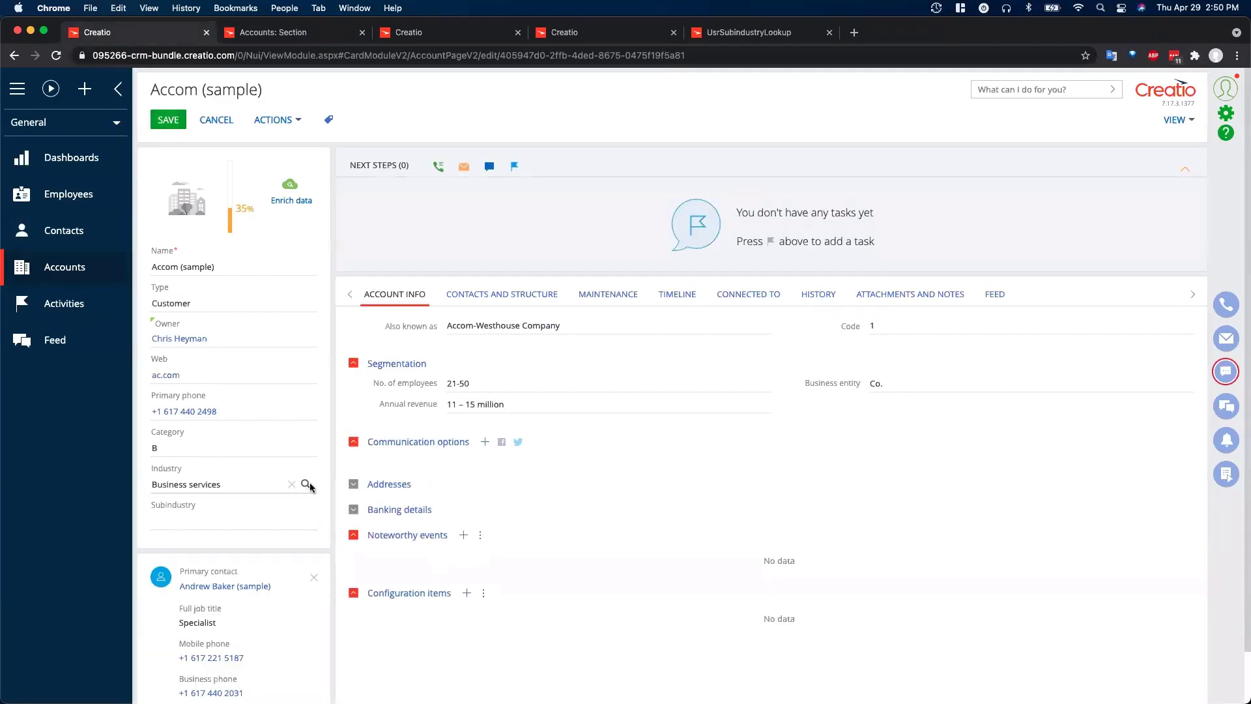
- Try Industry as IT companies, Consulting, and Manufacturing and distribution, checking Subindustry options each time
click(305, 485)
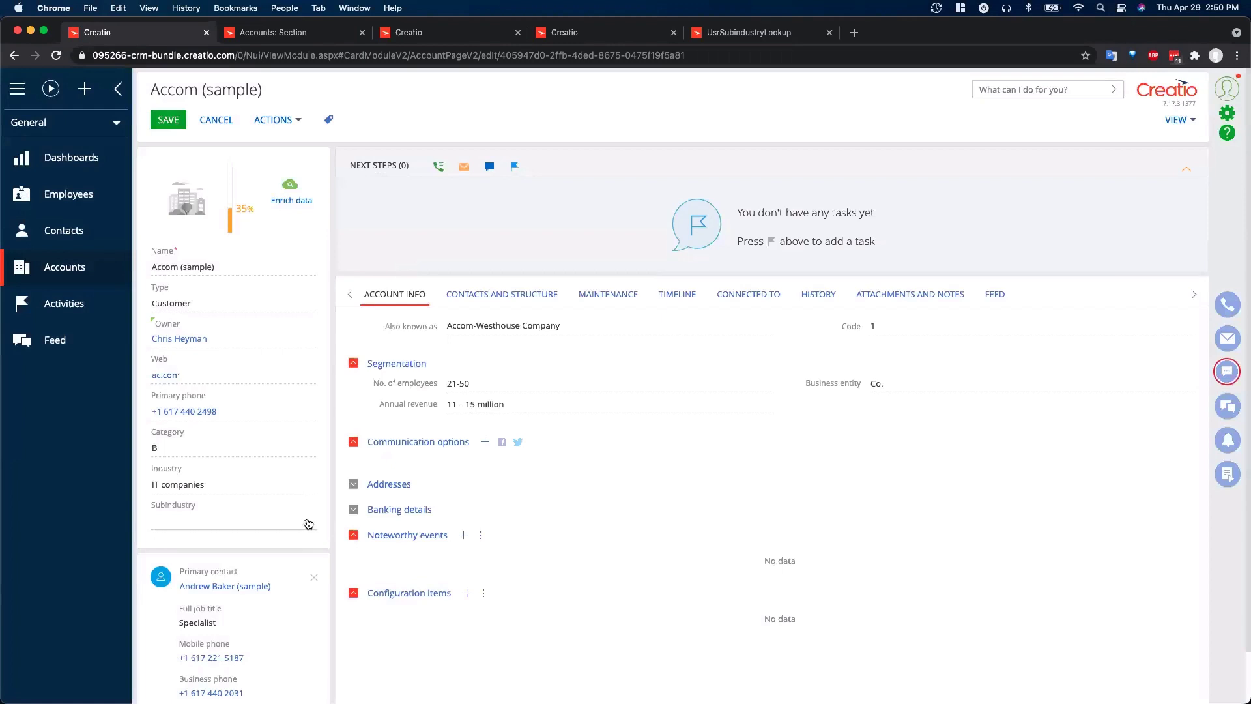
click(231, 521)
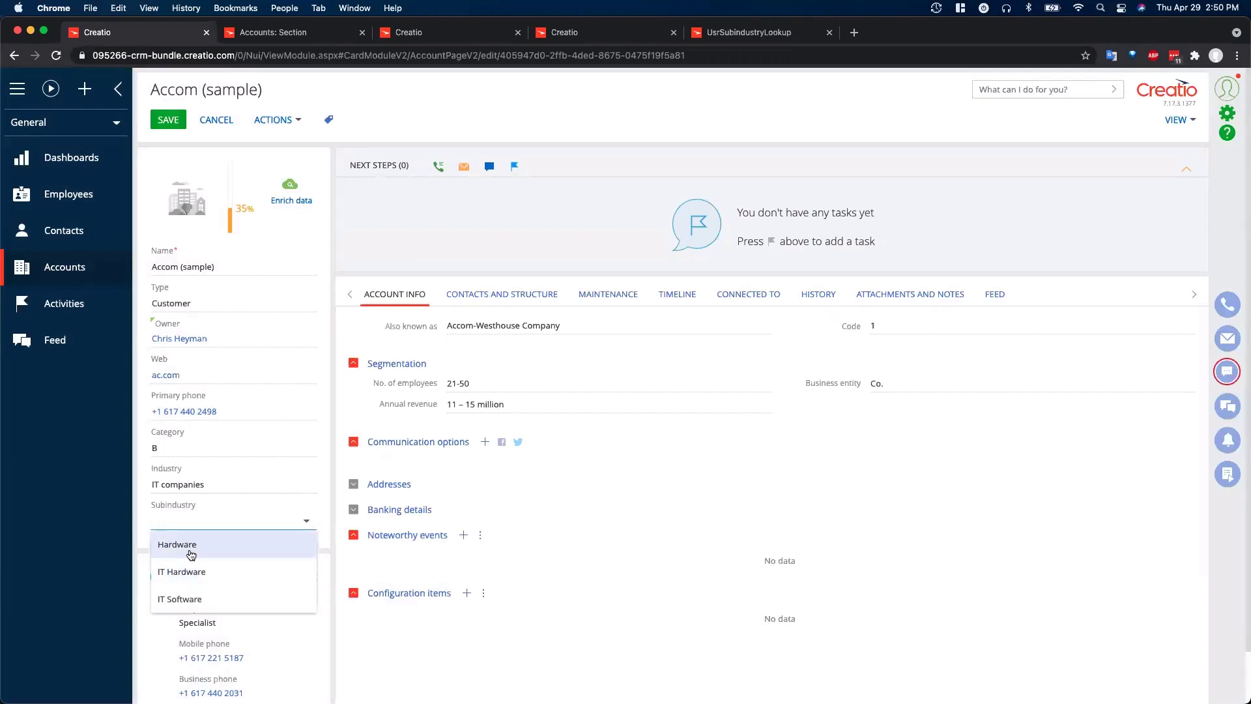
mouse_move(189, 572)
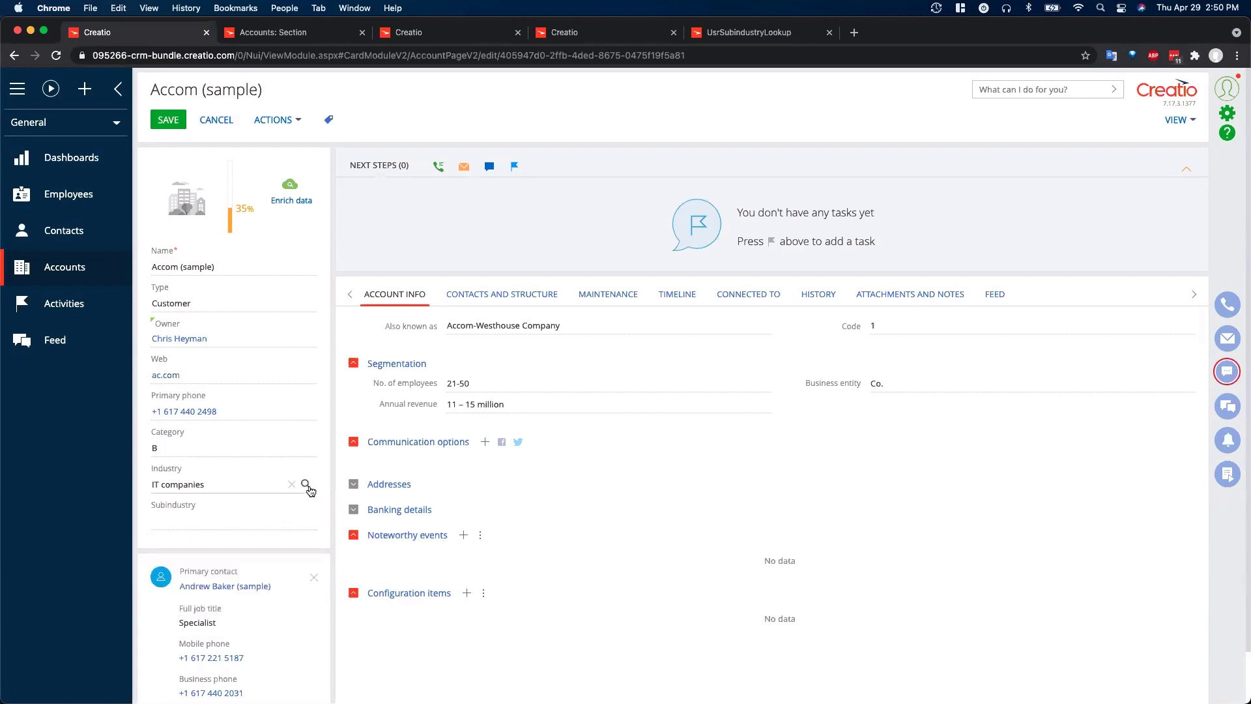
click(306, 484)
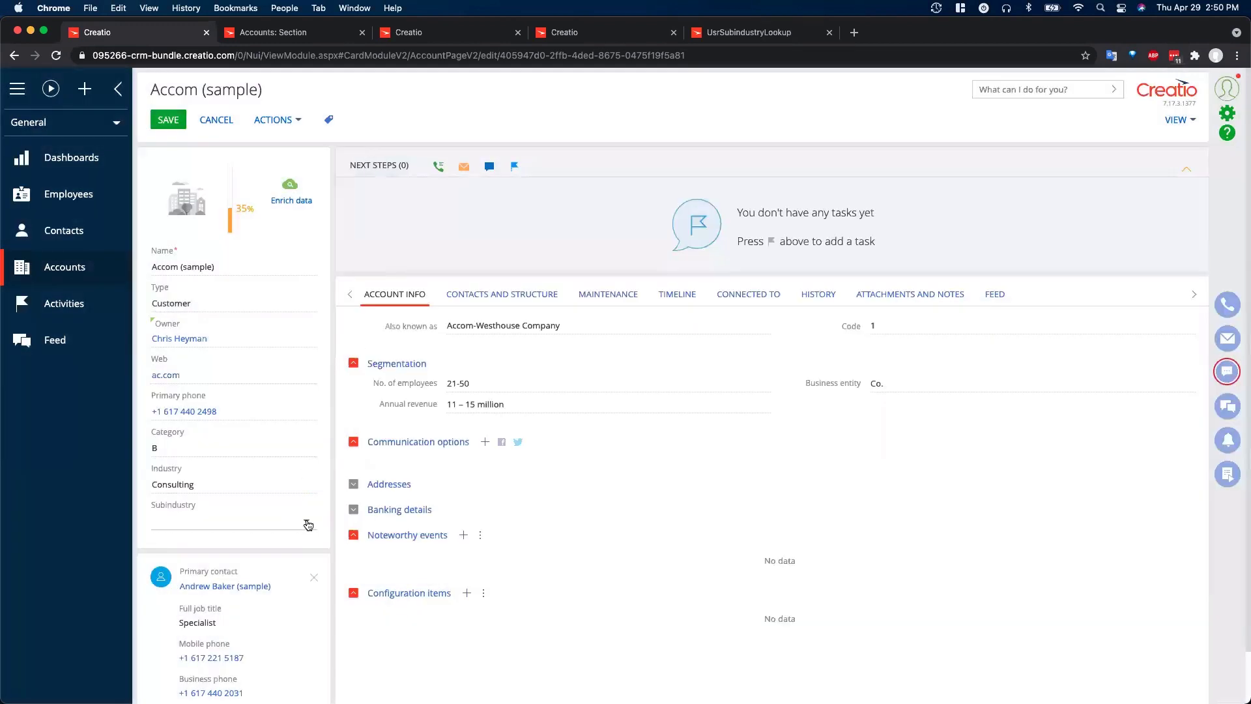
click(231, 518)
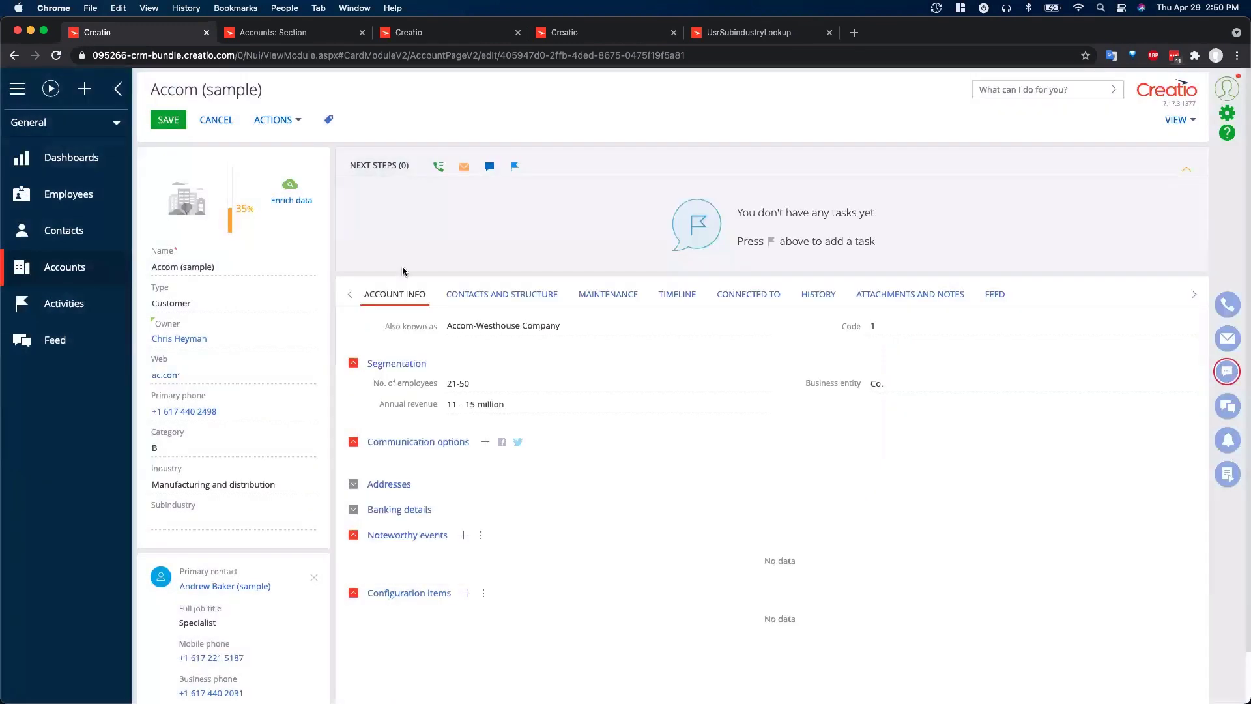
click(231, 519)
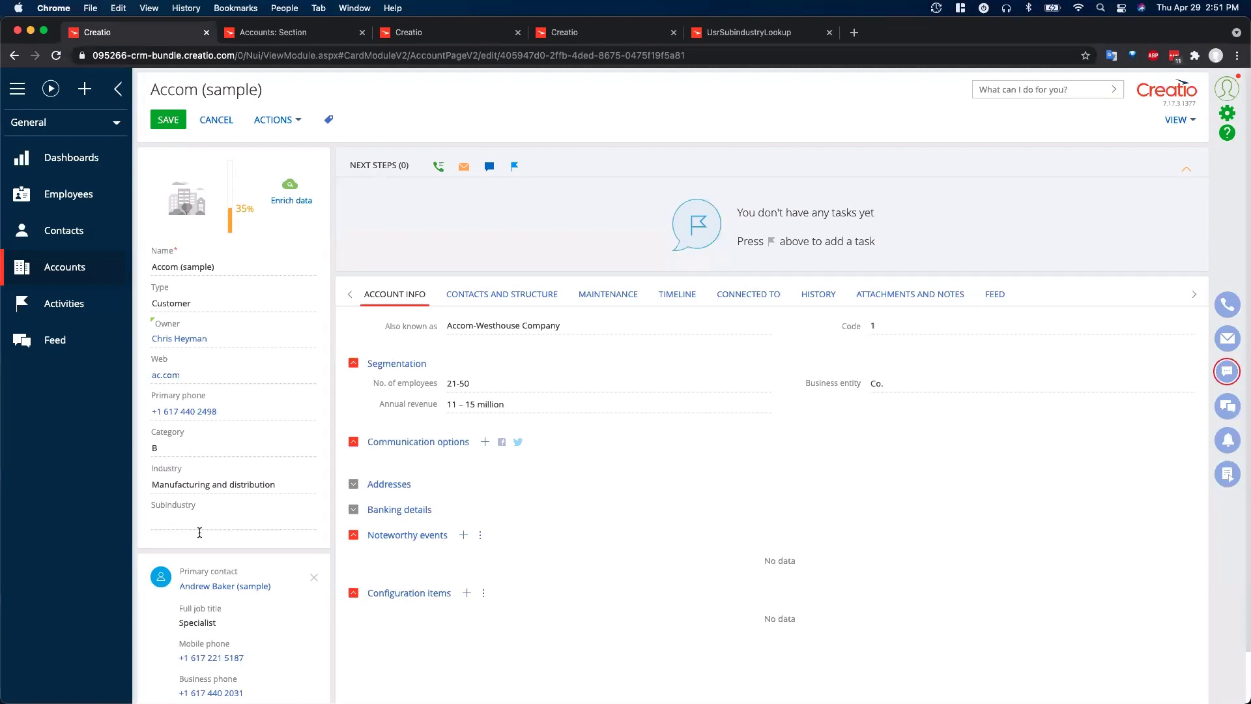
click(232, 515)
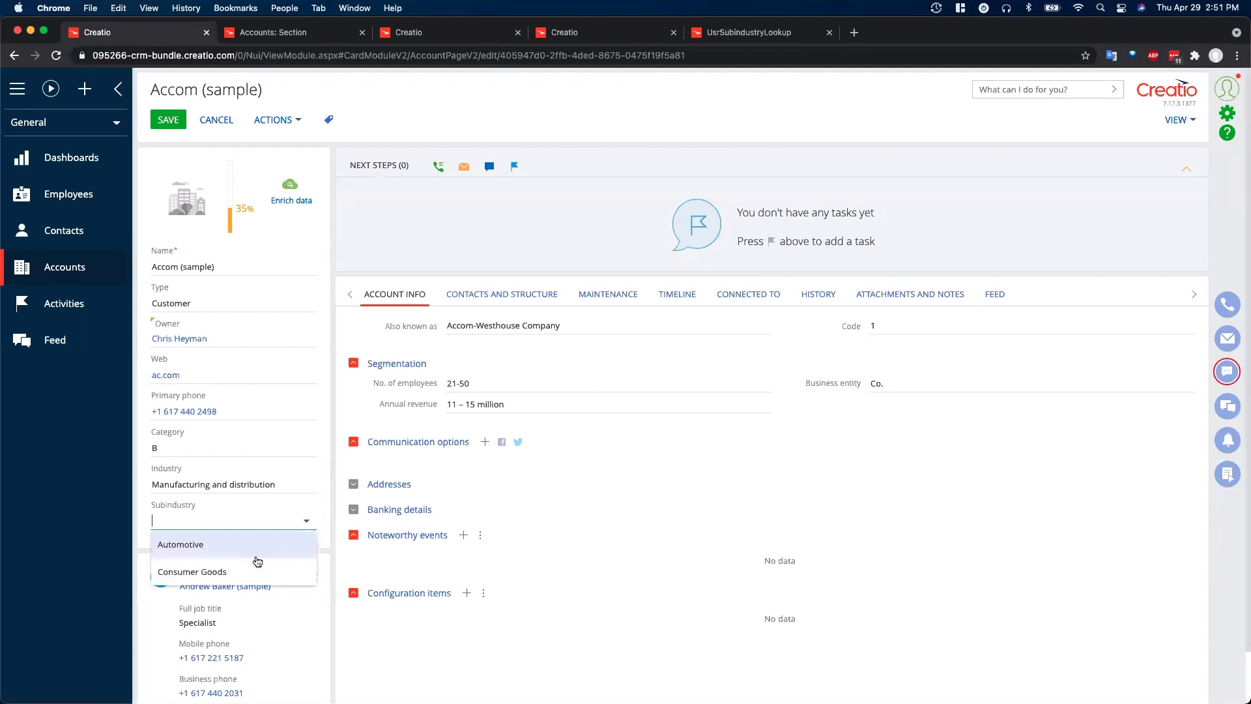
mouse_move(238, 559)
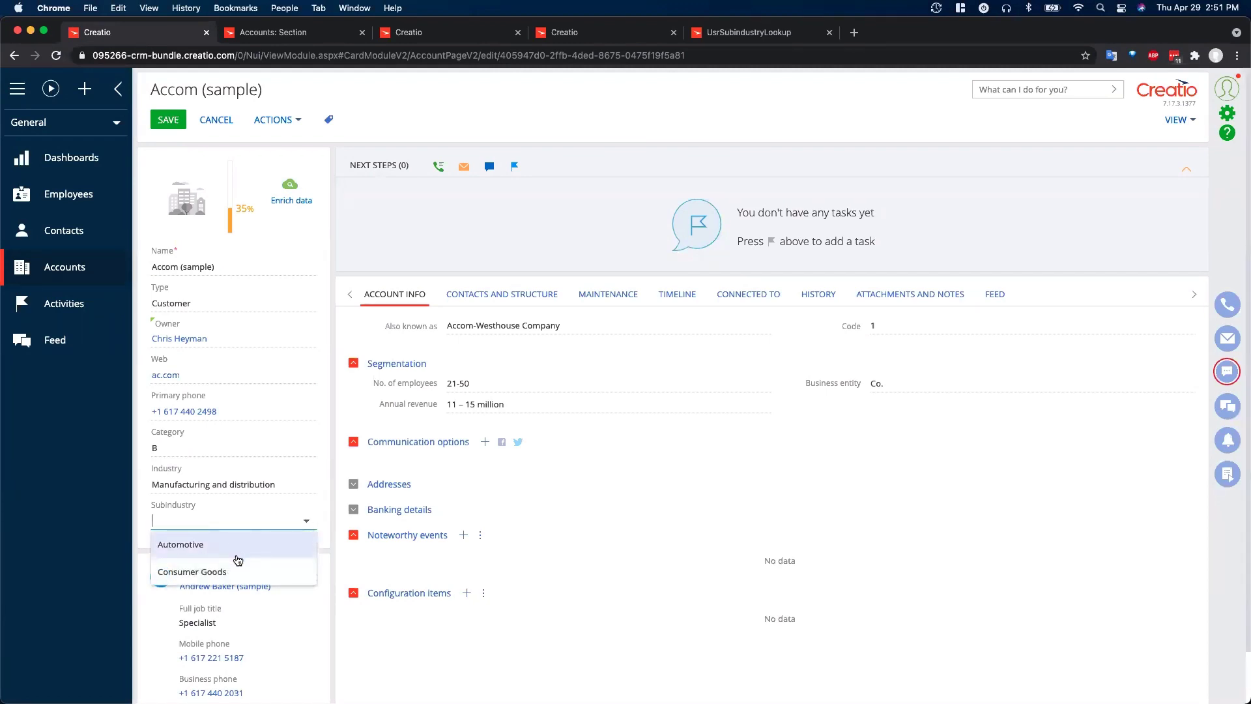
mouse_move(260, 479)
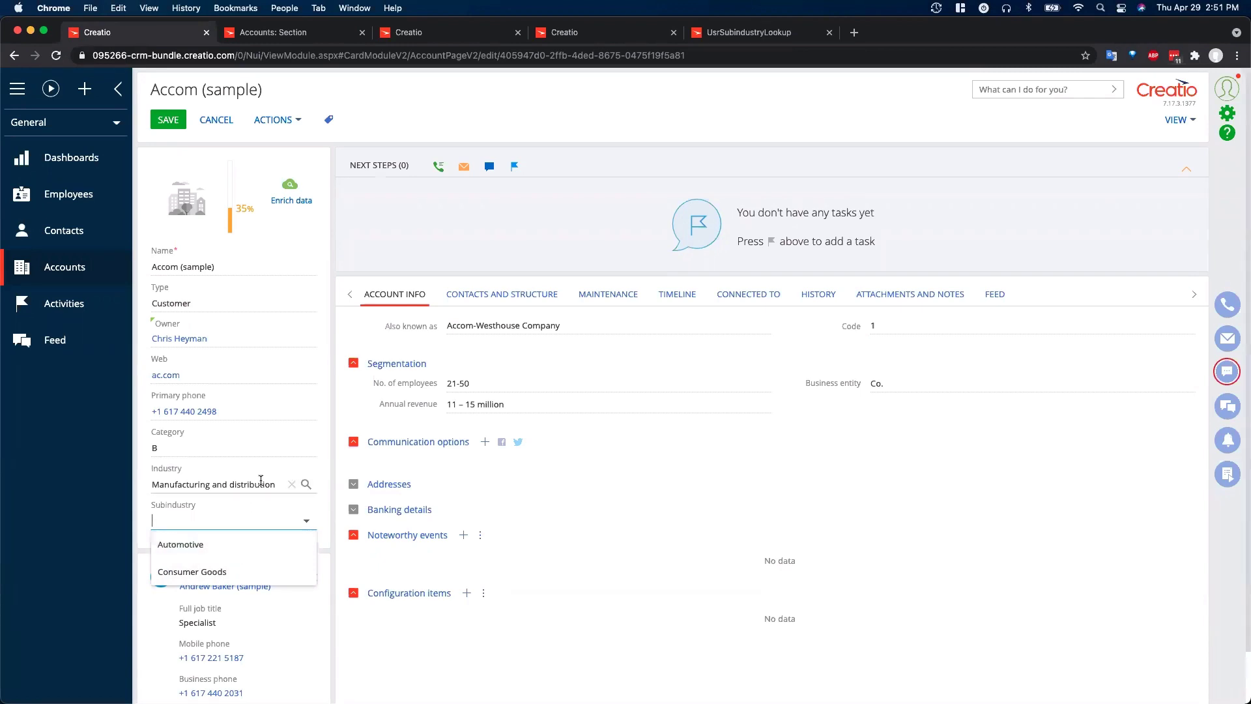
mouse_move(307, 486)
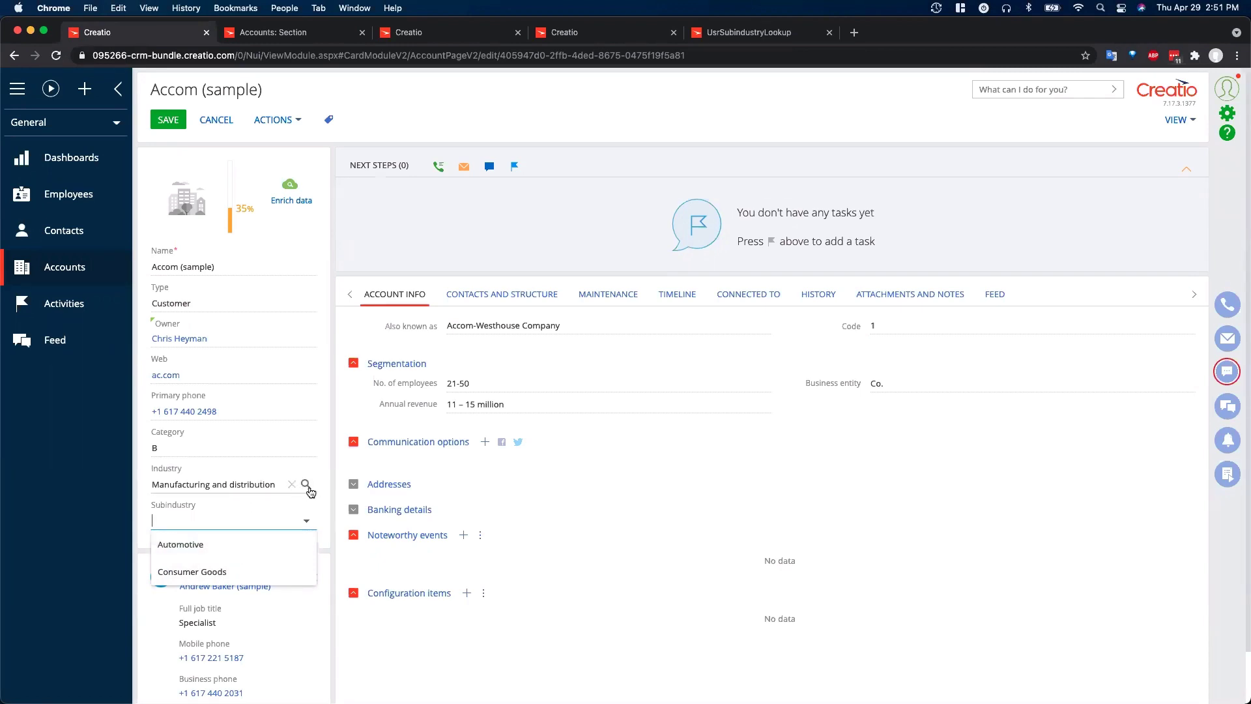